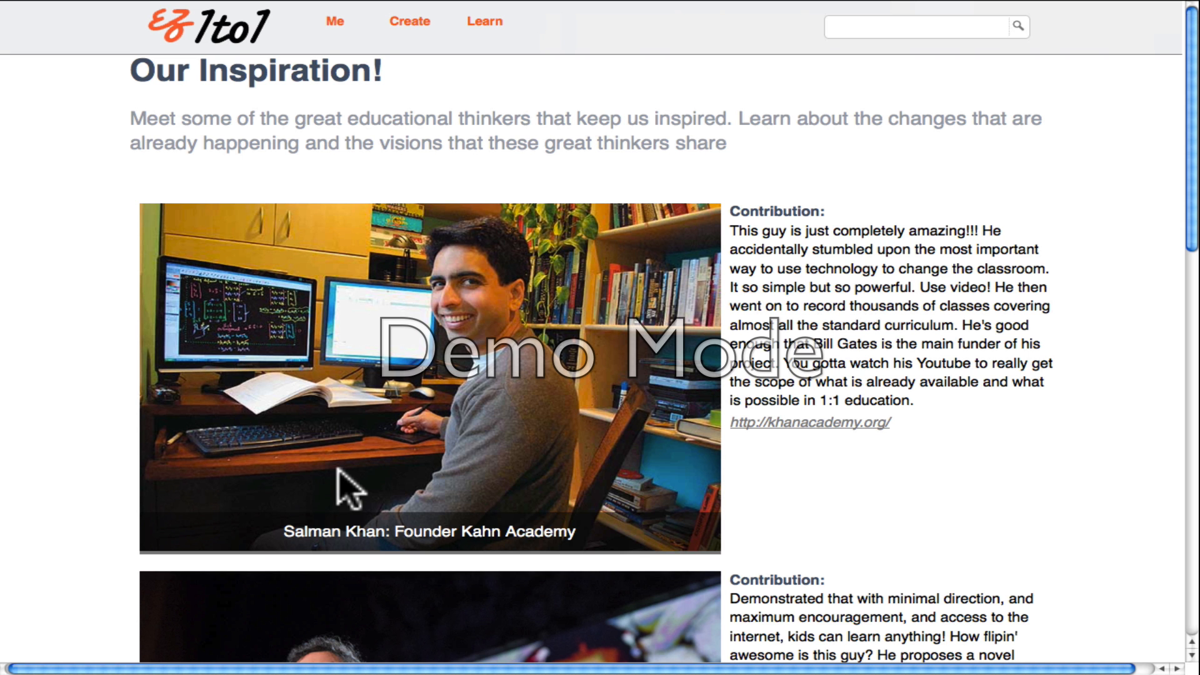
Step: Scroll past Salman Khan to the Sugata Mitra and Daniel Pink profiles
{"action": "scroll", "scroll_direction": "down", "scroll_amount": 3}
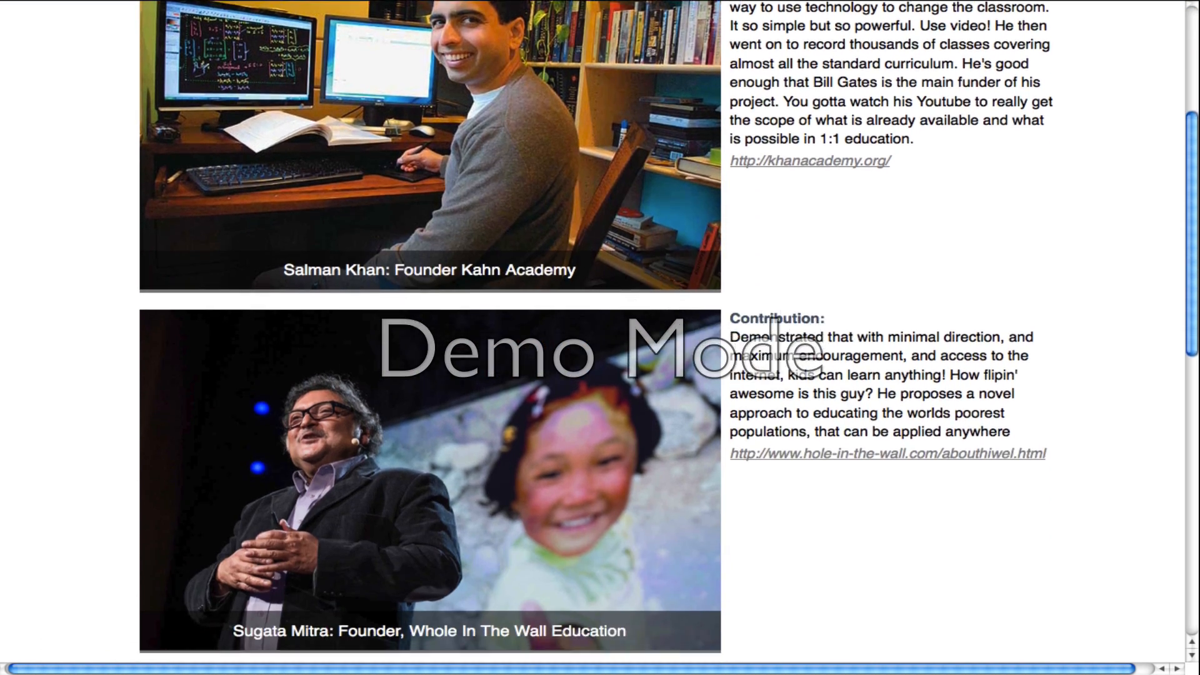
{"action": "scroll", "scroll_direction": "down", "scroll_amount": 3}
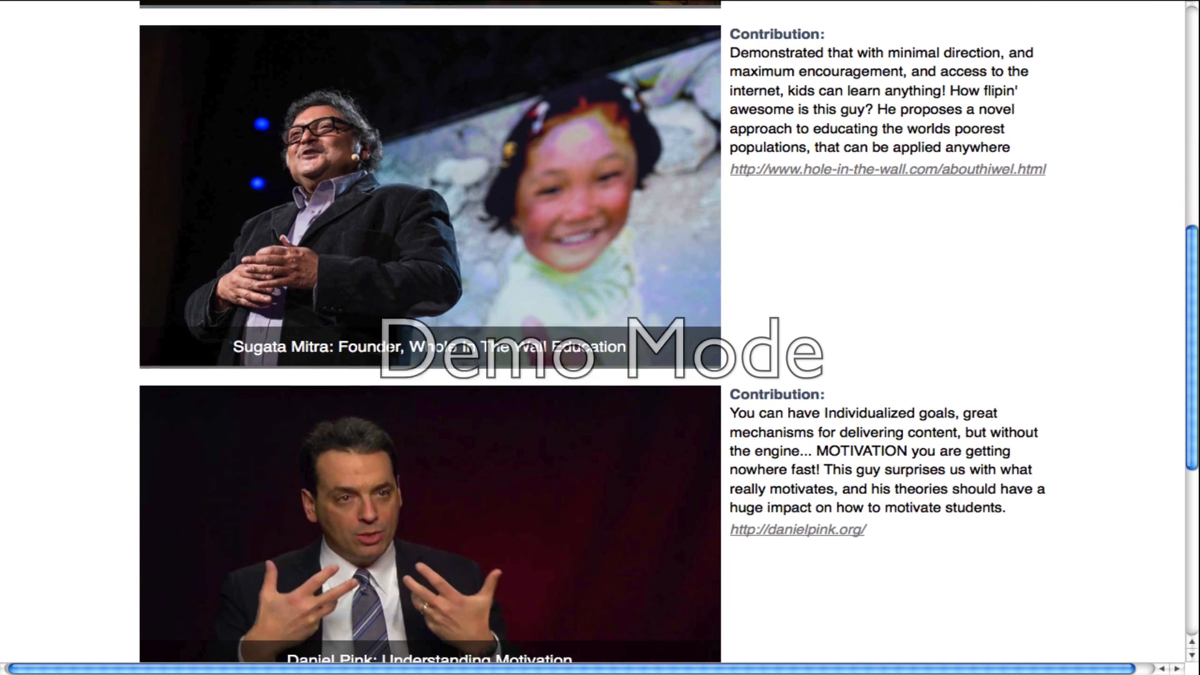
{"action": "scroll", "scroll_direction": "down", "scroll_amount": 3}
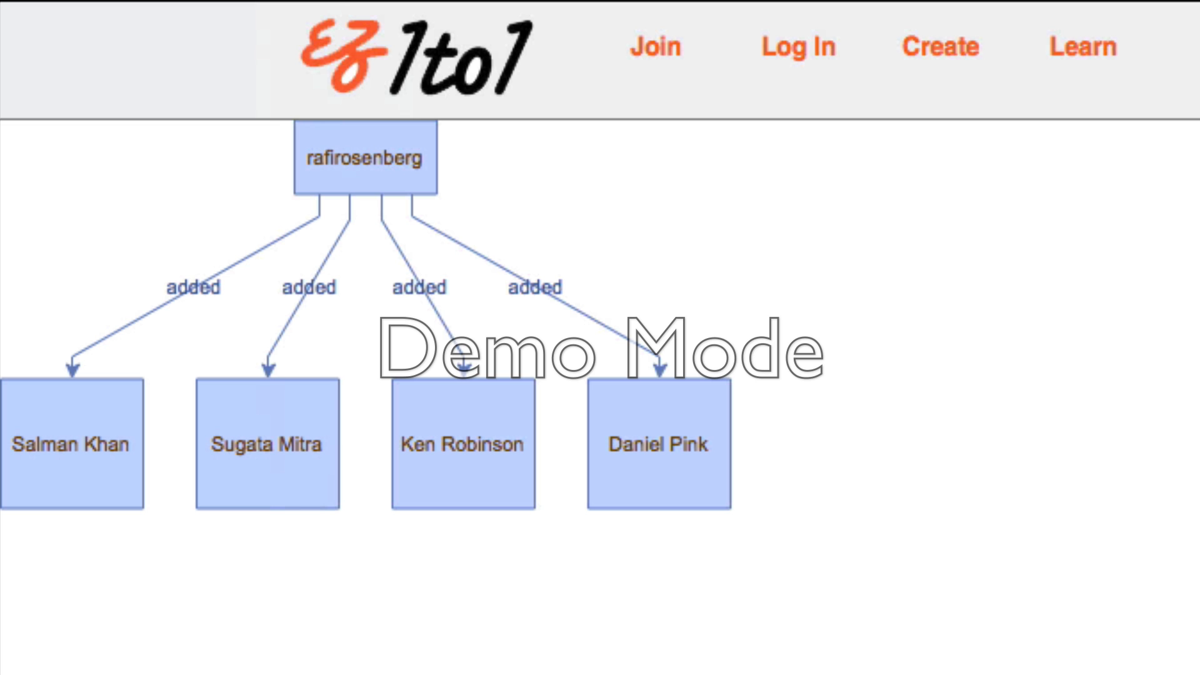
{"action": "mouse_move", "coordinate": [417, 214]}
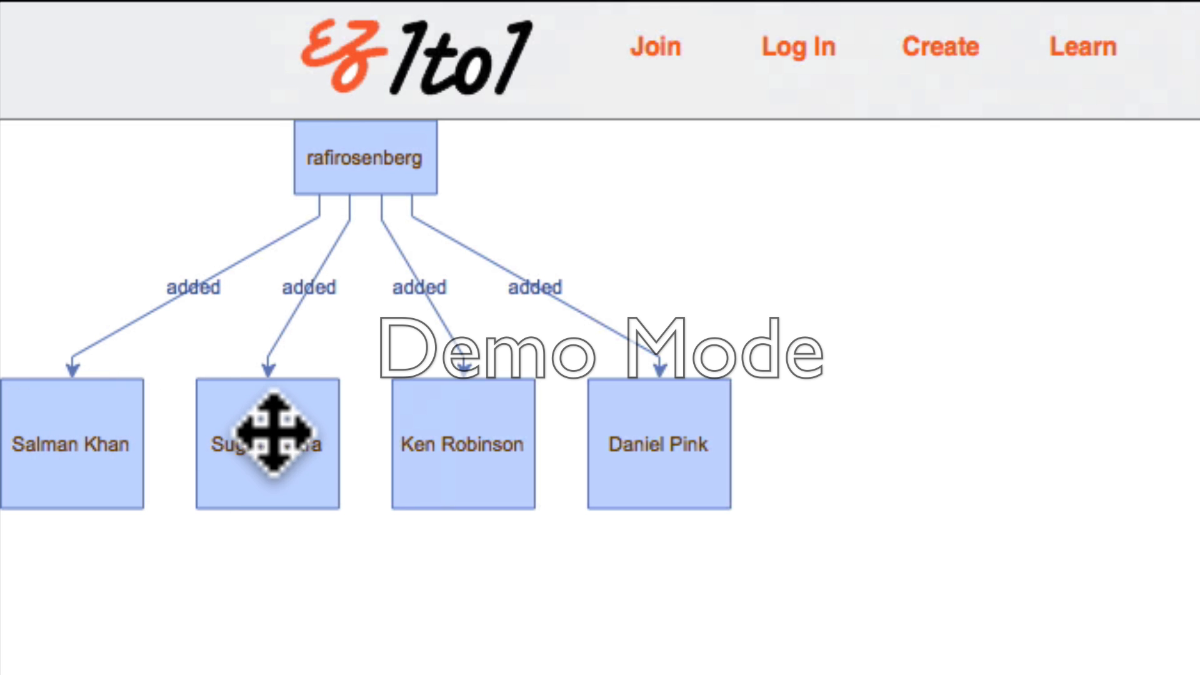
{"action": "mouse_move", "coordinate": [702, 447]}
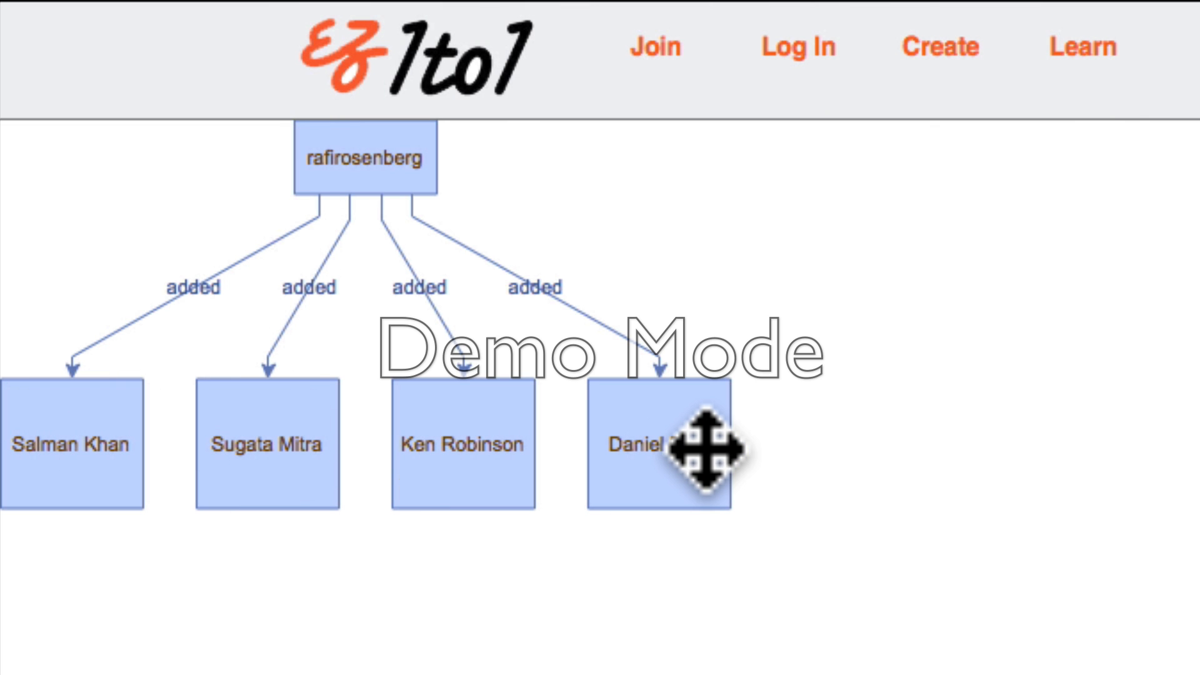
{"action": "mouse_move", "coordinate": [395, 163]}
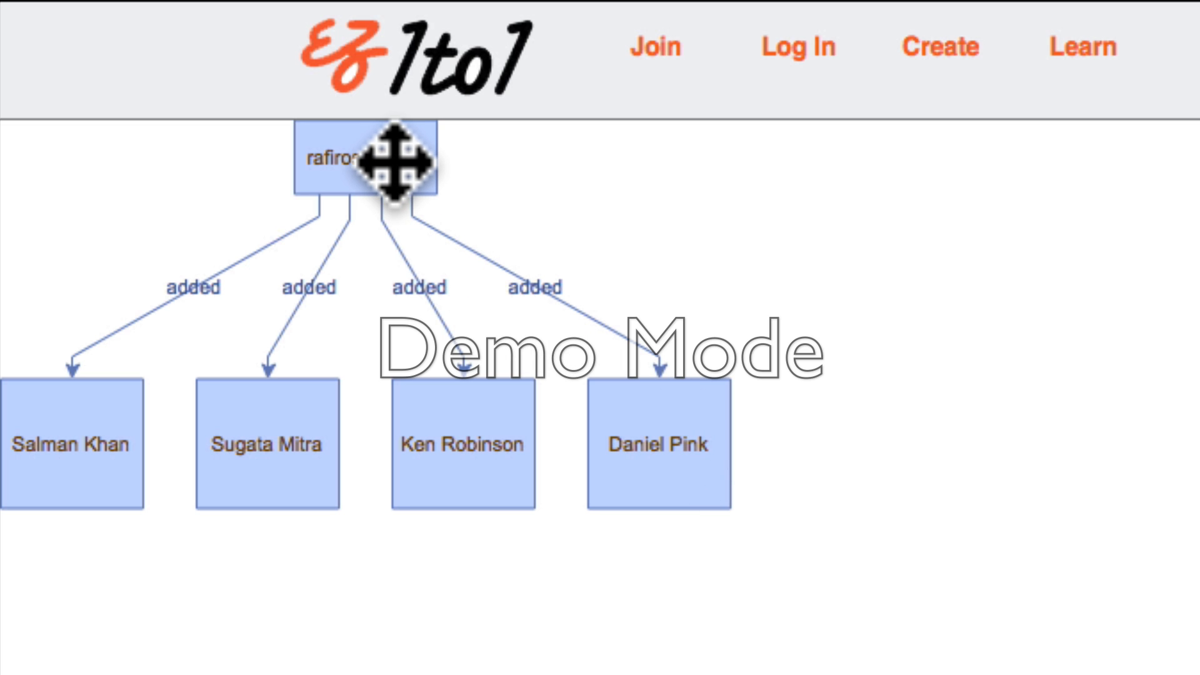
{"action": "mouse_move", "coordinate": [665, 450]}
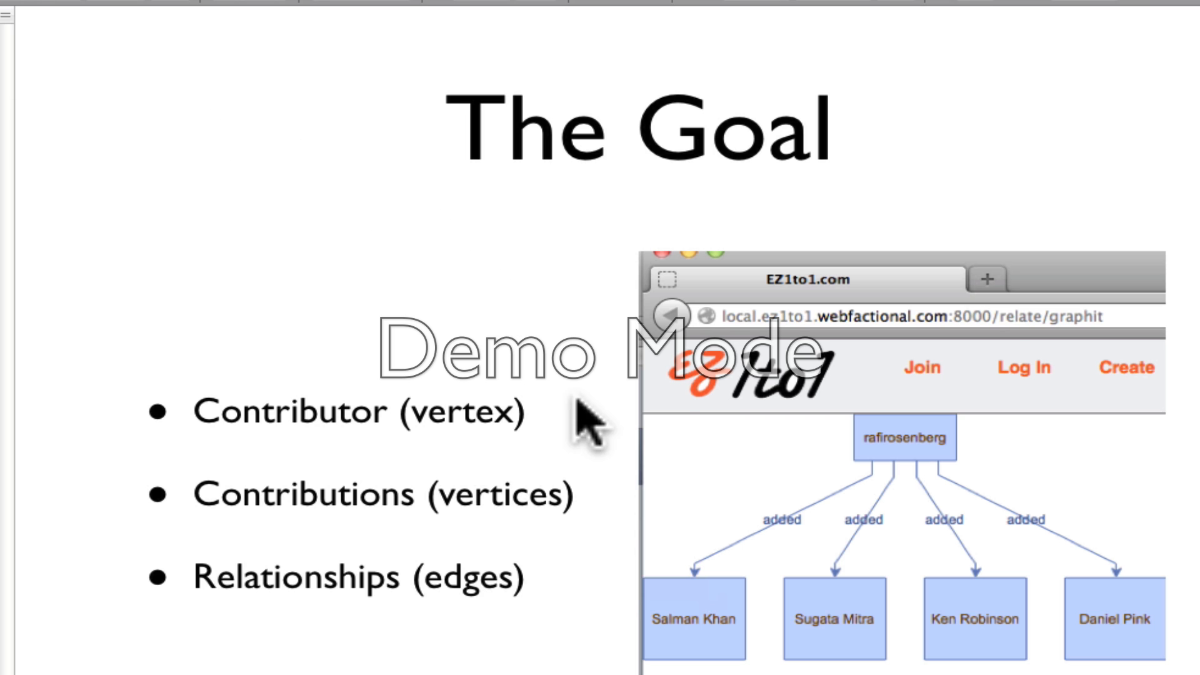
{"action": "mouse_move", "coordinate": [761, 662]}
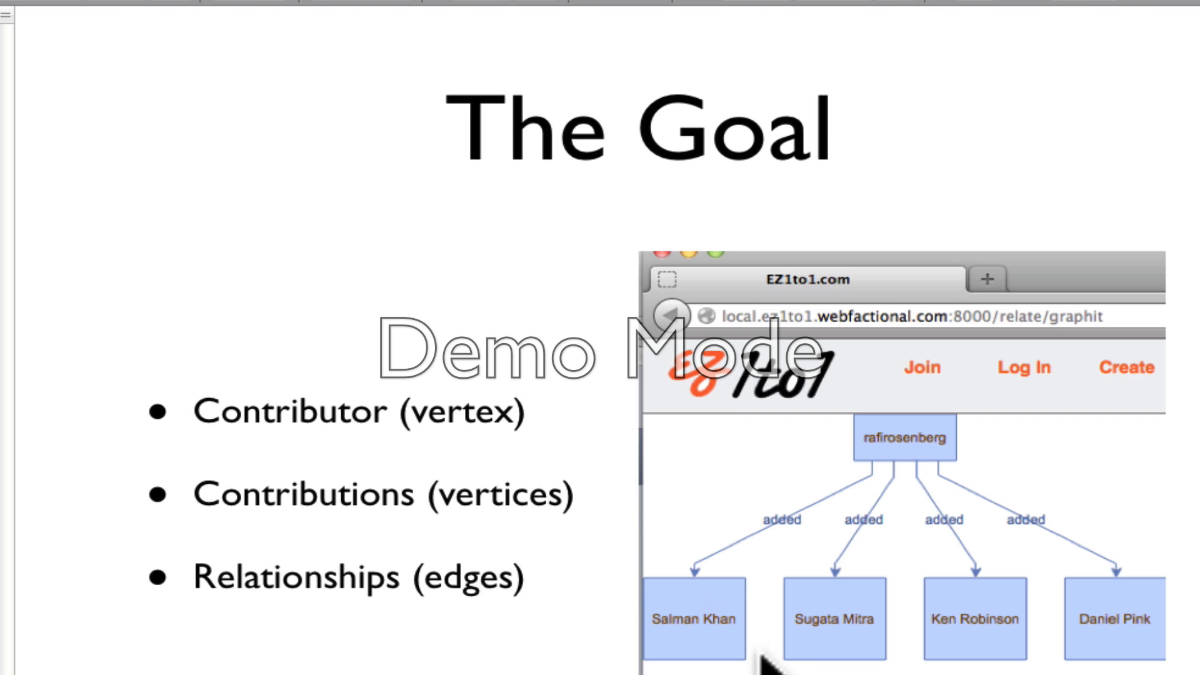
{"action": "mouse_move", "coordinate": [390, 459]}
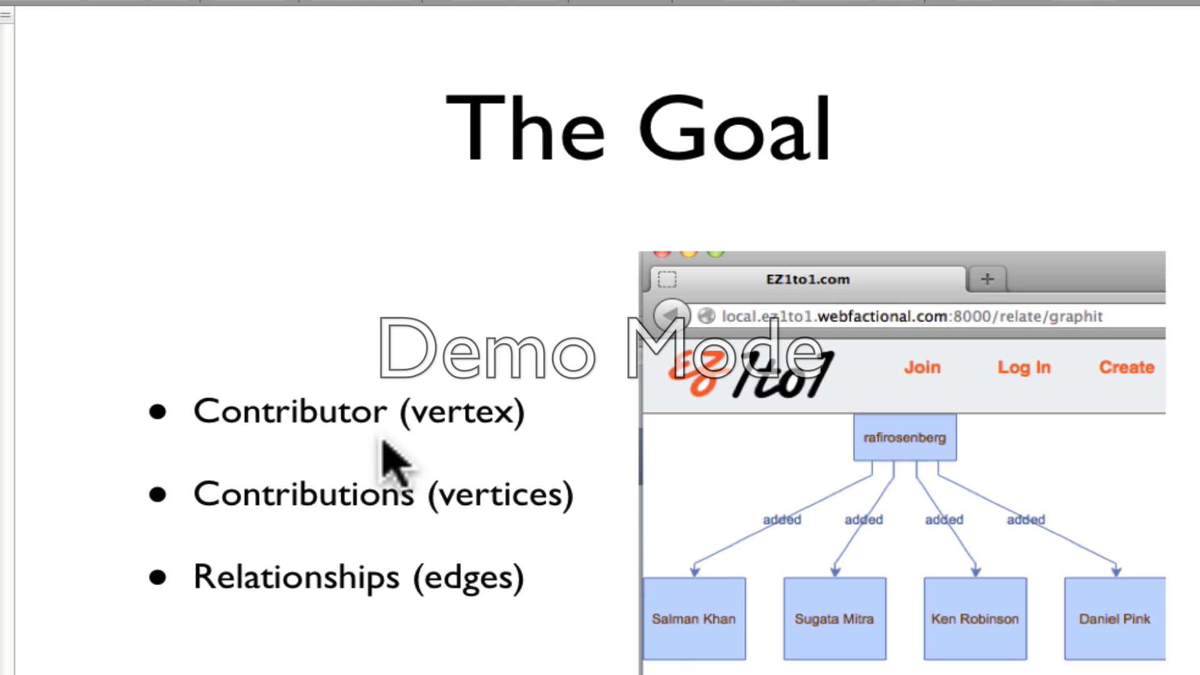
{"action": "mouse_move", "coordinate": [310, 490]}
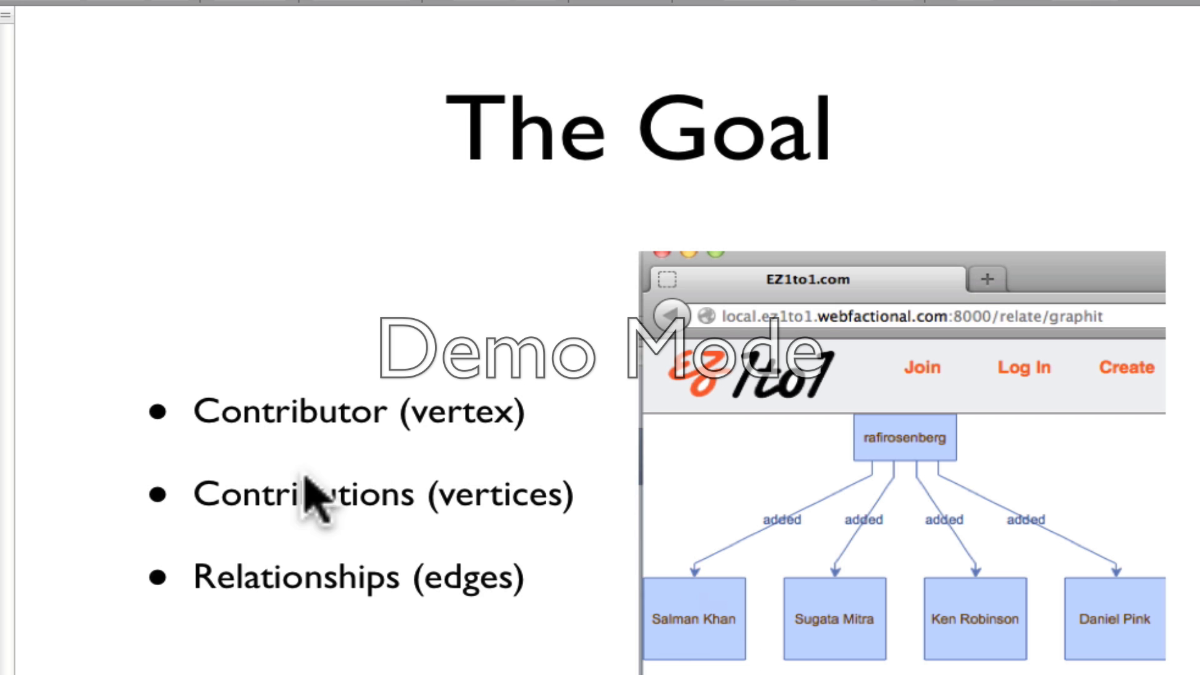
Step: Scroll the slide deck to The Goal slide with its three bullets and graph screenshot
{"action": "scroll", "scroll_direction": "down", "scroll_amount": 3}
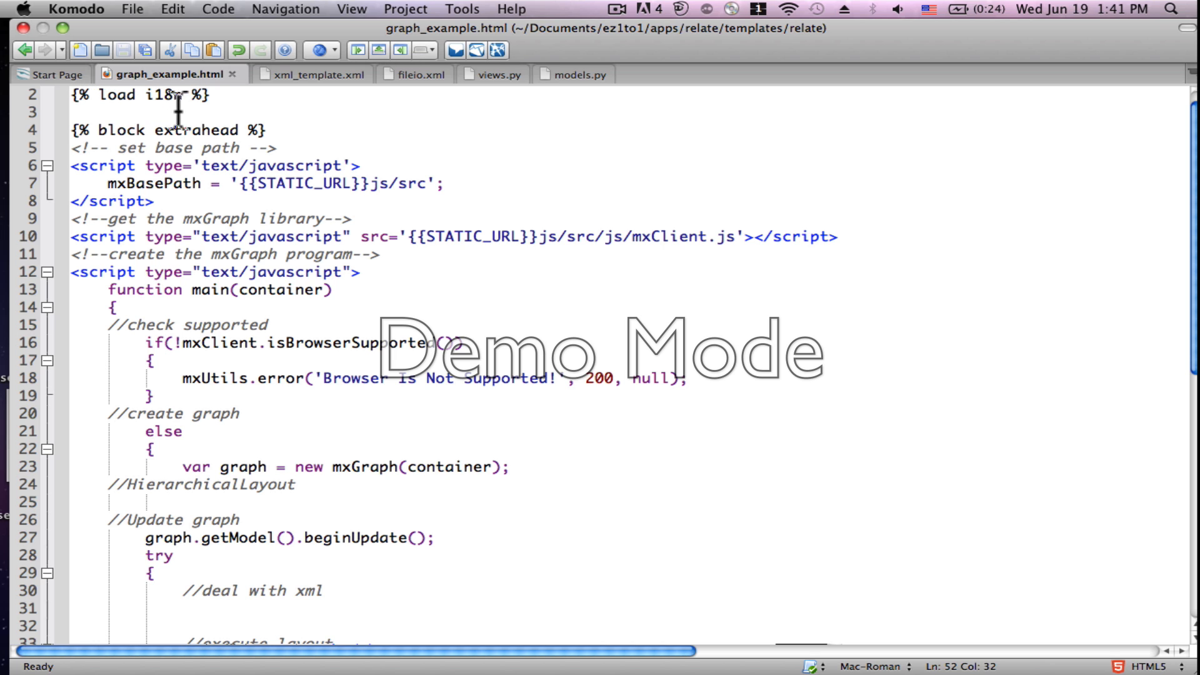
{"action": "mouse_move", "coordinate": [222, 130]}
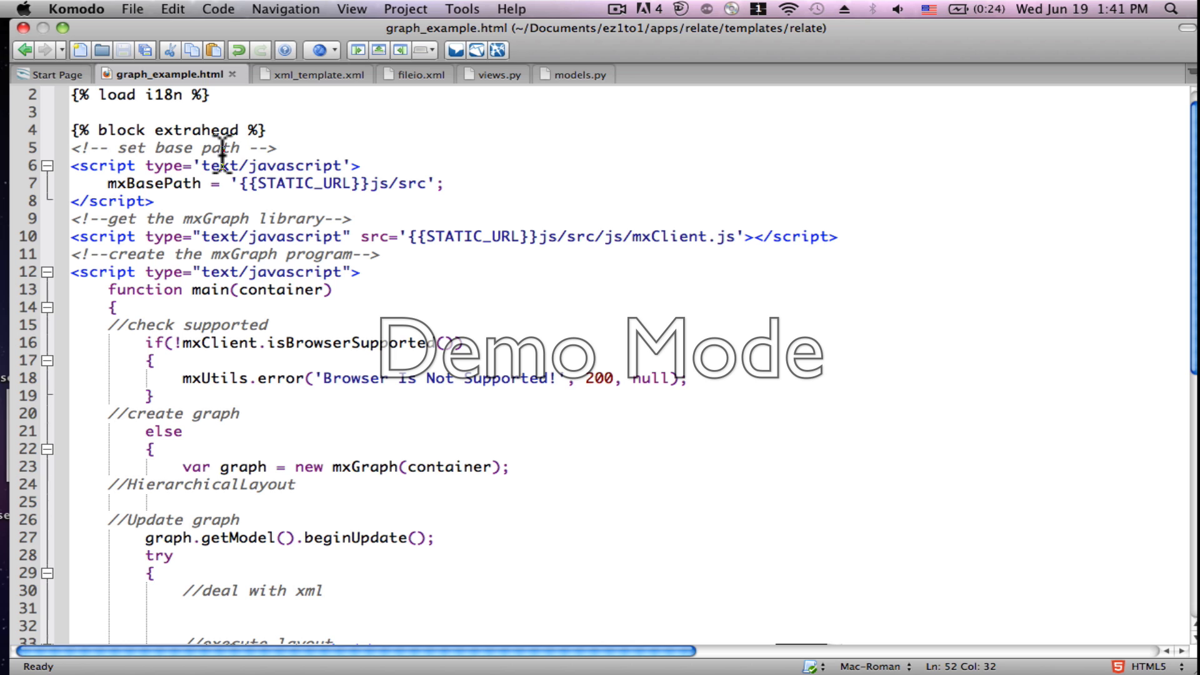
{"action": "mouse_move", "coordinate": [216, 195]}
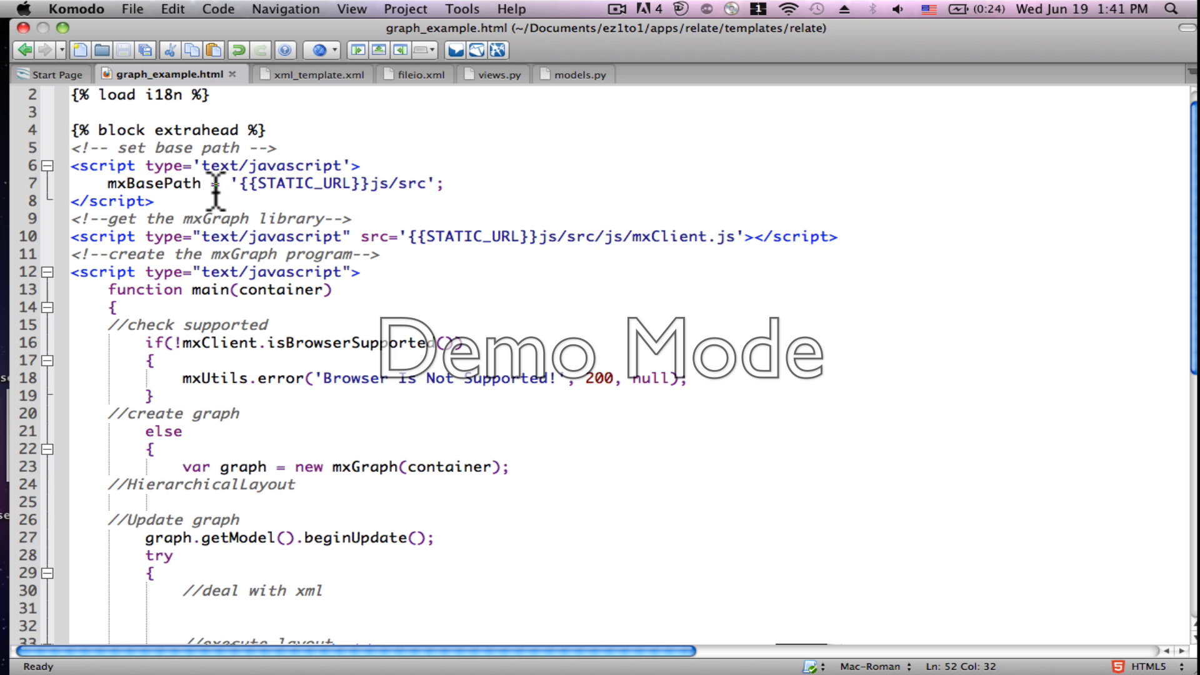
{"action": "mouse_move", "coordinate": [294, 198]}
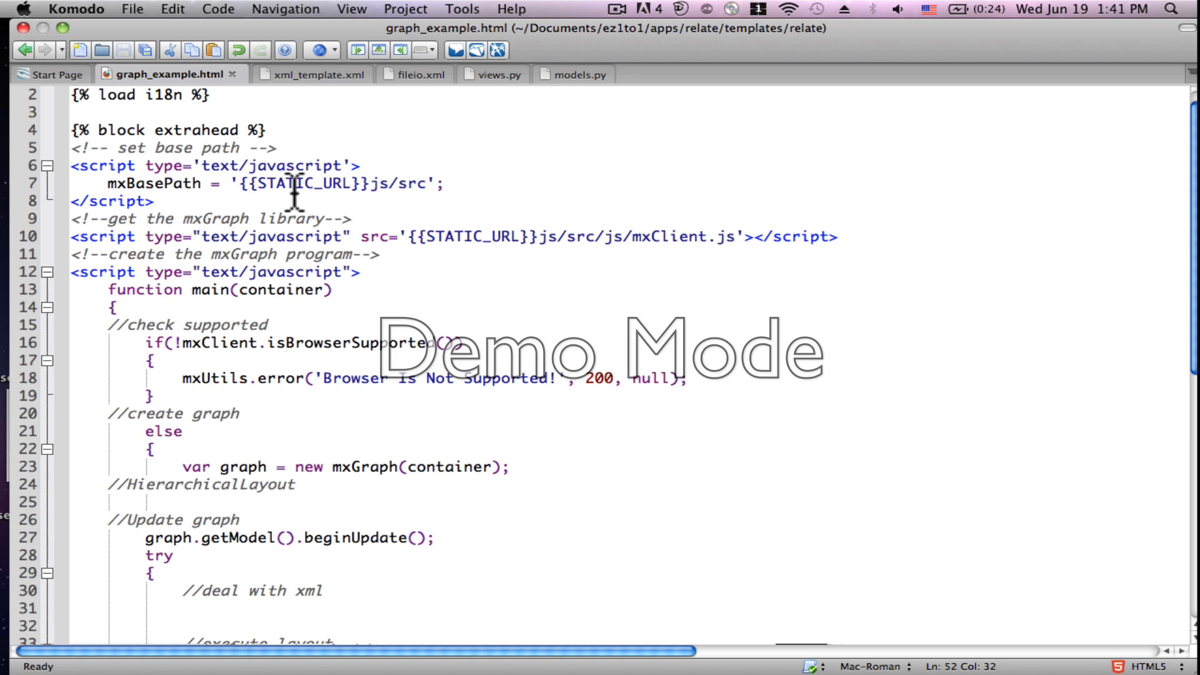
{"action": "mouse_move", "coordinate": [161, 200]}
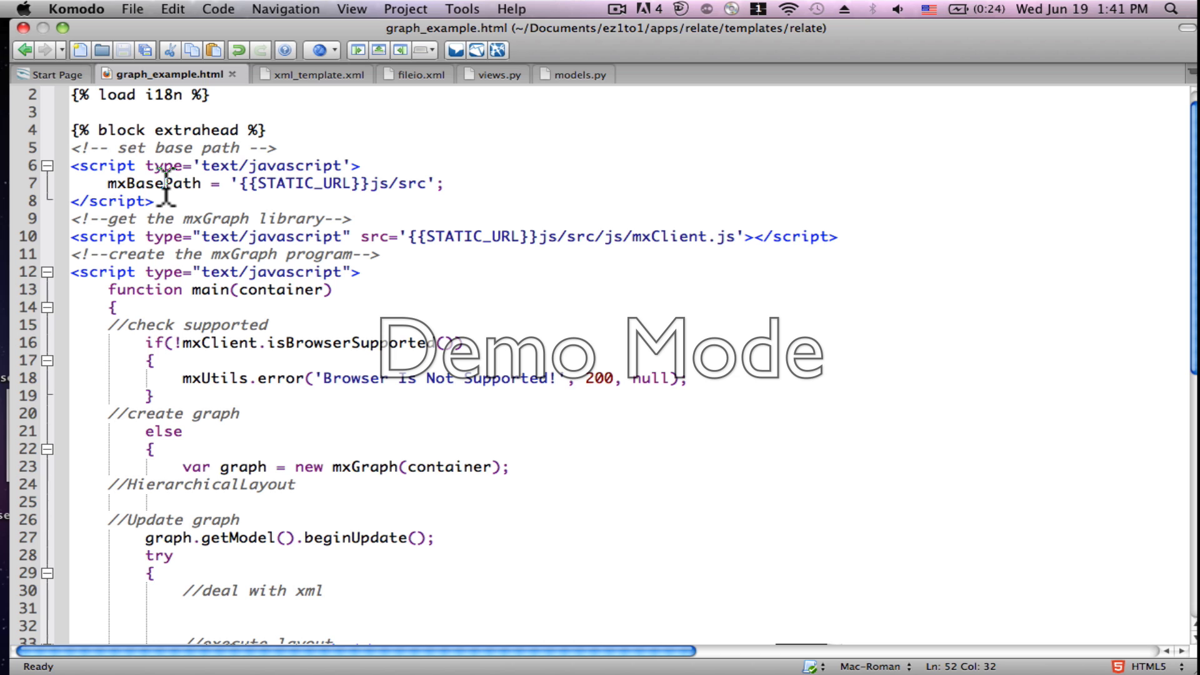
{"action": "mouse_move", "coordinate": [164, 249]}
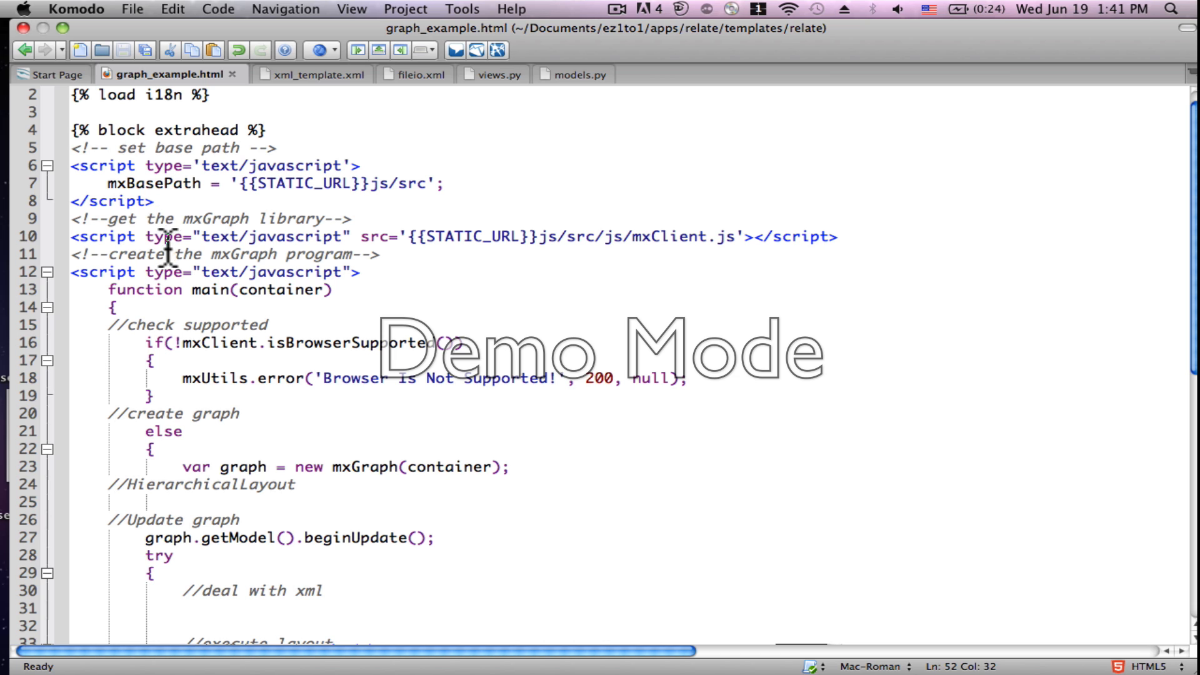
{"action": "mouse_move", "coordinate": [306, 230]}
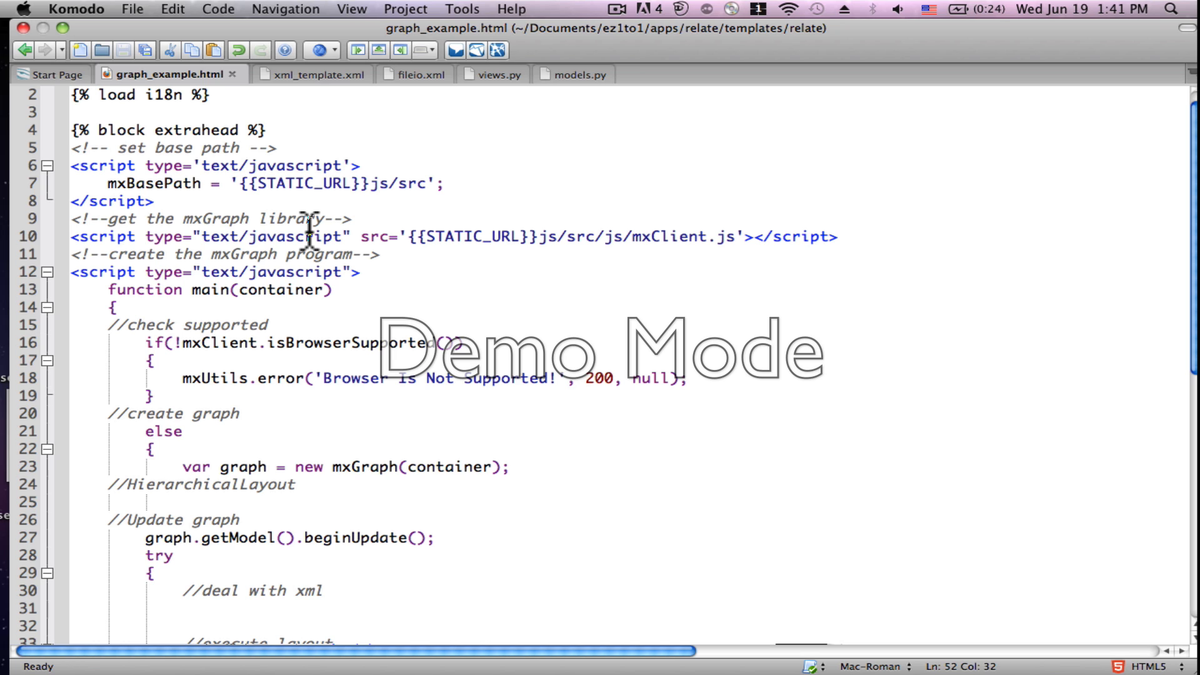
{"action": "mouse_move", "coordinate": [300, 264]}
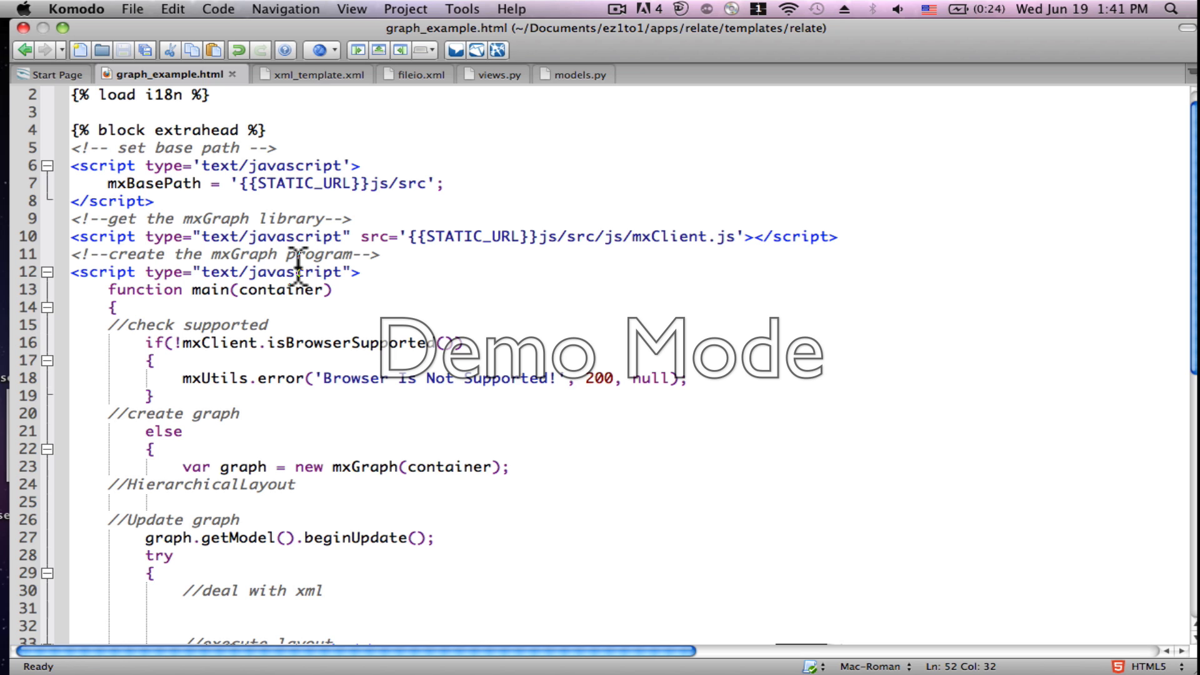
{"action": "mouse_move", "coordinate": [392, 294]}
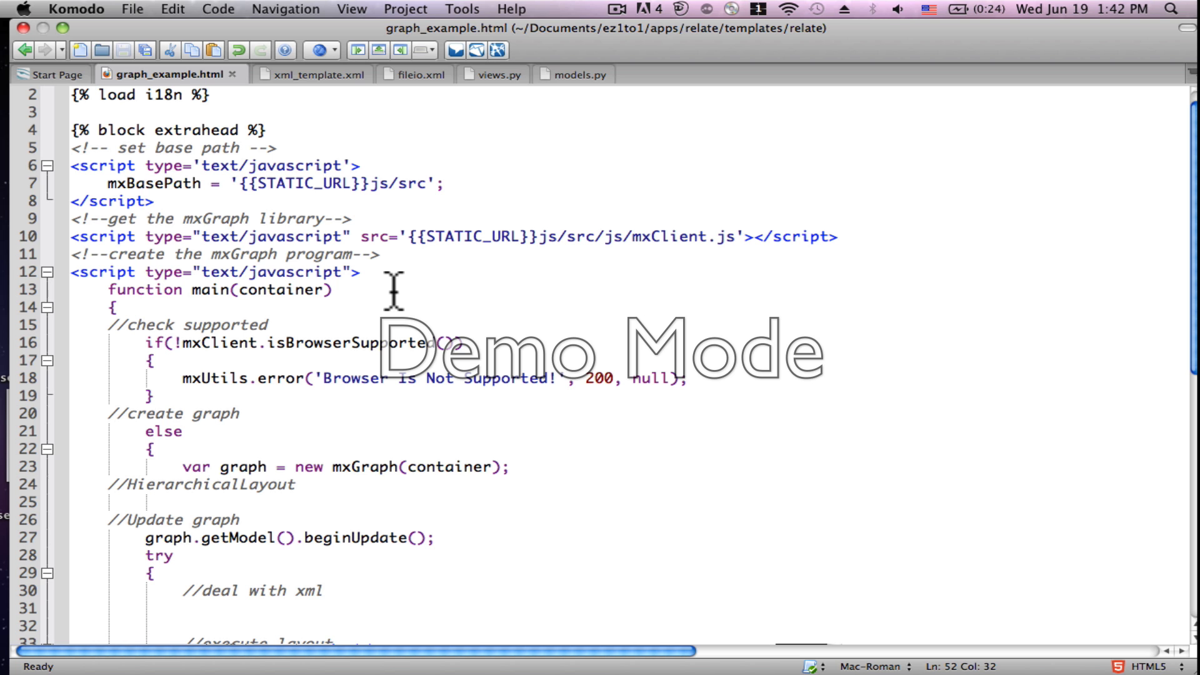
Step: Scroll graph_example.html down to the model update block with the hierarchical layout
{"action": "scroll", "scroll_direction": "down", "scroll_amount": 3}
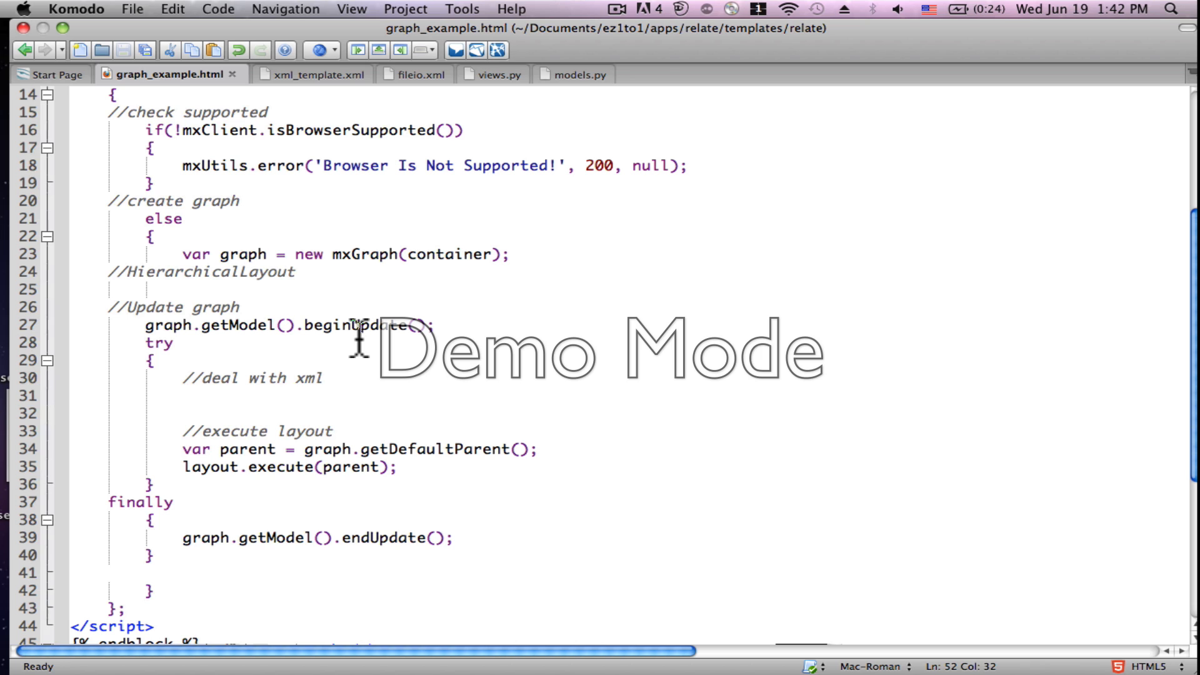
{"action": "mouse_move", "coordinate": [189, 306]}
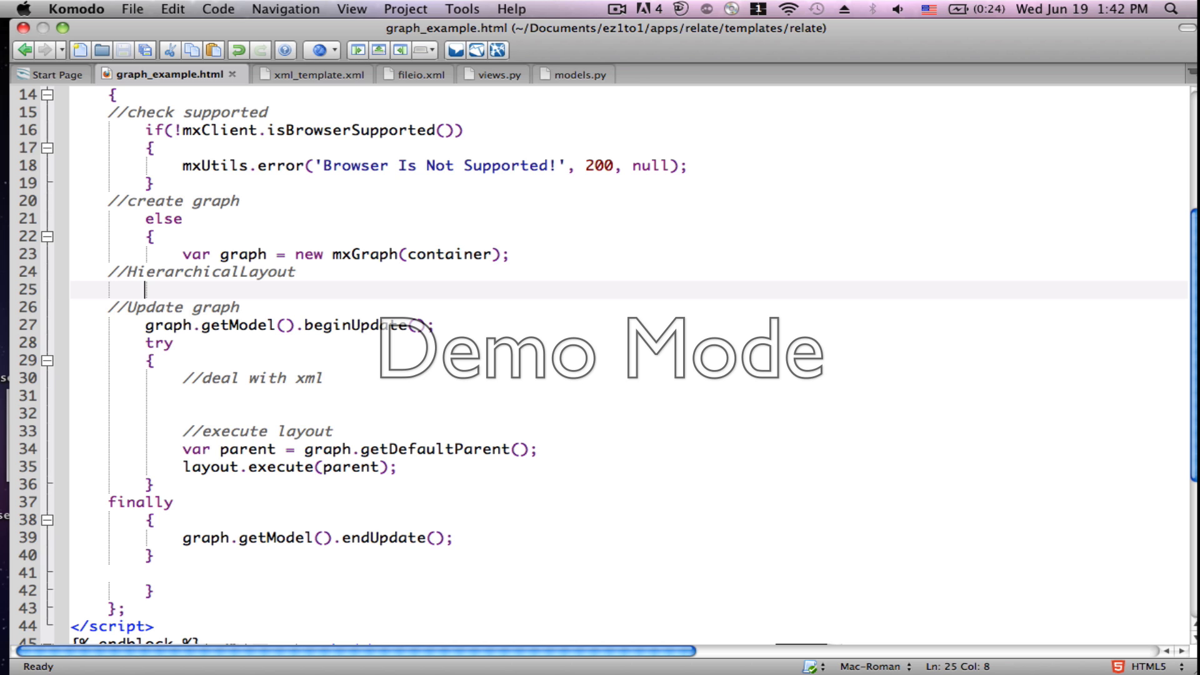
Step: Write line 25 as 'var layout = new mxHierarchicalLayout(graph);' with autocomplete
{"action": "type", "text": "var"}
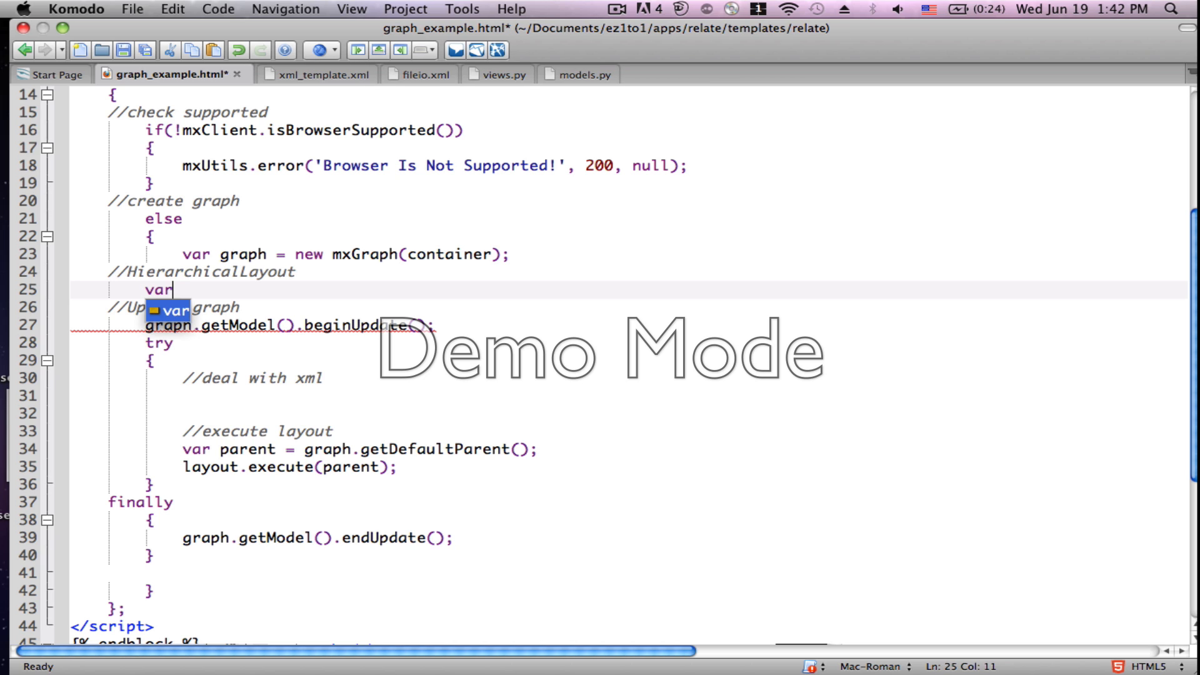
{"action": "type", "text": "lo"}
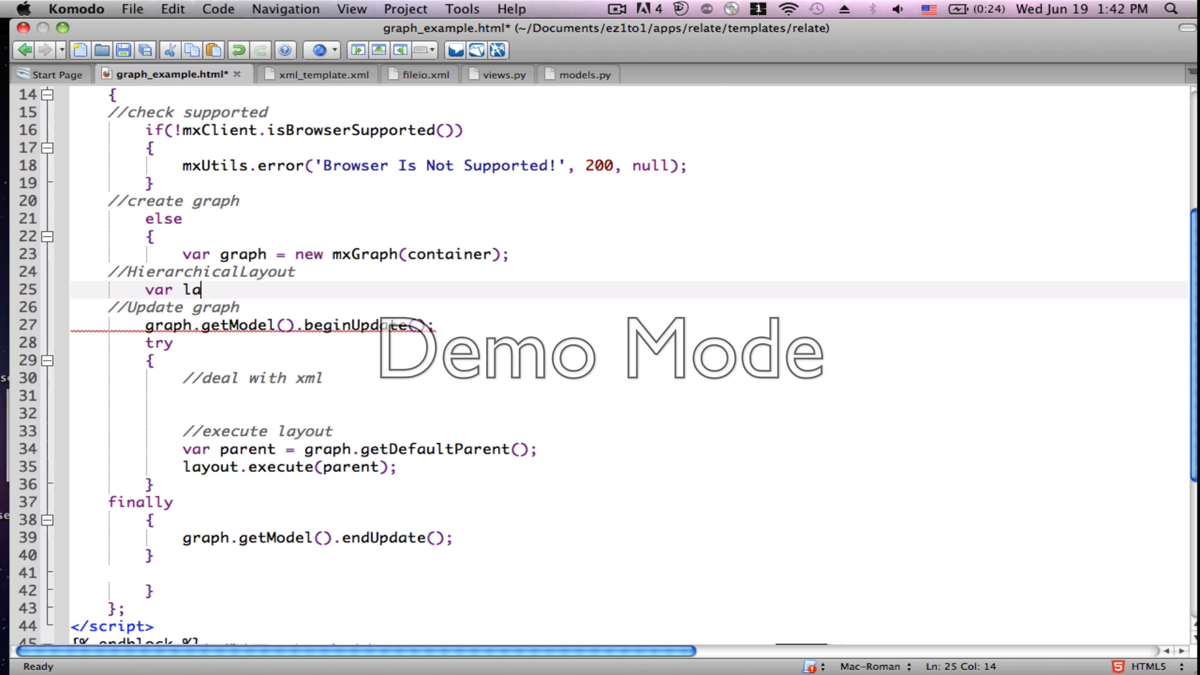
{"action": "type", "text": "yout ="}
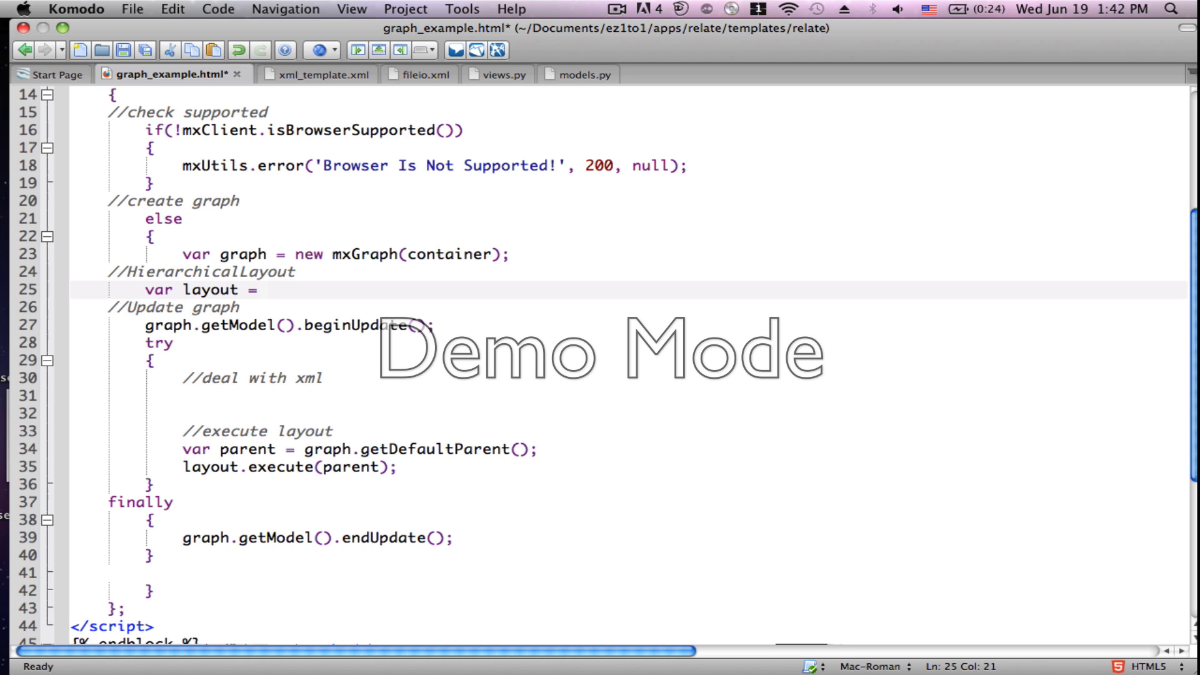
{"action": "type", "text": "new"}
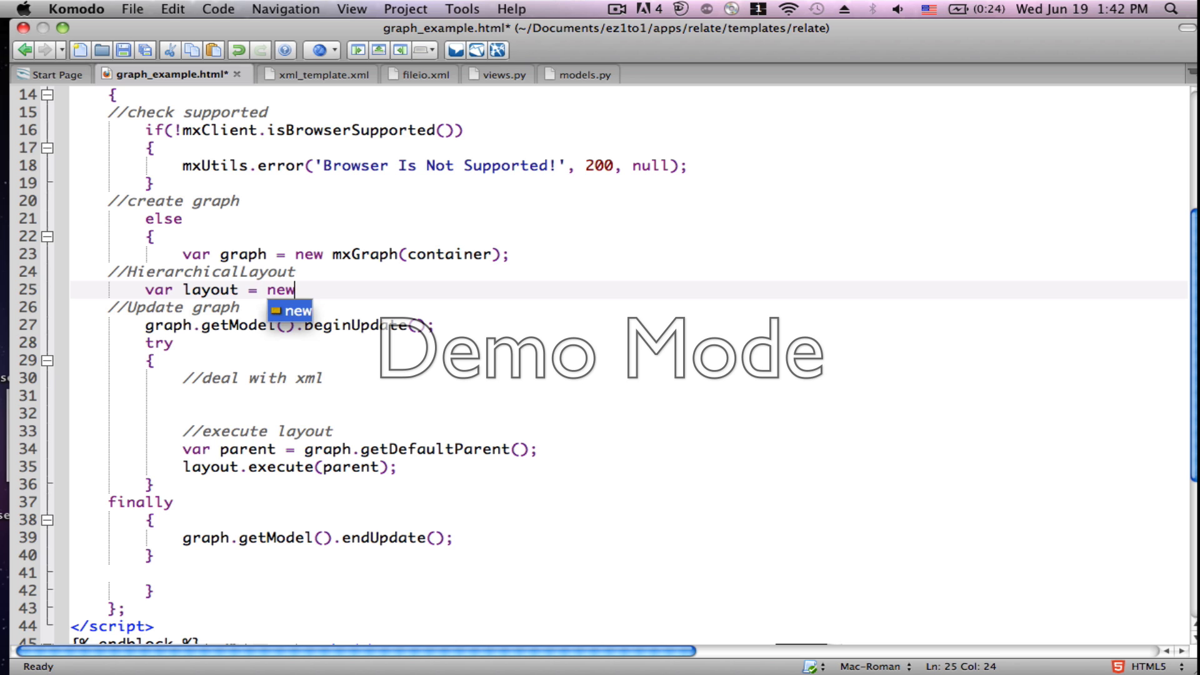
{"action": "type", "text": "m"}
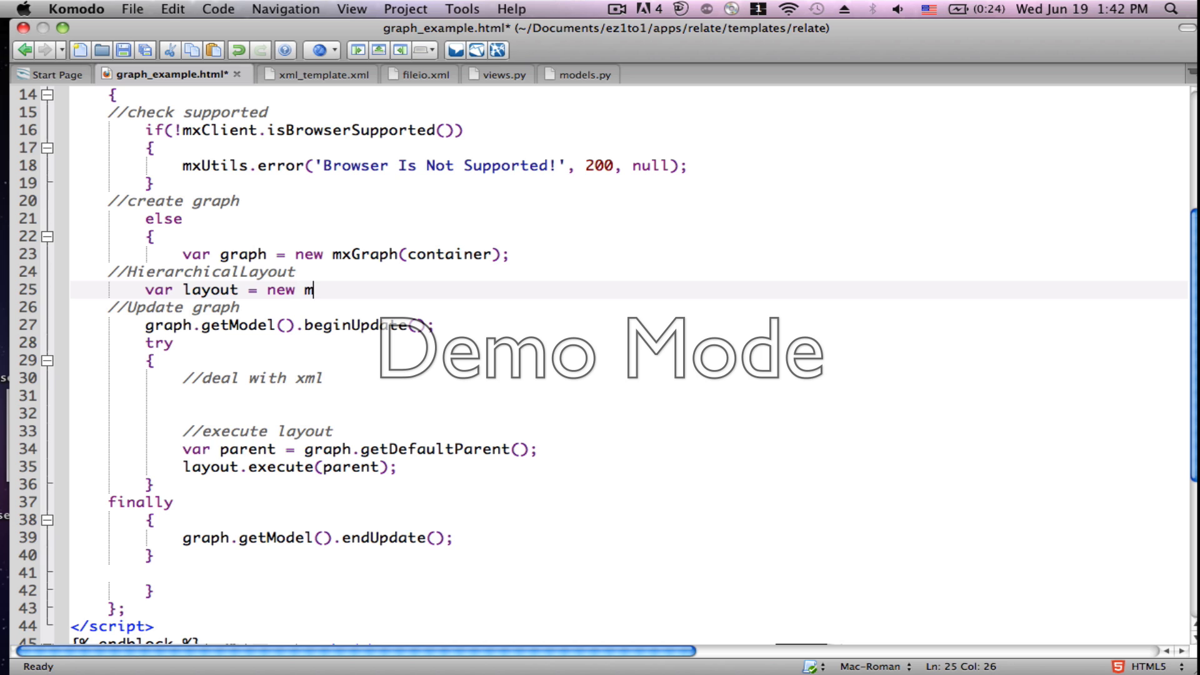
{"action": "type", "text": "xHi"}
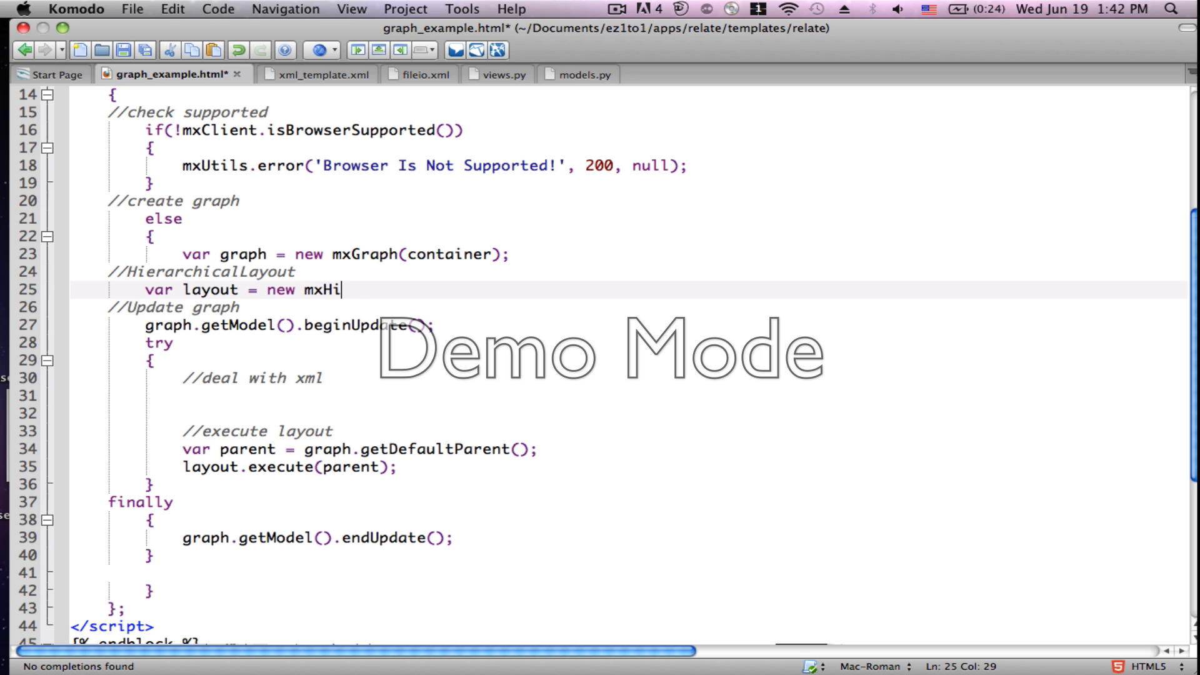
{"action": "type", "text": "erard"}
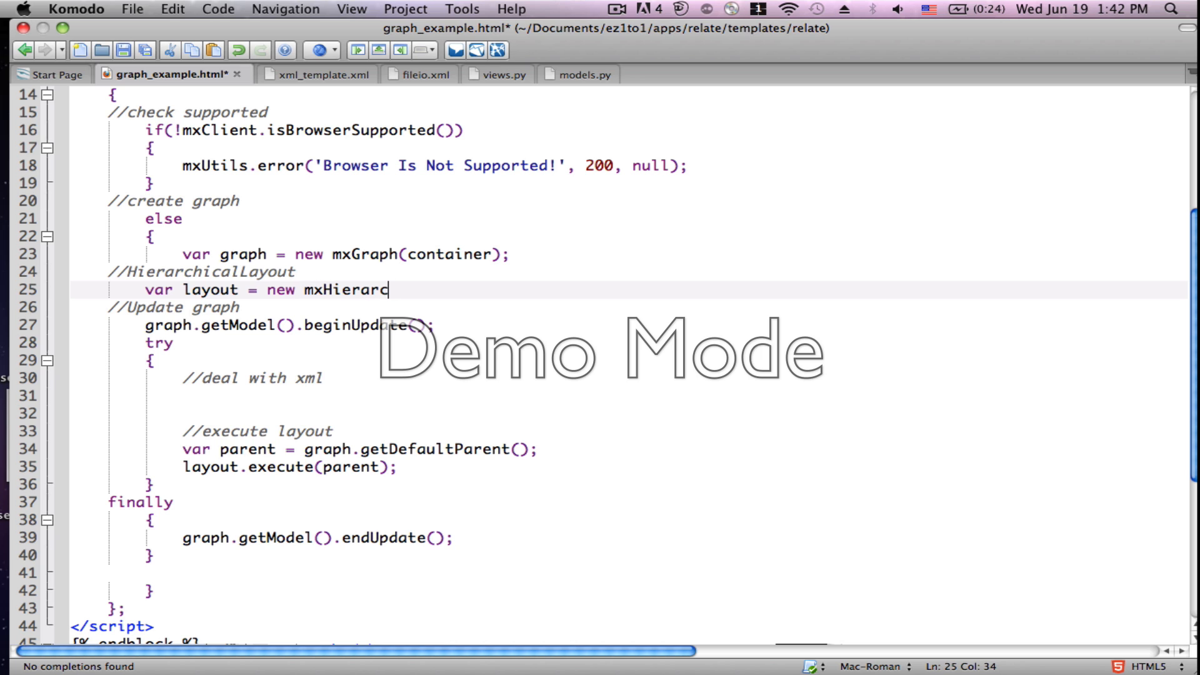
{"action": "type", "text": "hicalL"}
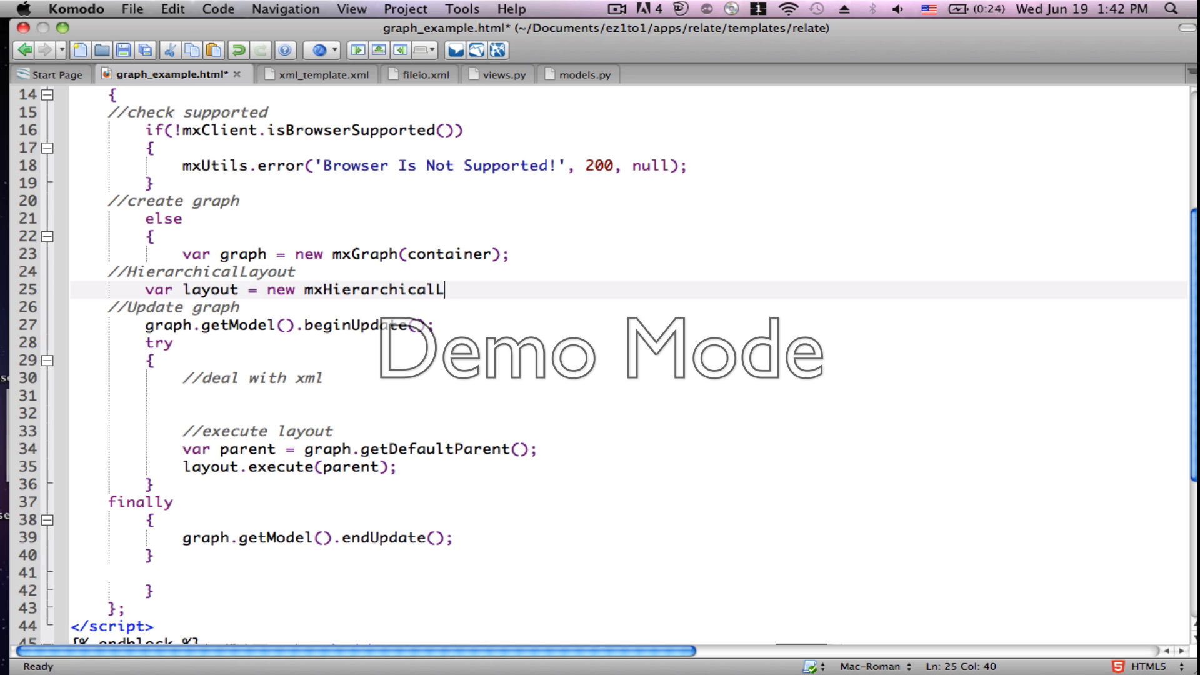
{"action": "type", "text": "ayout"}
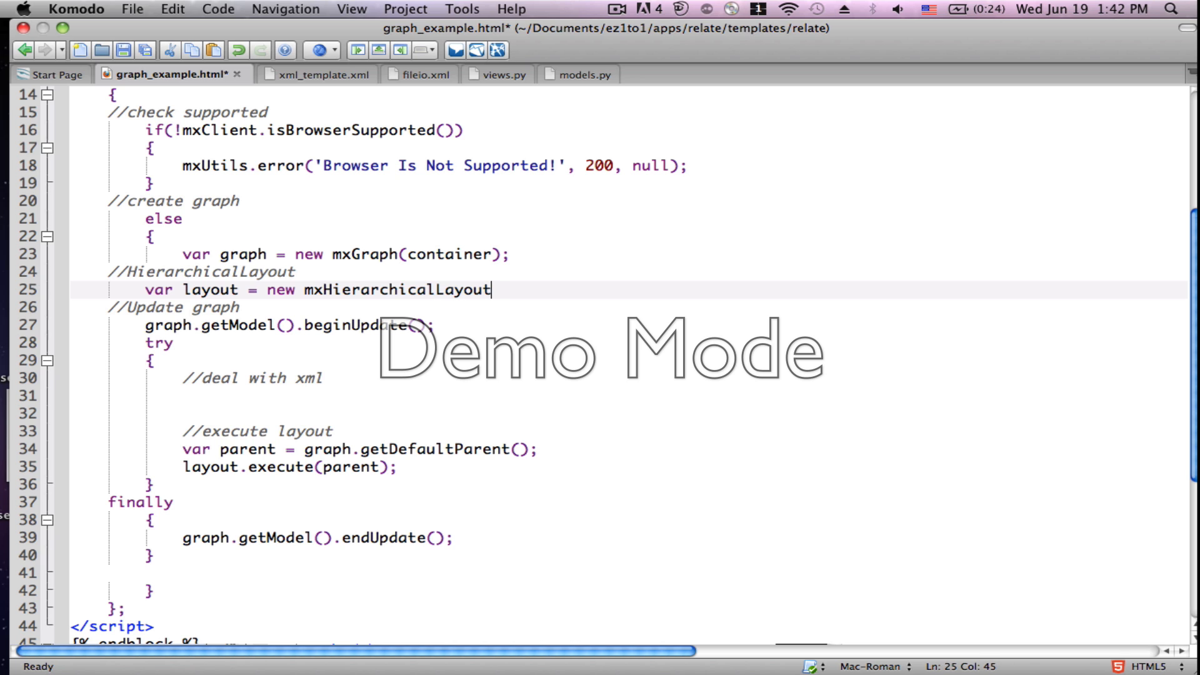
{"action": "type", "text": "("}
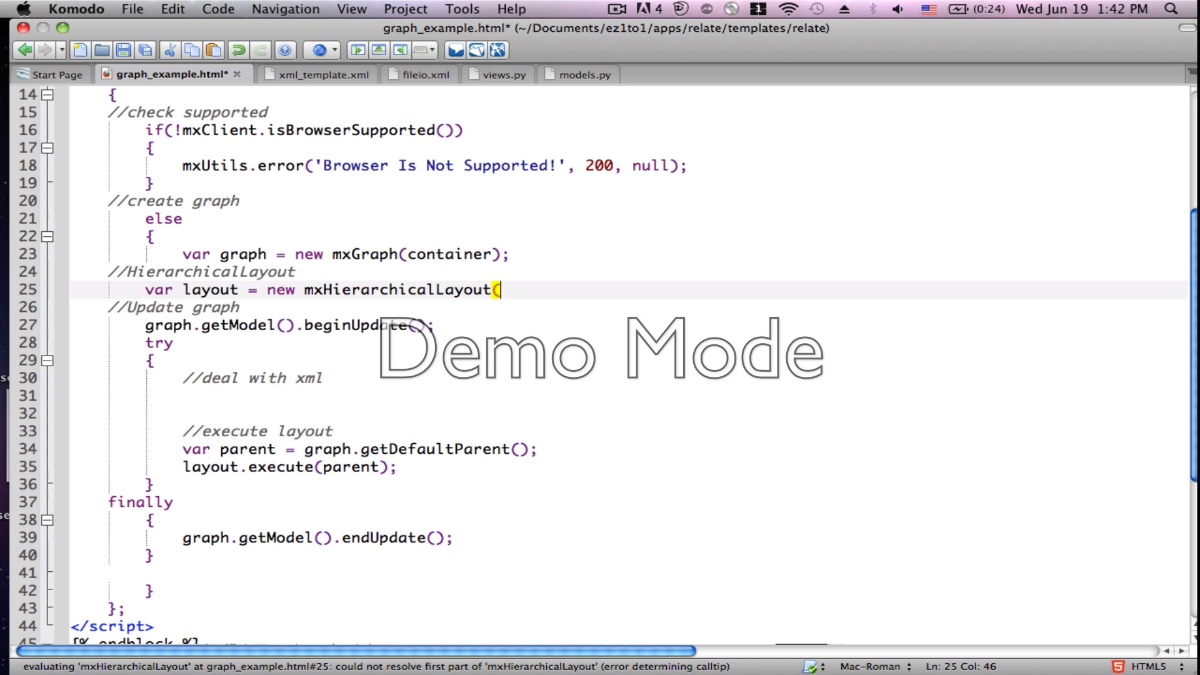
{"action": "type", "text": "graph);"}
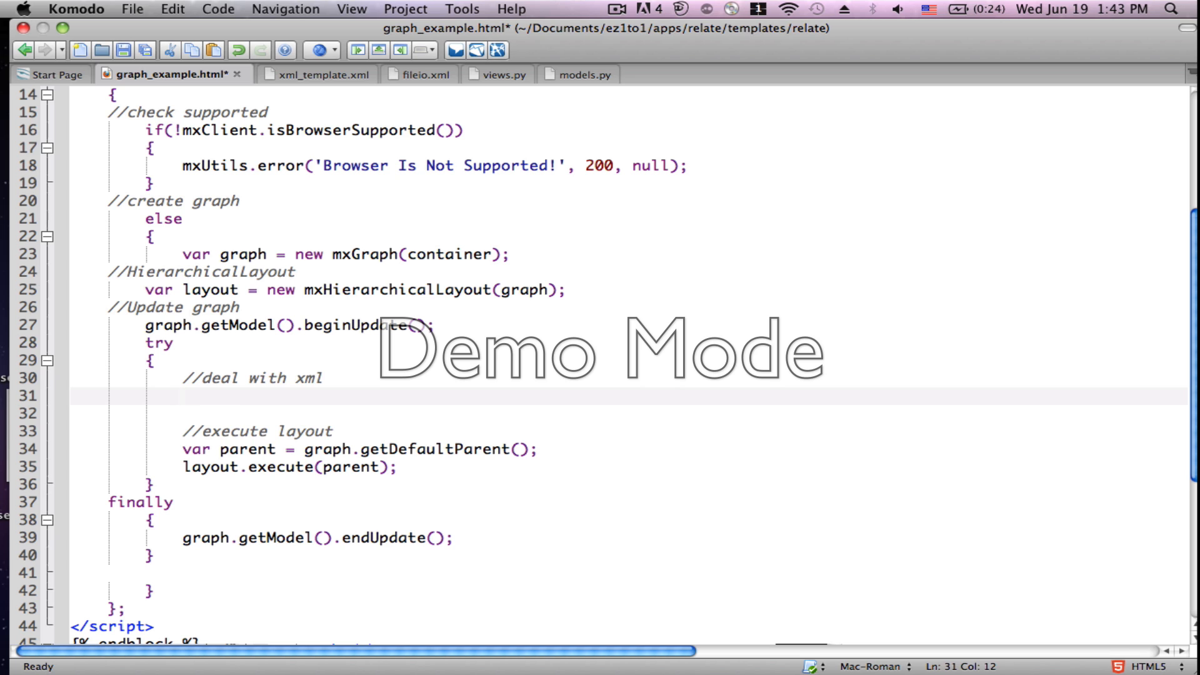
Step: Write line 31 as 'var doc = mxUtils.parseXml({{ data }});' and start a new line
{"action": "type", "text": "var"}
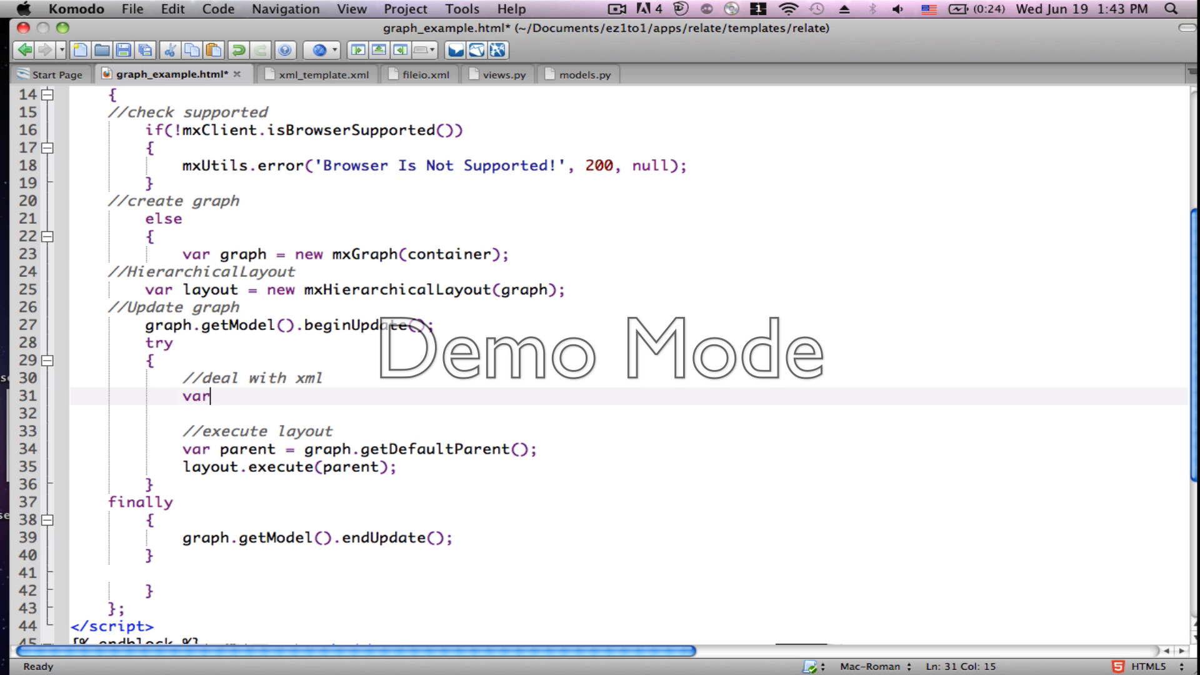
{"action": "type", "text": "doc"}
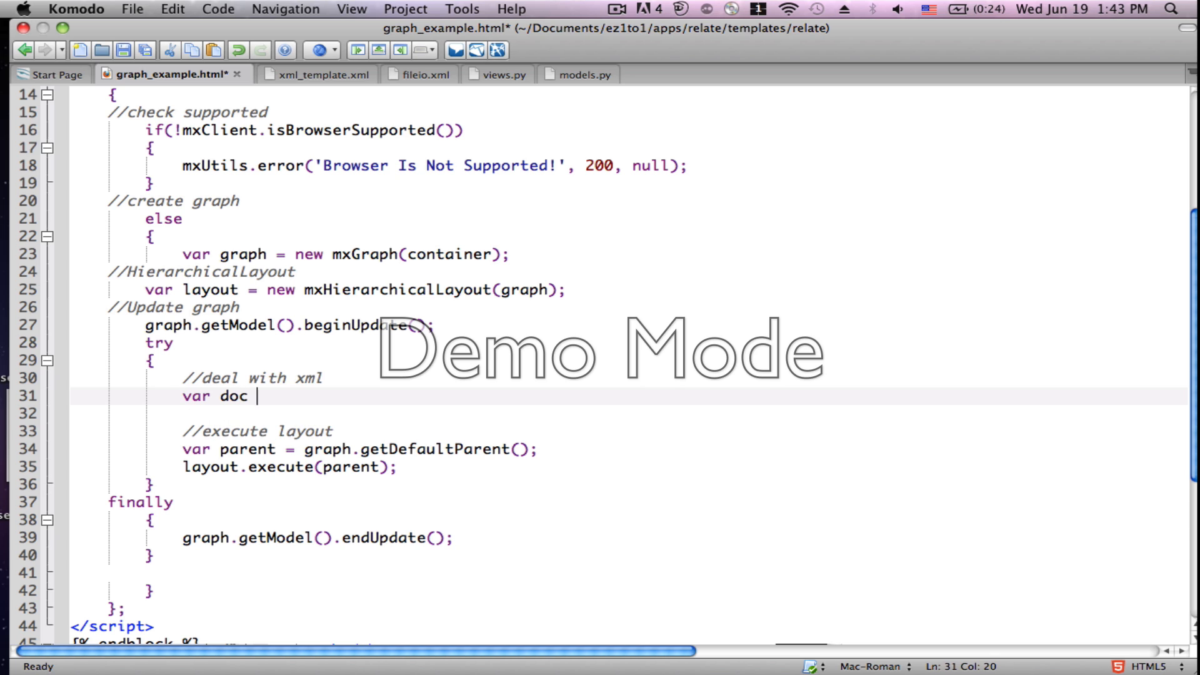
{"action": "type", "text": "="}
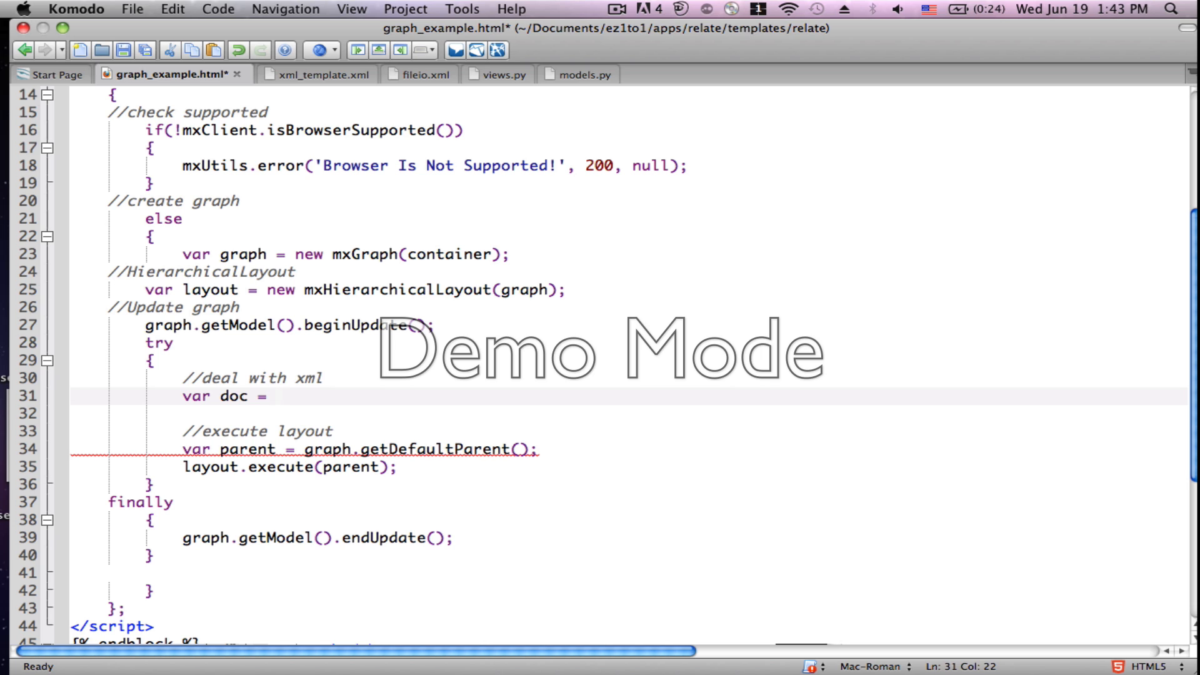
{"action": "left_click", "coordinate": [276, 396]}
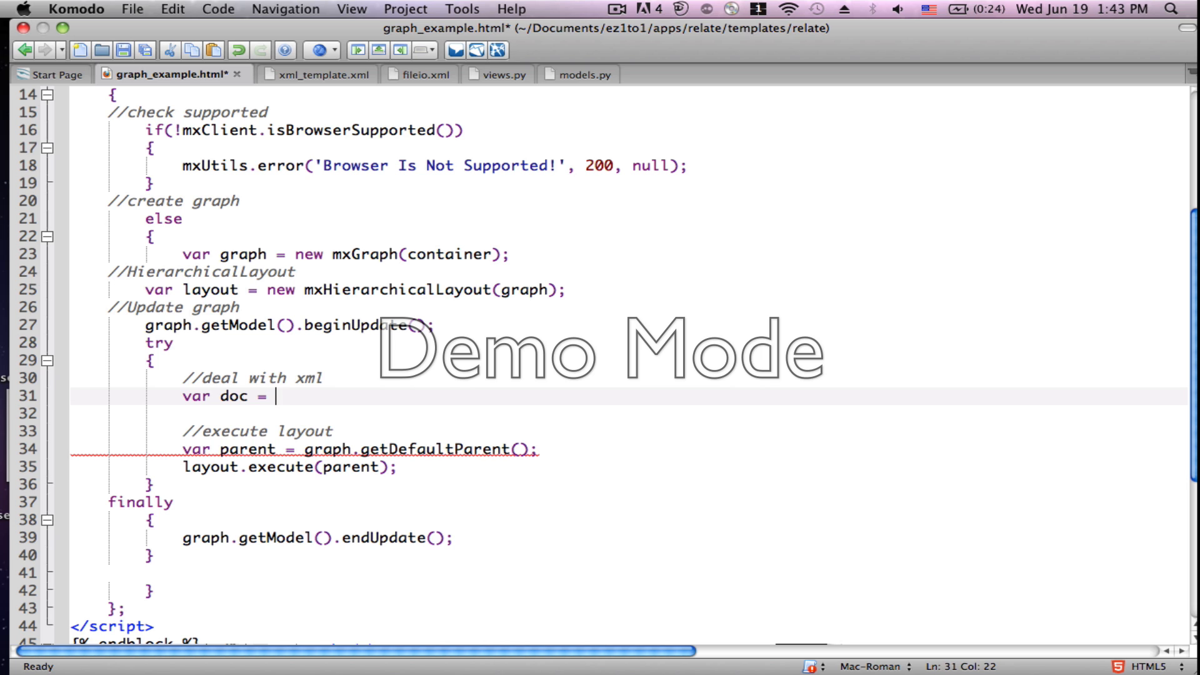
{"action": "type", "text": "mx"}
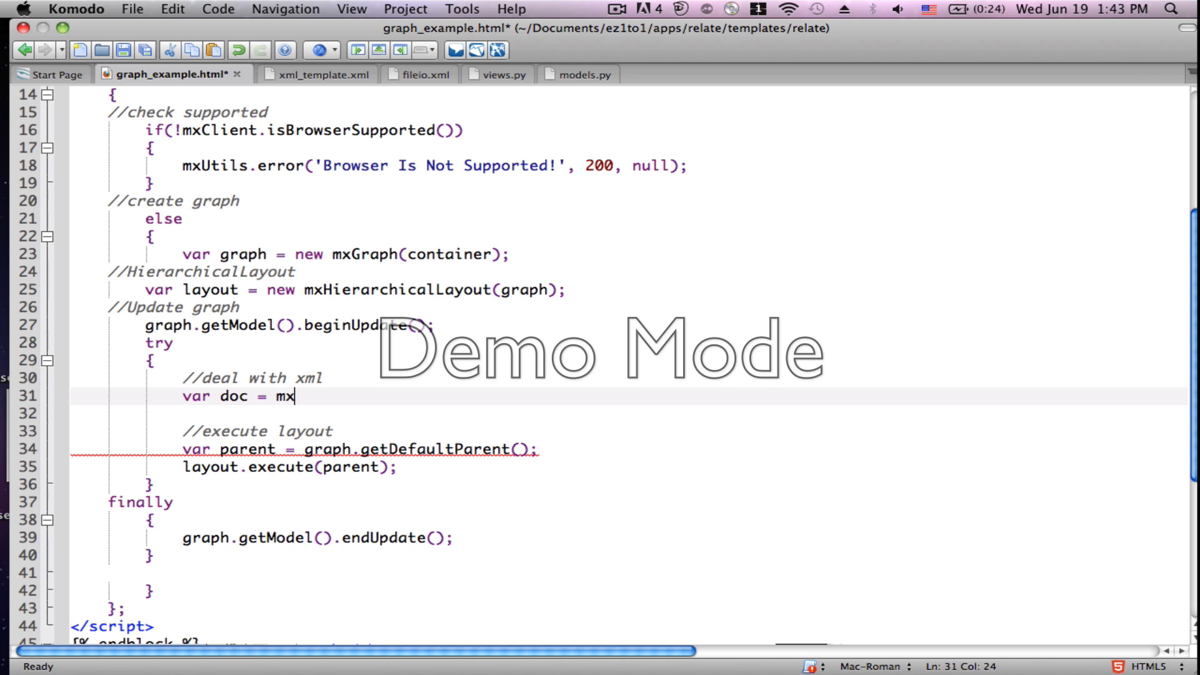
{"action": "type", "text": "Utils"}
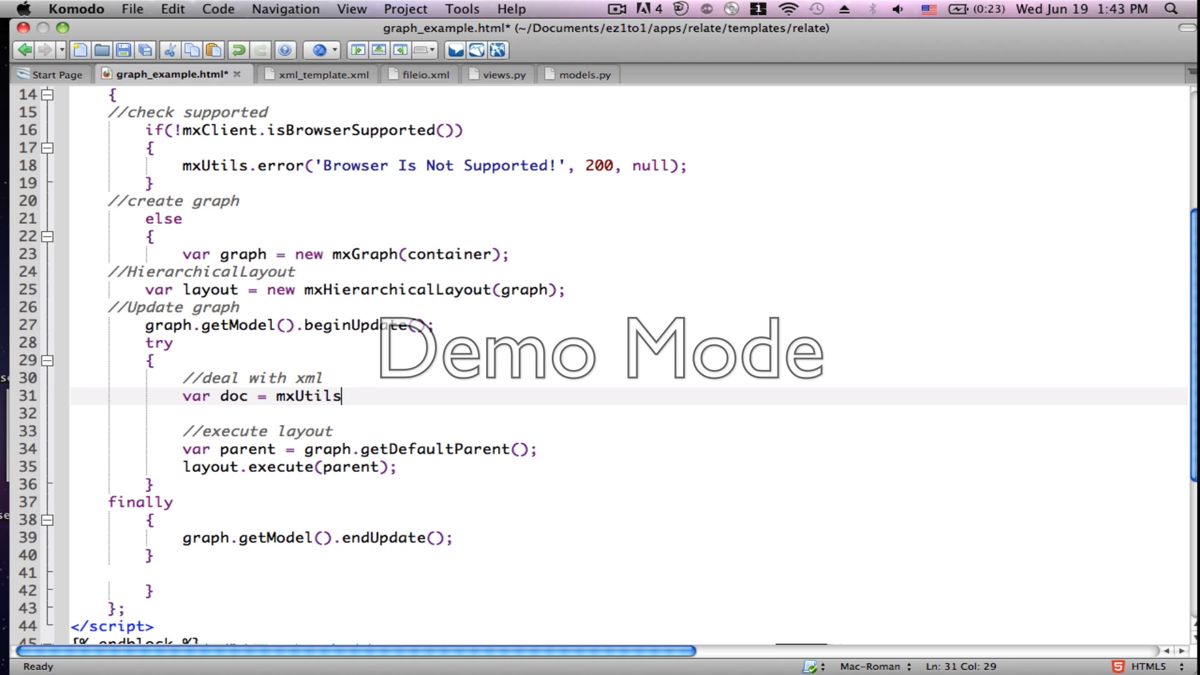
{"action": "type", "text": "."}
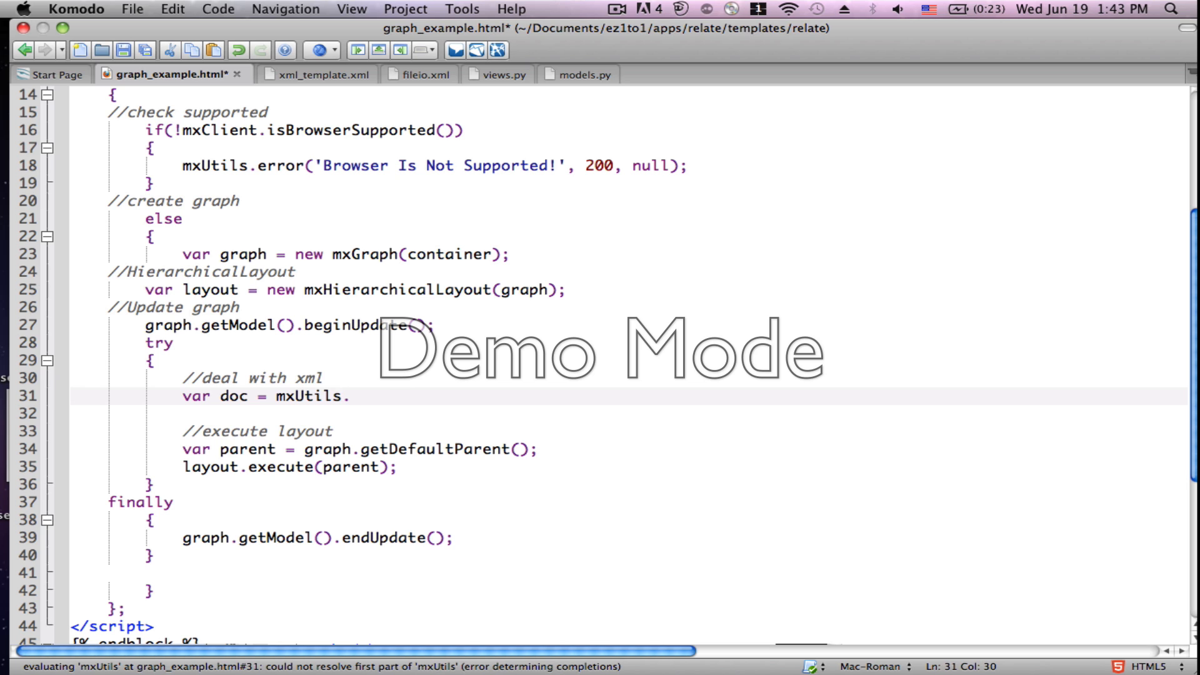
{"action": "type", "text": "parse"}
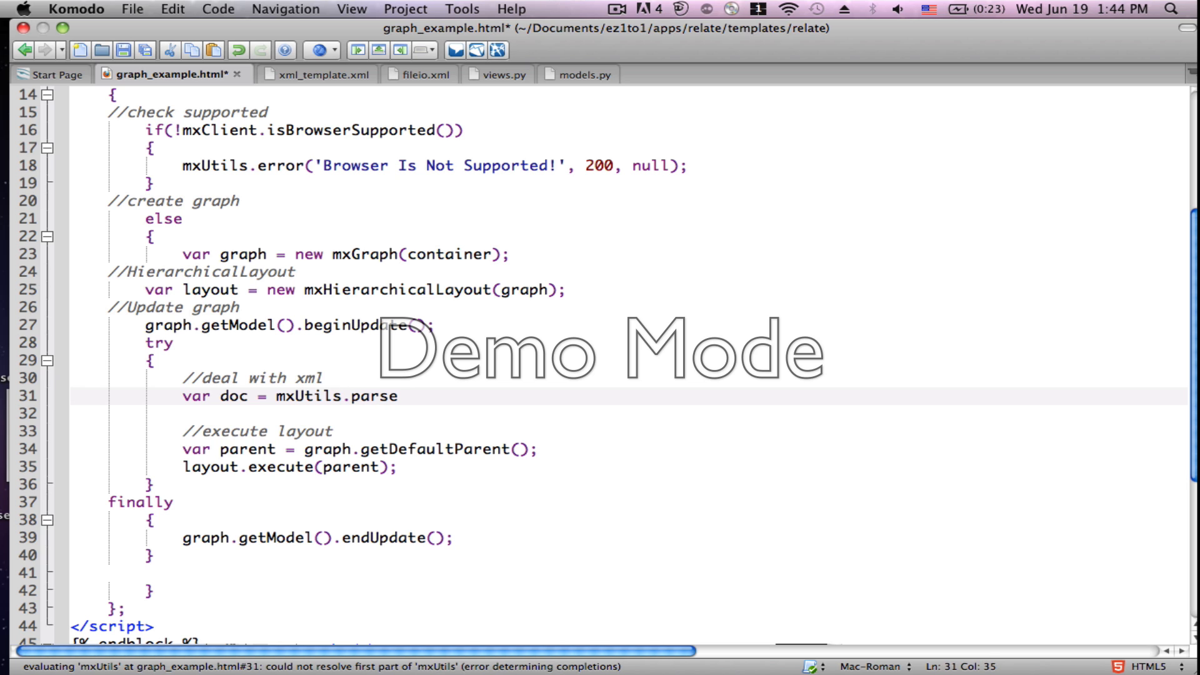
{"action": "type", "text": "Xml"}
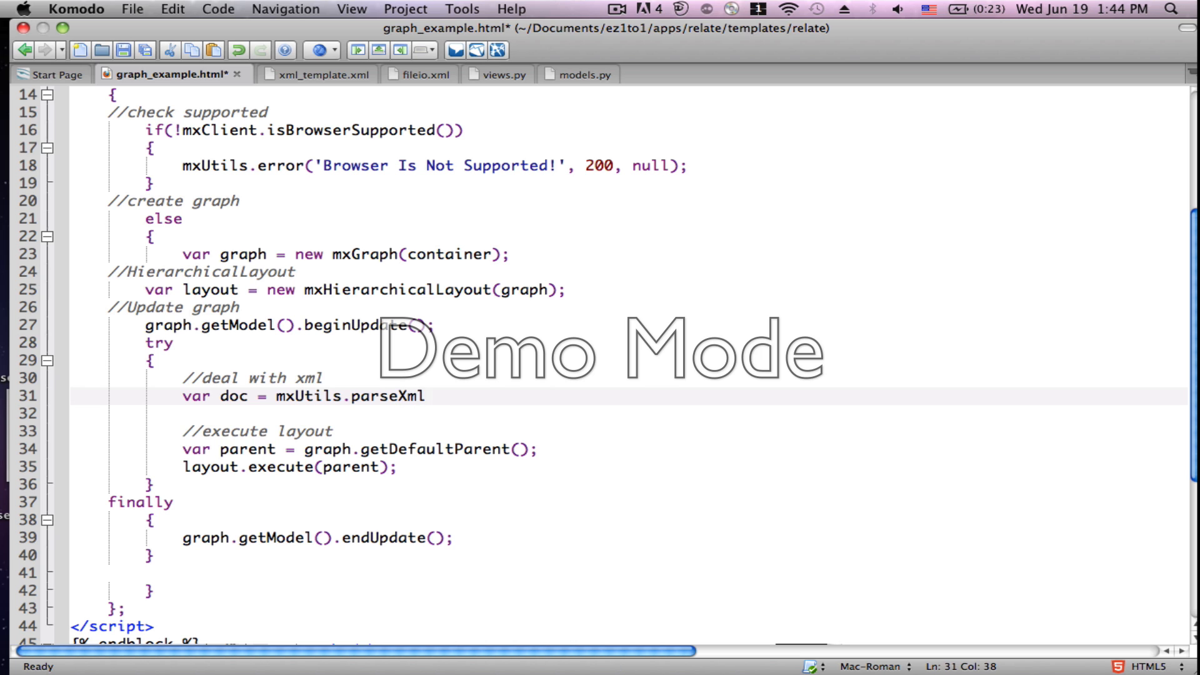
{"action": "type", "text": "("}
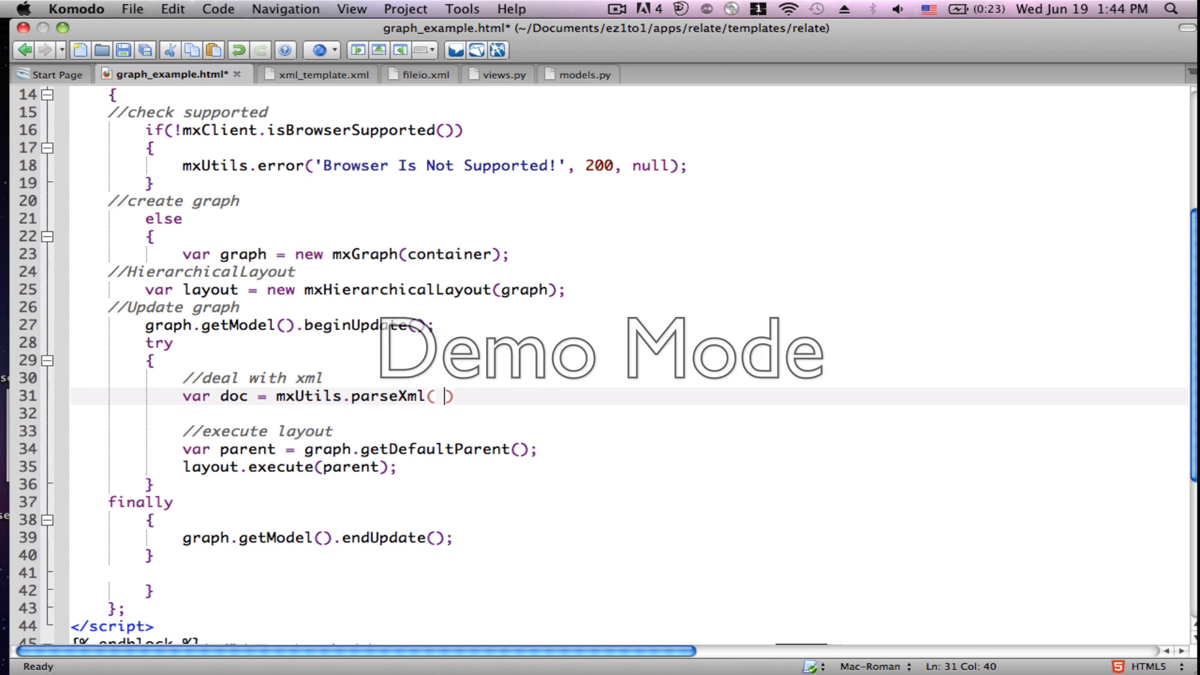
{"action": "type", "text": "{{}}"}
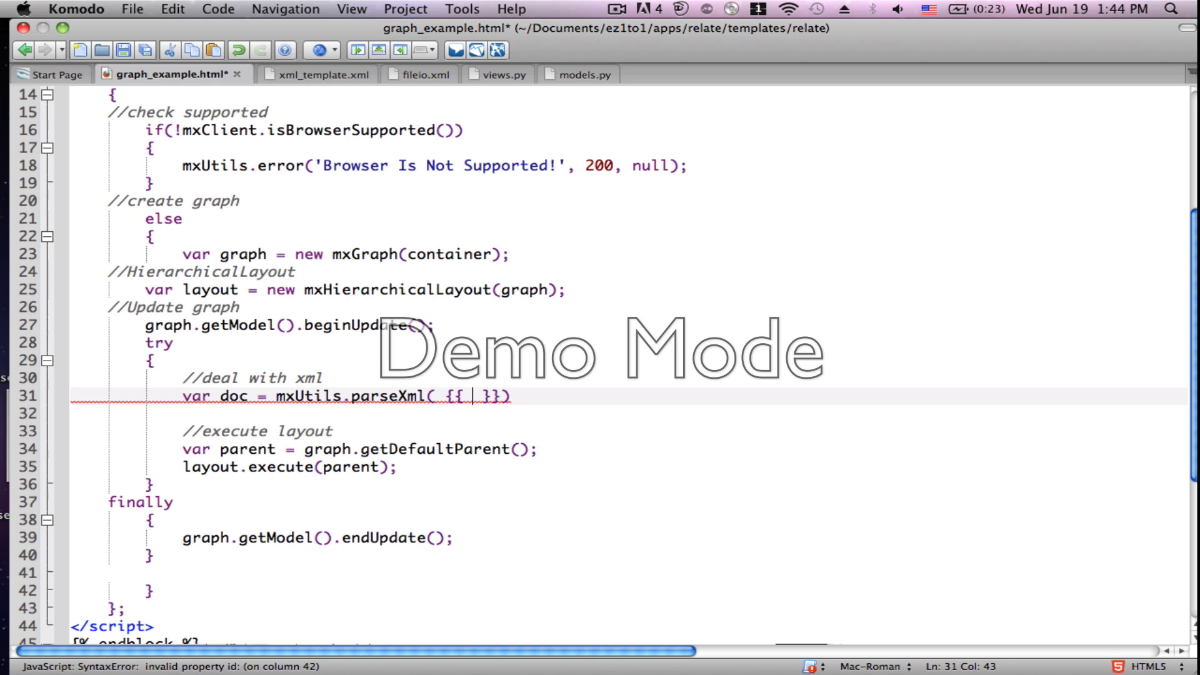
{"action": "type", "text": "data"}
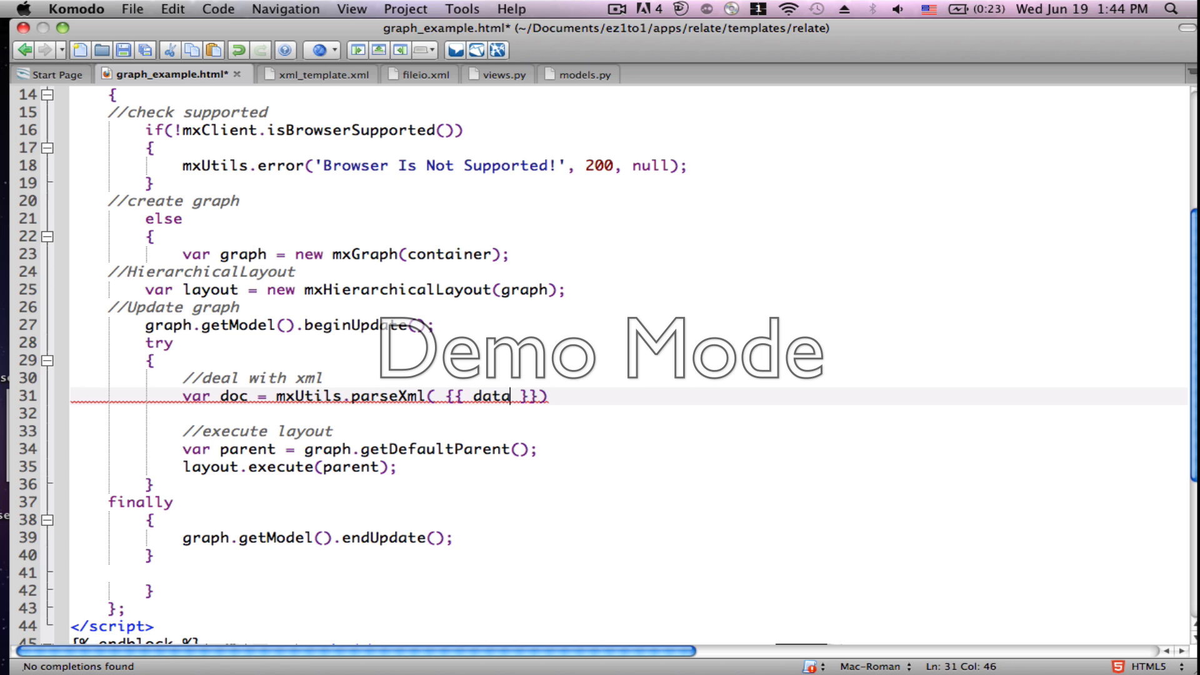
{"action": "key", "text": "Right"}
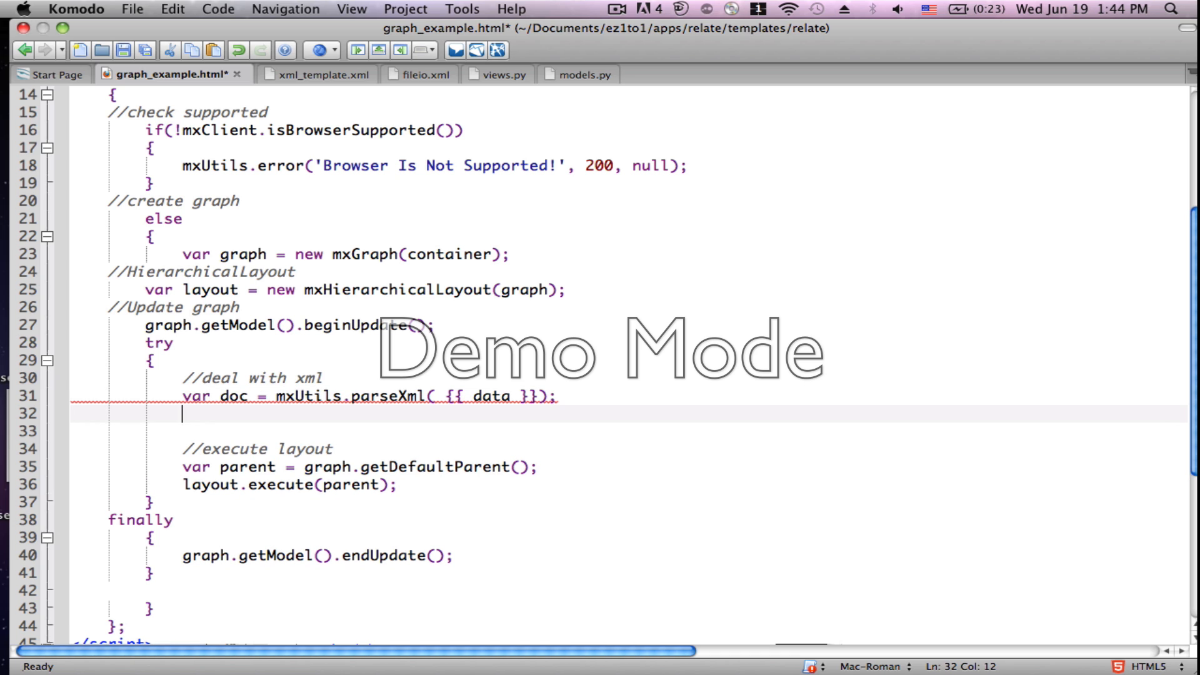
Step: Type 'var decoder = mxCodec(doc);' on line 32
{"action": "type", "text": "var"}
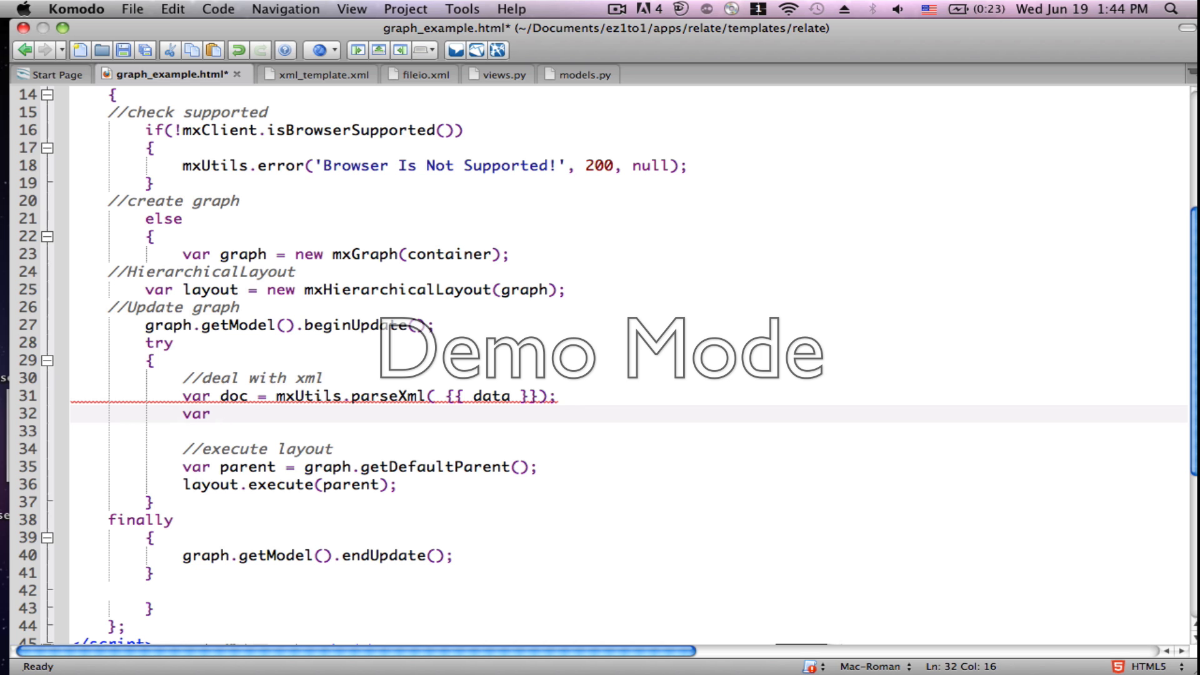
{"action": "type", "text": "decoder"}
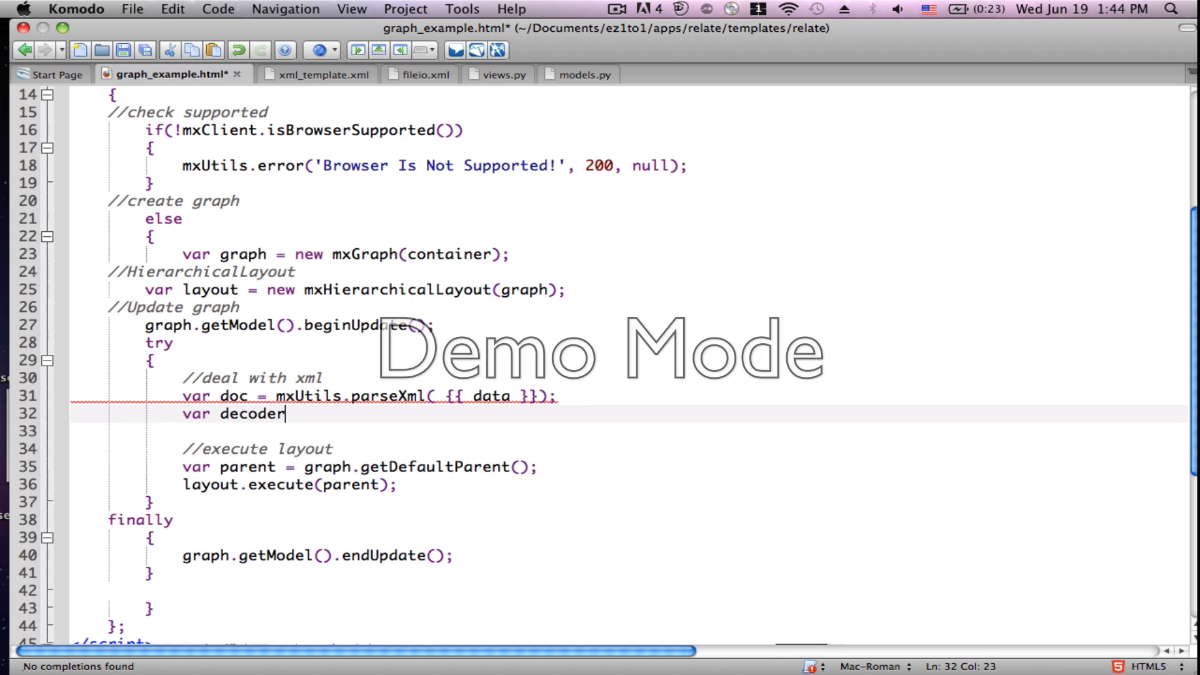
{"action": "type", "text": "="}
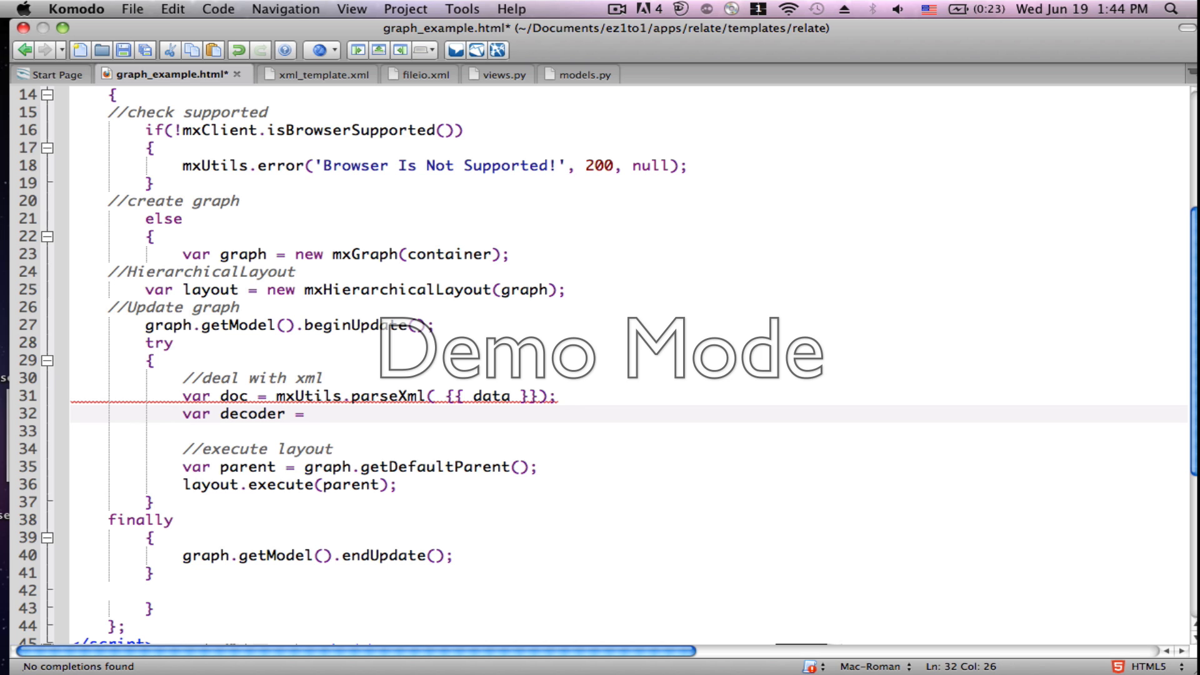
{"action": "type", "text": "m"}
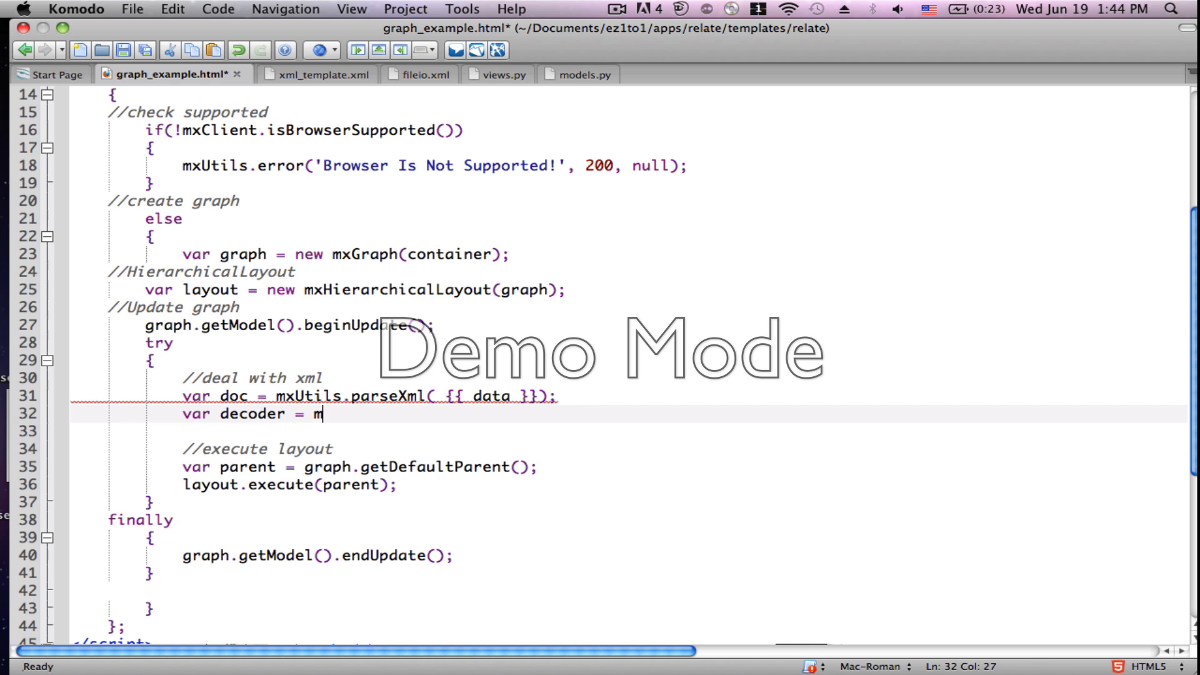
{"action": "type", "text": "x"}
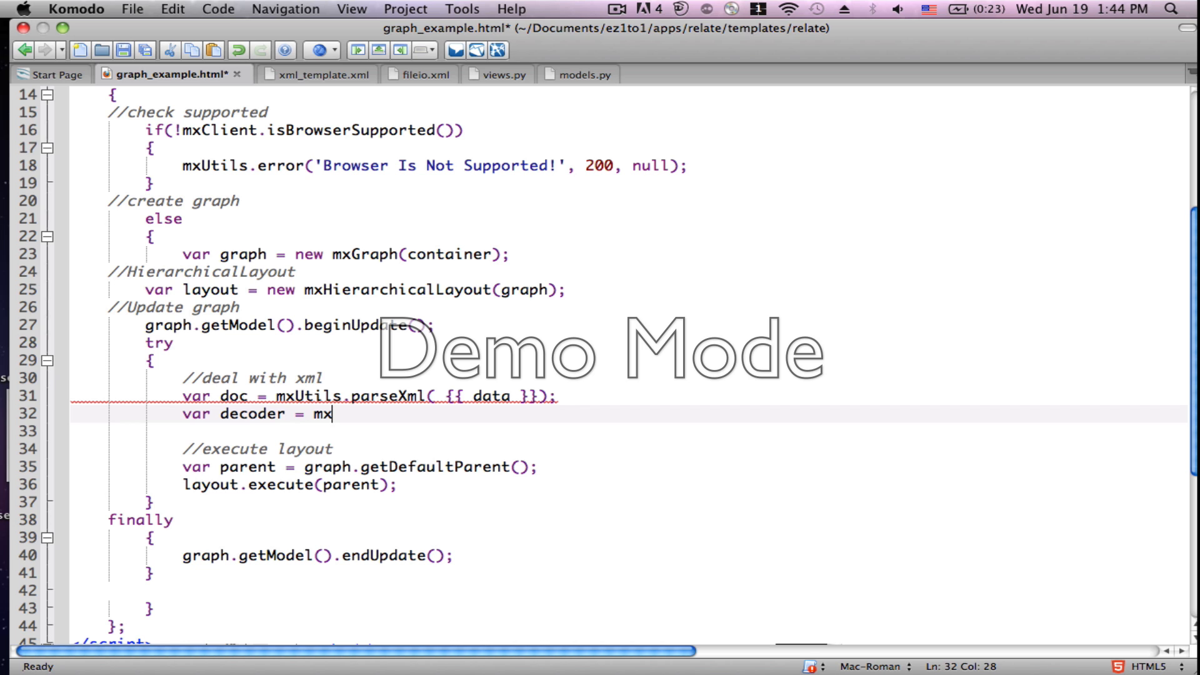
{"action": "type", "text": "Codec"}
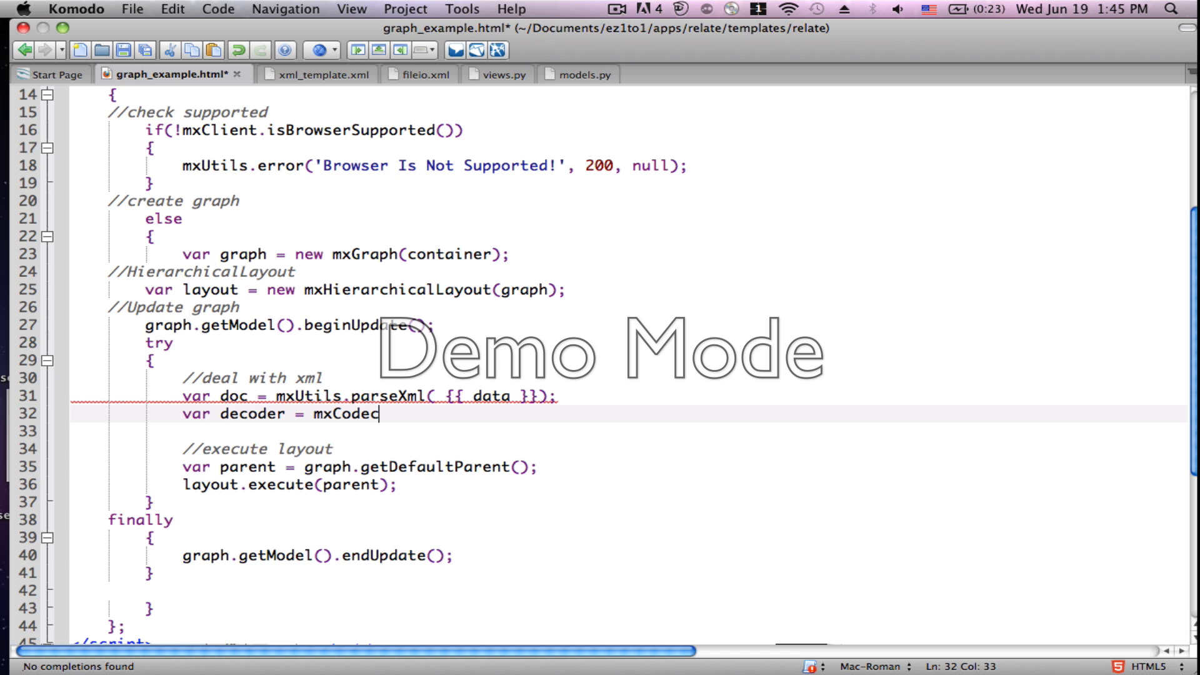
{"action": "type", "text": "()"}
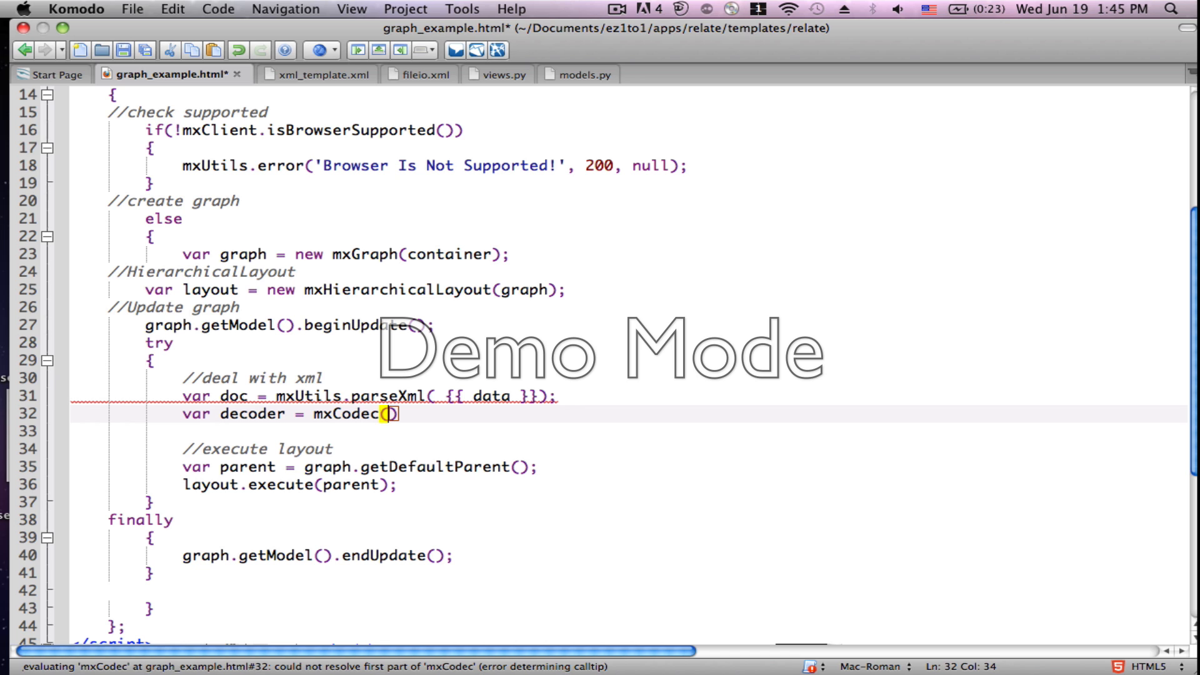
{"action": "type", "text": "doc"}
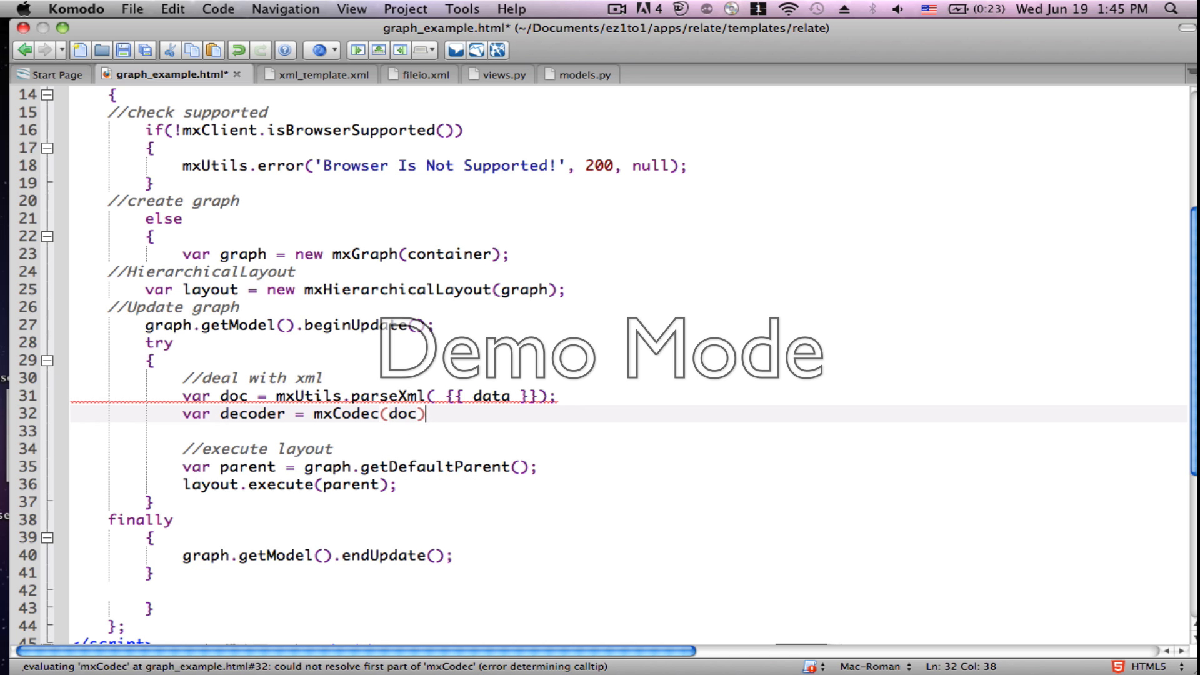
{"action": "type", "text": ";"}
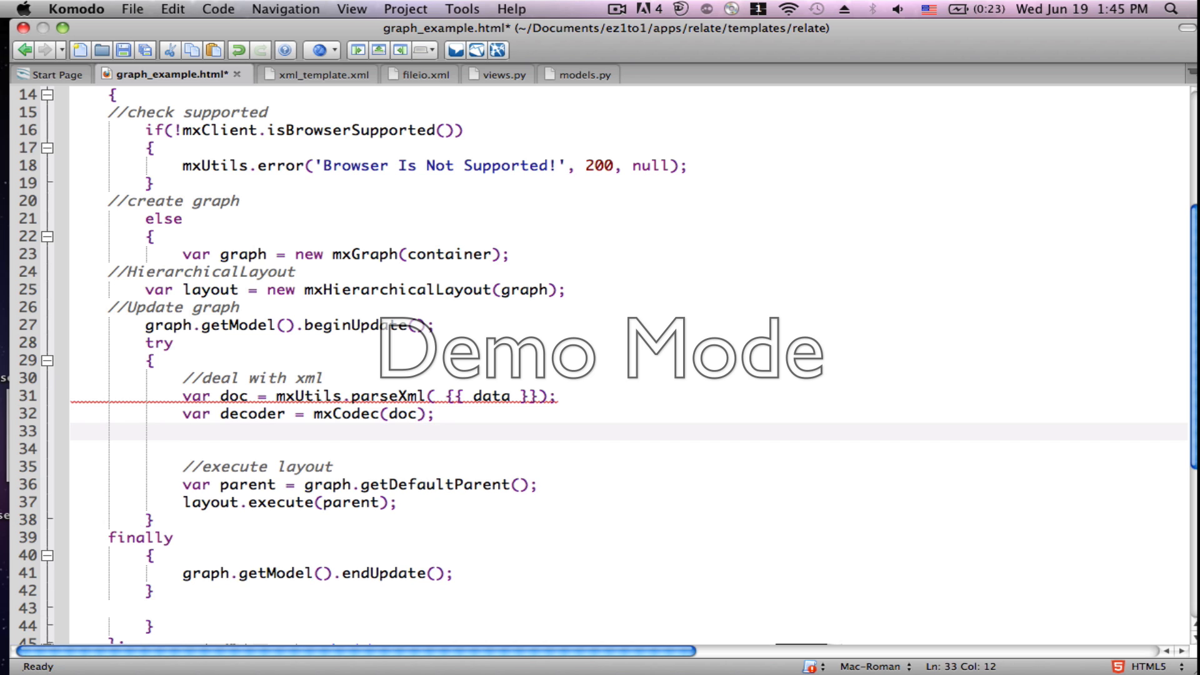
Step: Type 'var node = doc.documentElement;' on line 33 using autocomplete
{"action": "type", "text": "var"}
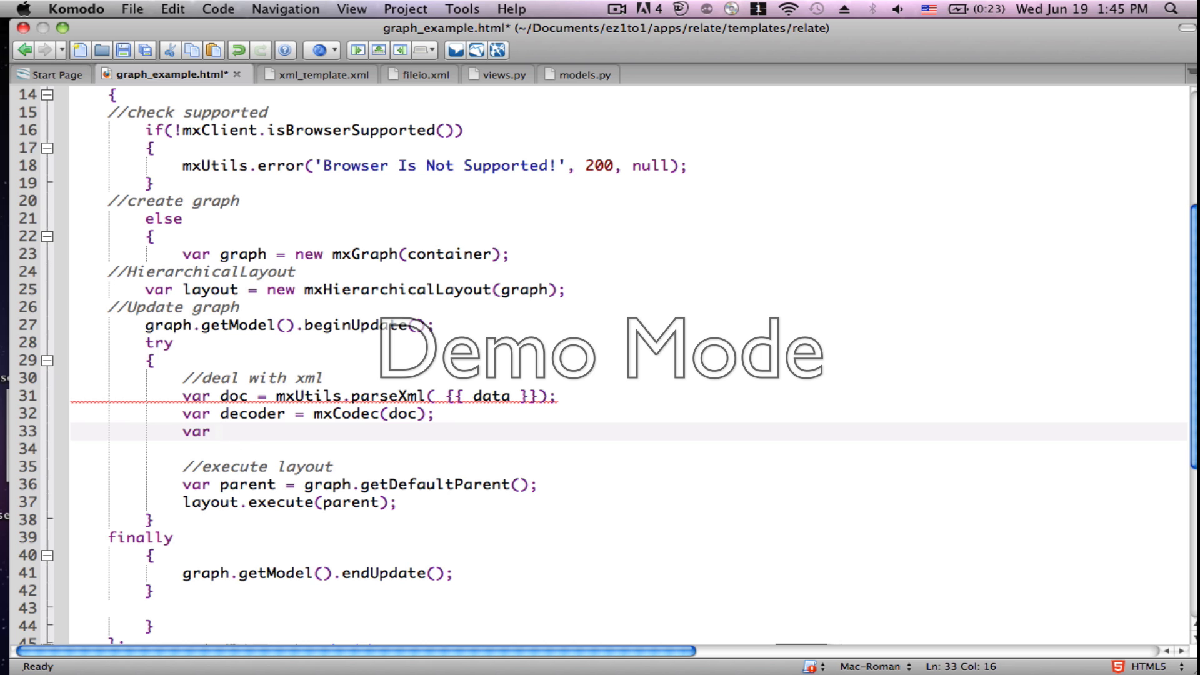
{"action": "type", "text": "node ="}
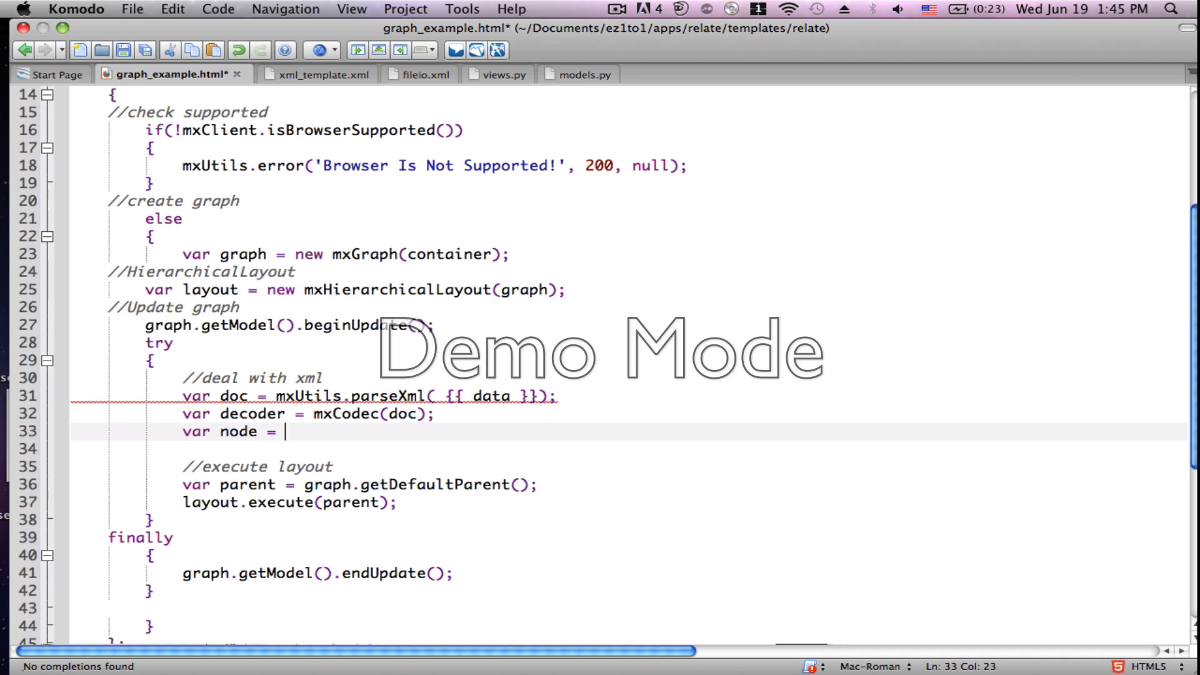
{"action": "type", "text": "d"}
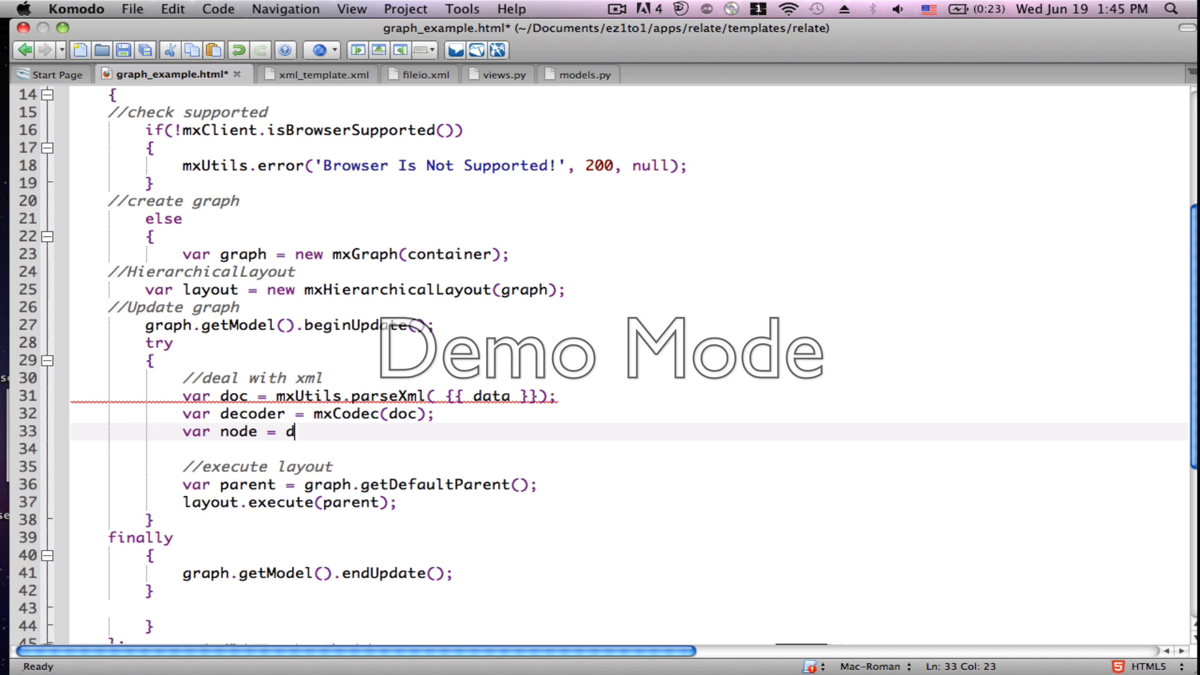
{"action": "type", "text": "oc"}
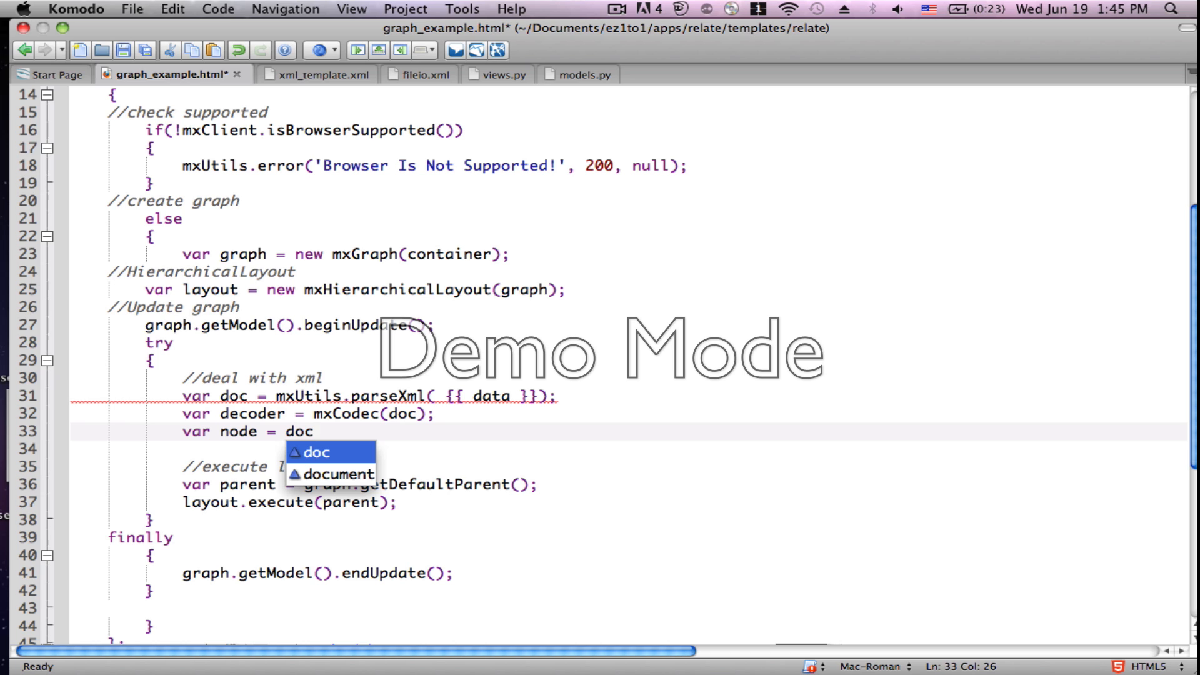
{"action": "type", "text": "."}
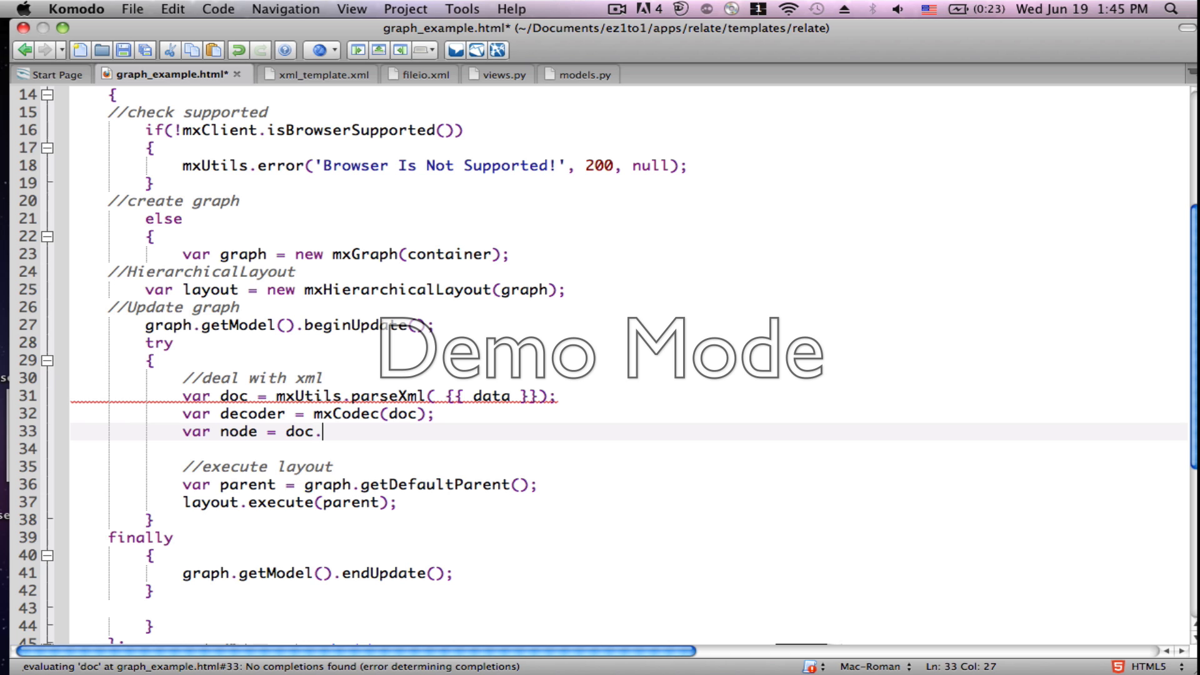
{"action": "type", "text": "docum"}
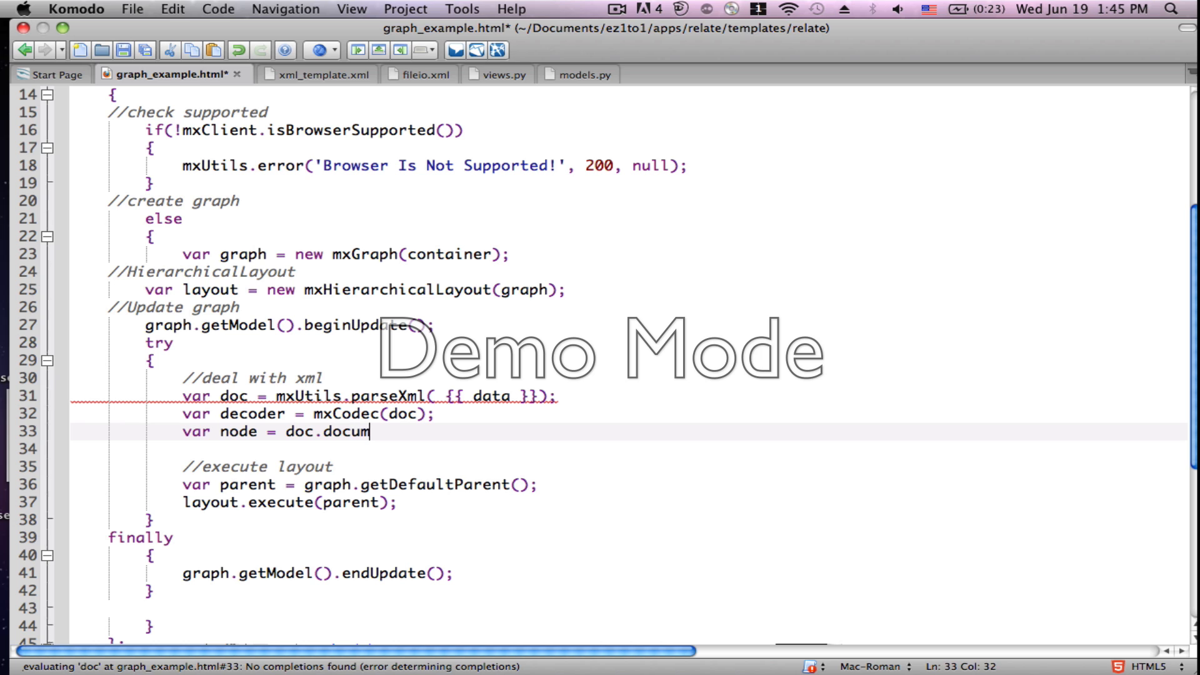
{"action": "type", "text": "ent"}
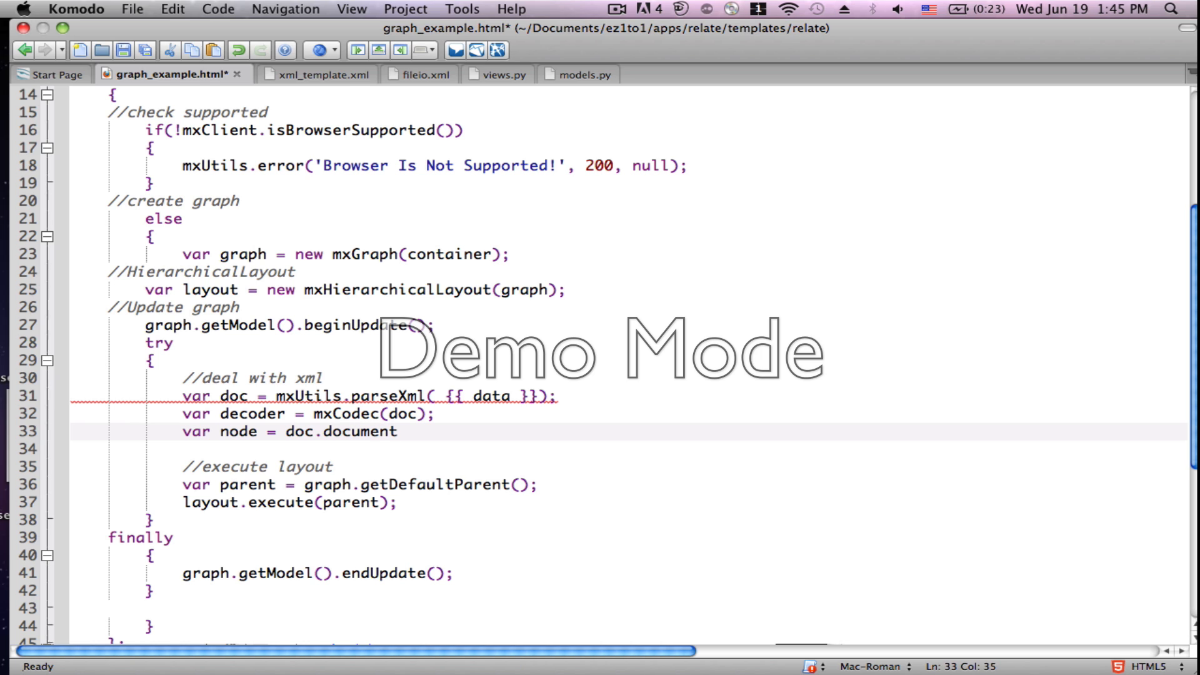
{"action": "type", "text": "Element"}
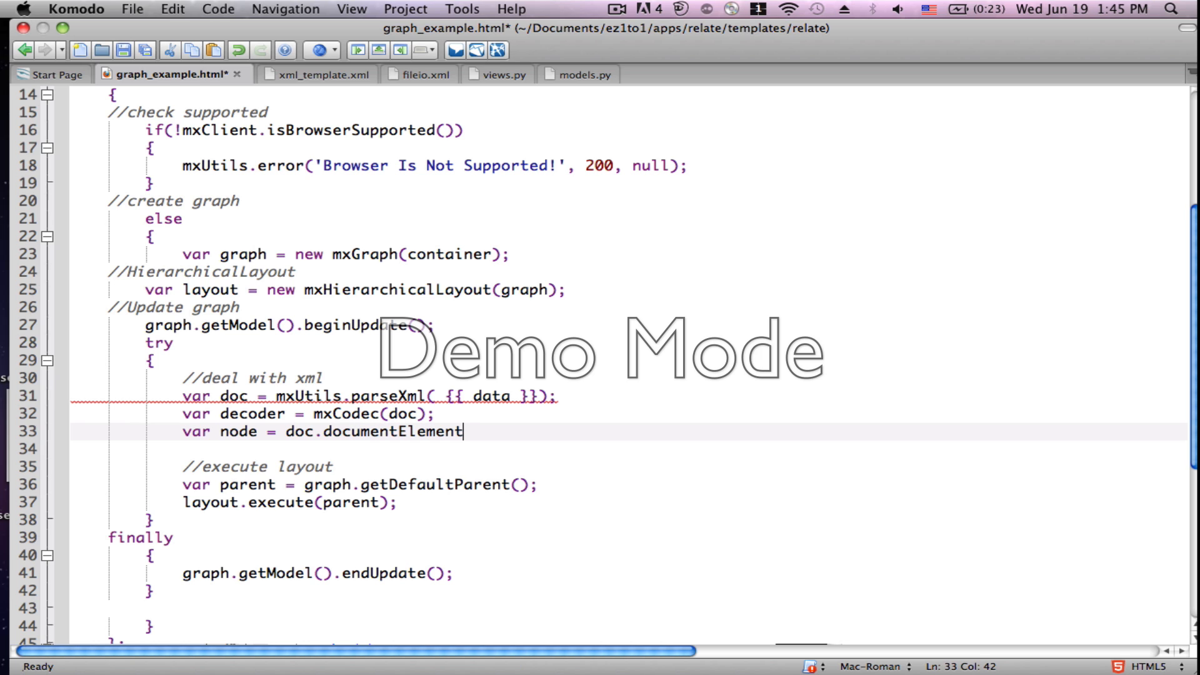
{"action": "type", "text": ";"}
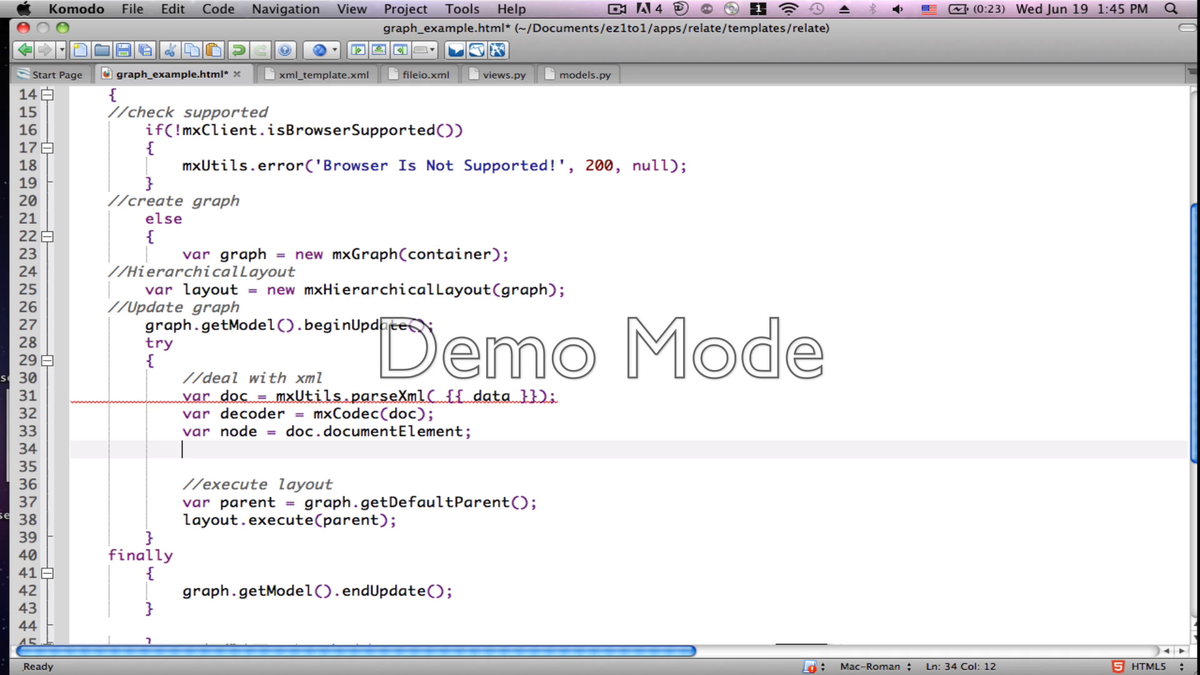
Step: Type 'decoder.decode(node, graph.getModel());' on line 34
{"action": "type", "text": "decoder.decode"}
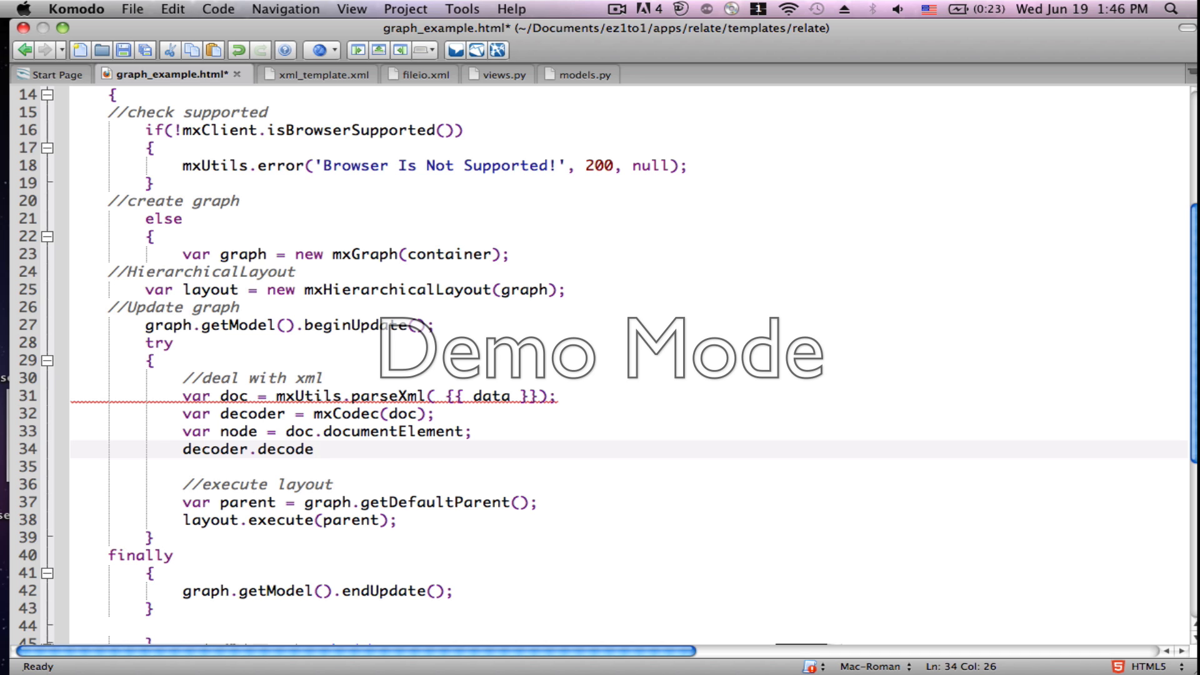
{"action": "type", "text": "(n"}
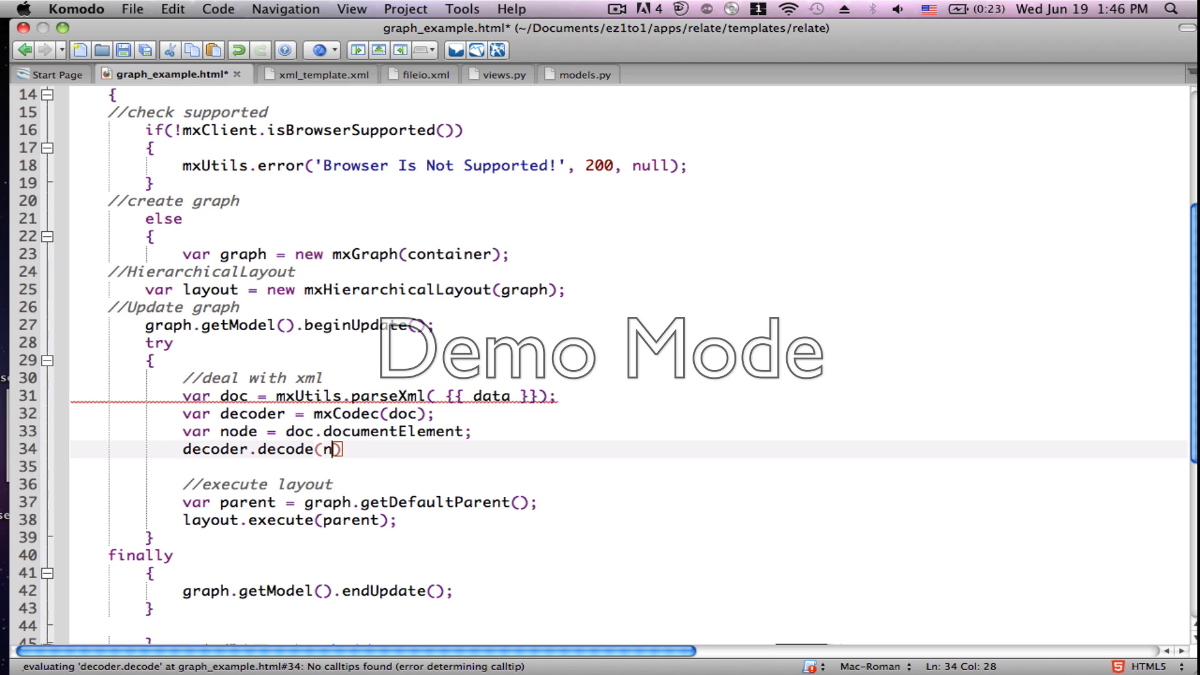
{"action": "type", "text": "ode,"}
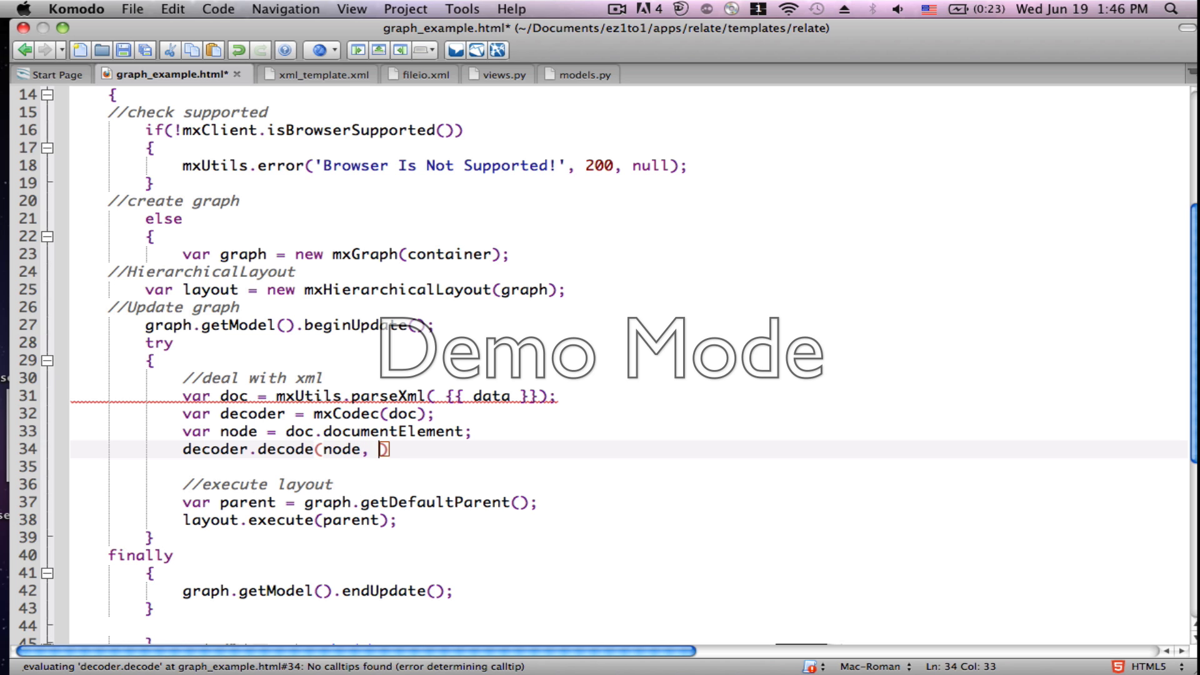
{"action": "type", "text": "gr"}
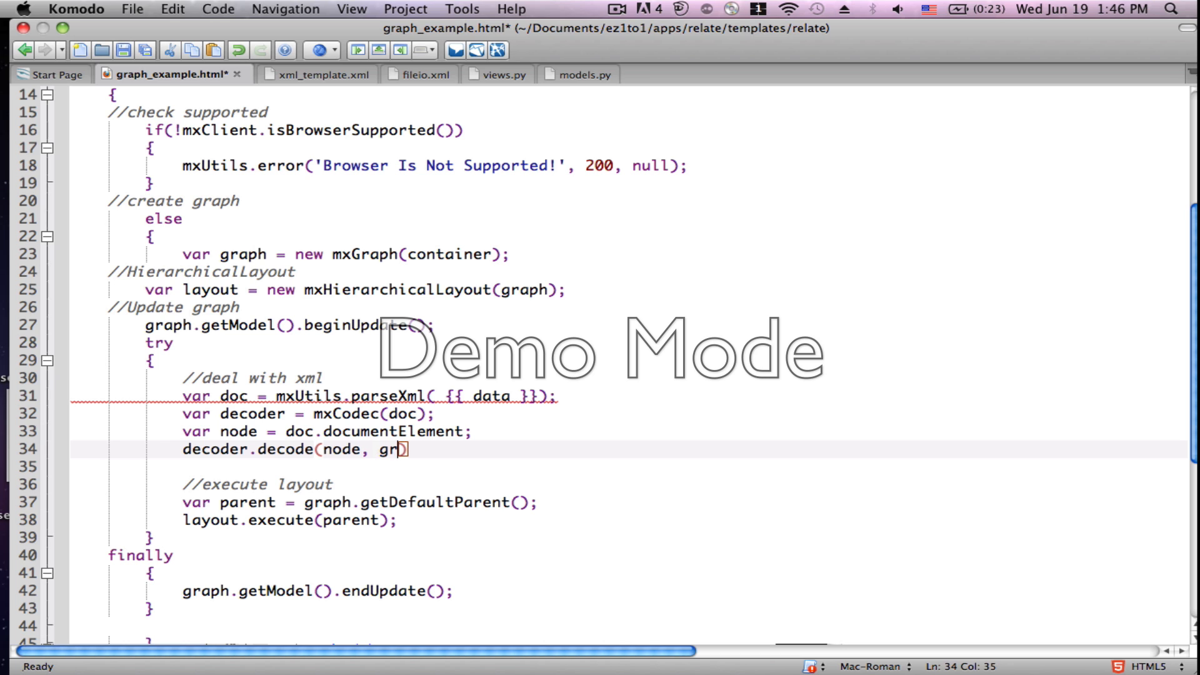
{"action": "type", "text": "aph"}
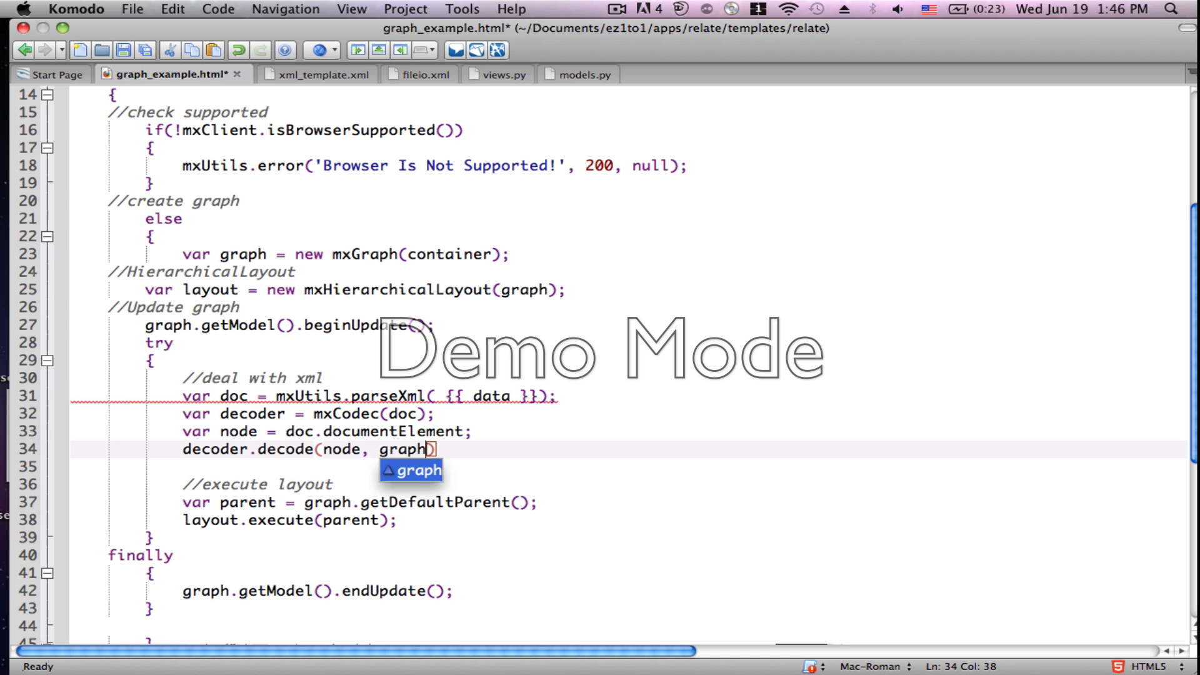
{"action": "type", "text": ".getMod"}
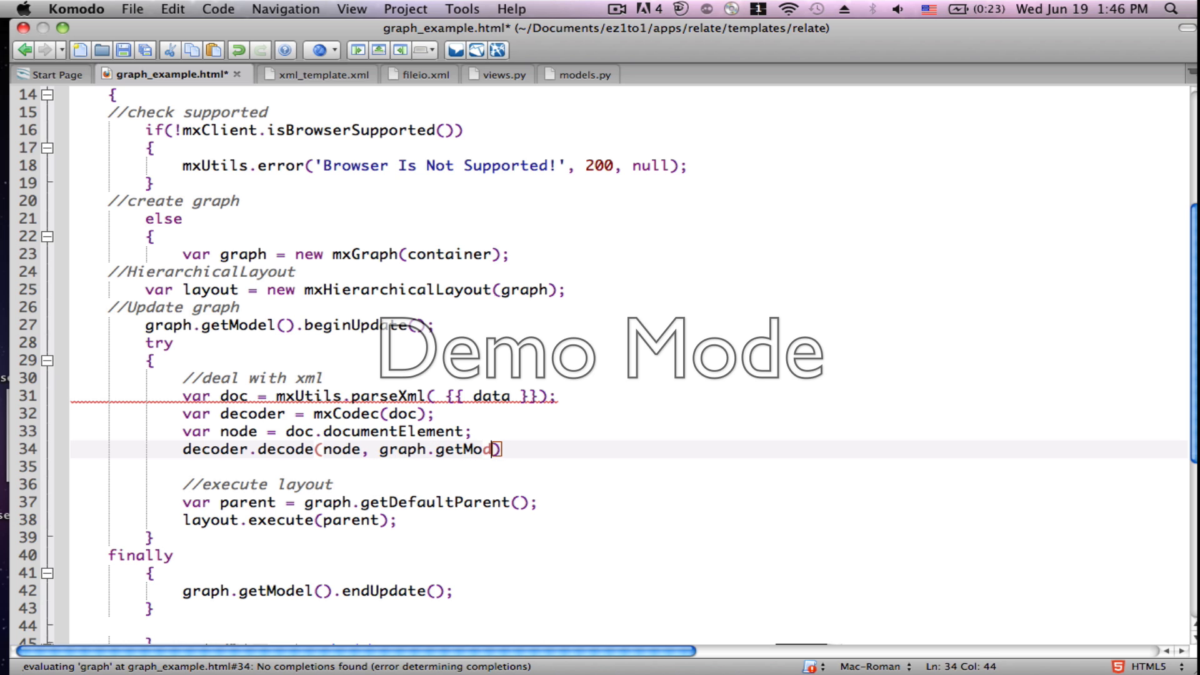
{"action": "type", "text": "el()"}
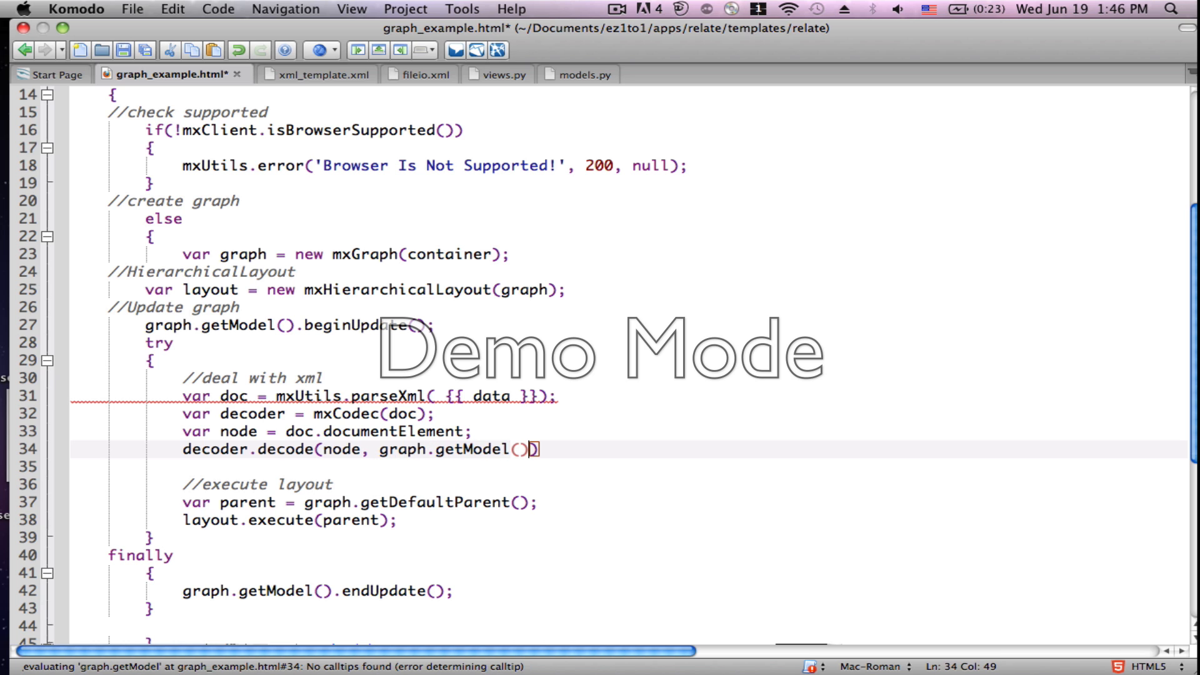
{"action": "type", "text": ";"}
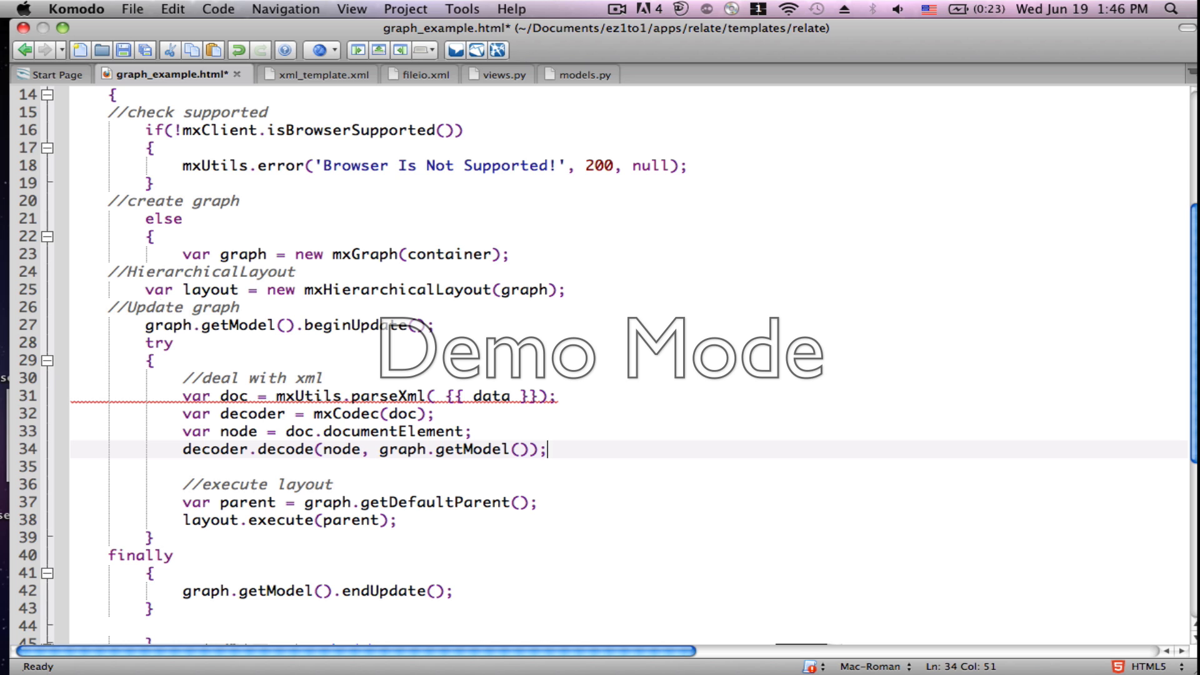
{"action": "mouse_move", "coordinate": [349, 504]}
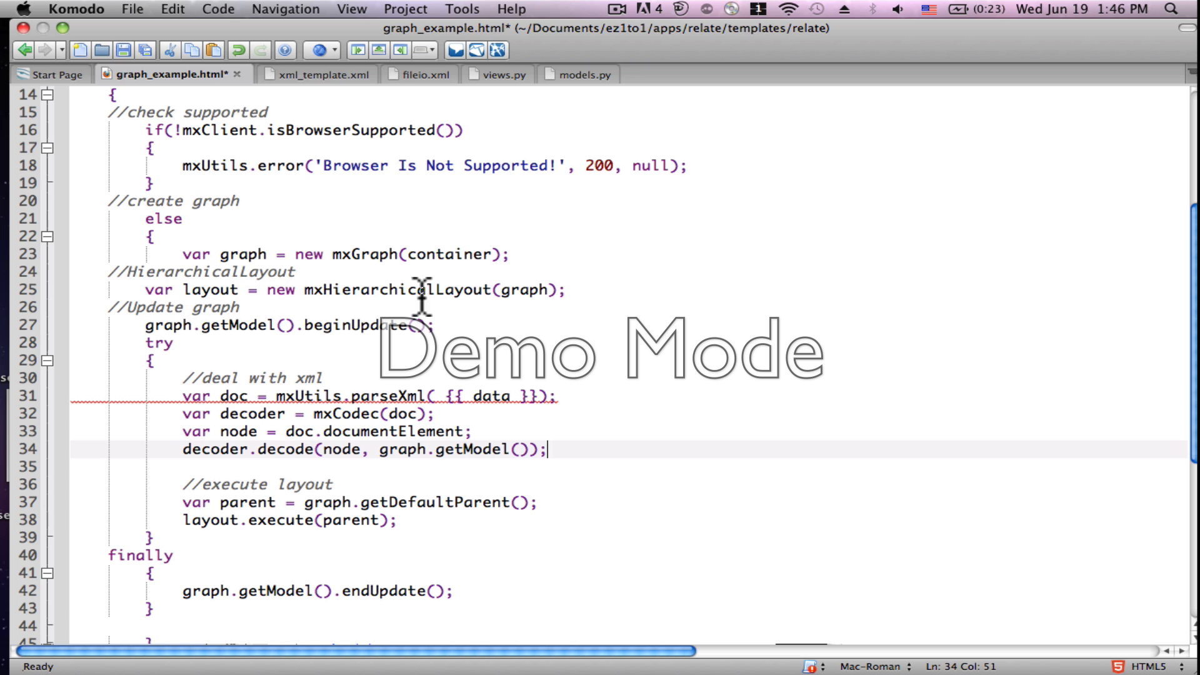
{"action": "mouse_move", "coordinate": [386, 532]}
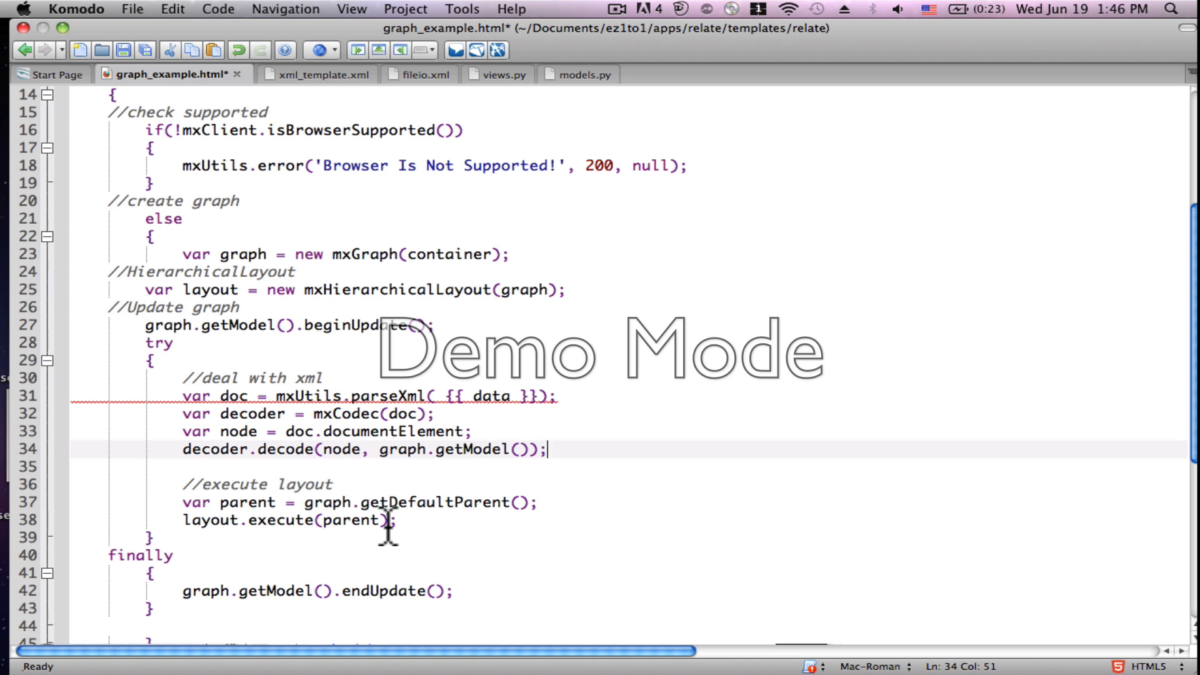
{"action": "mouse_move", "coordinate": [417, 531]}
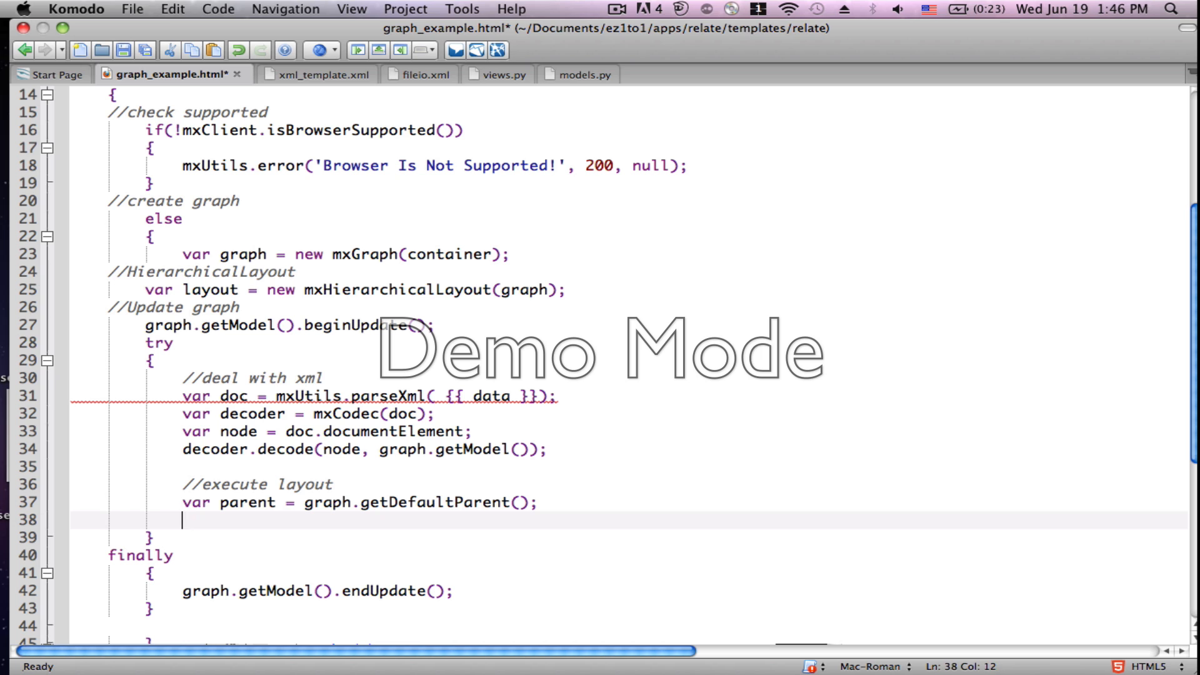
Step: Retype line 38 as 'layout.execute(parent);'
{"action": "type", "text": "layou"}
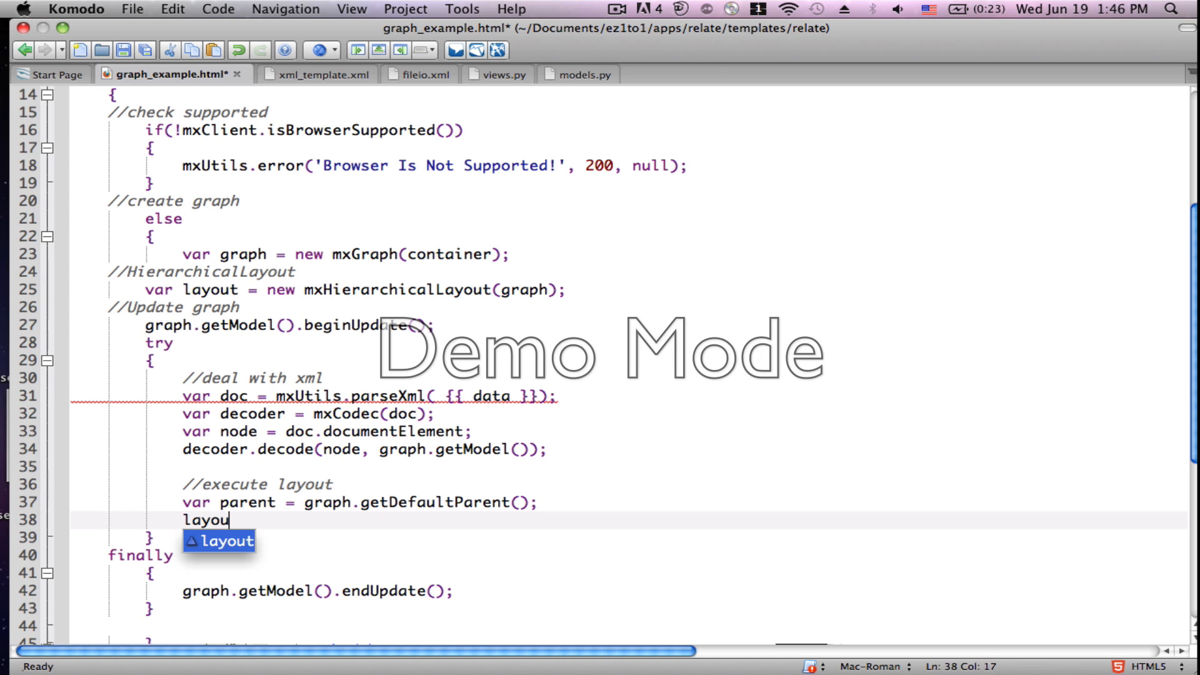
{"action": "type", "text": "t."}
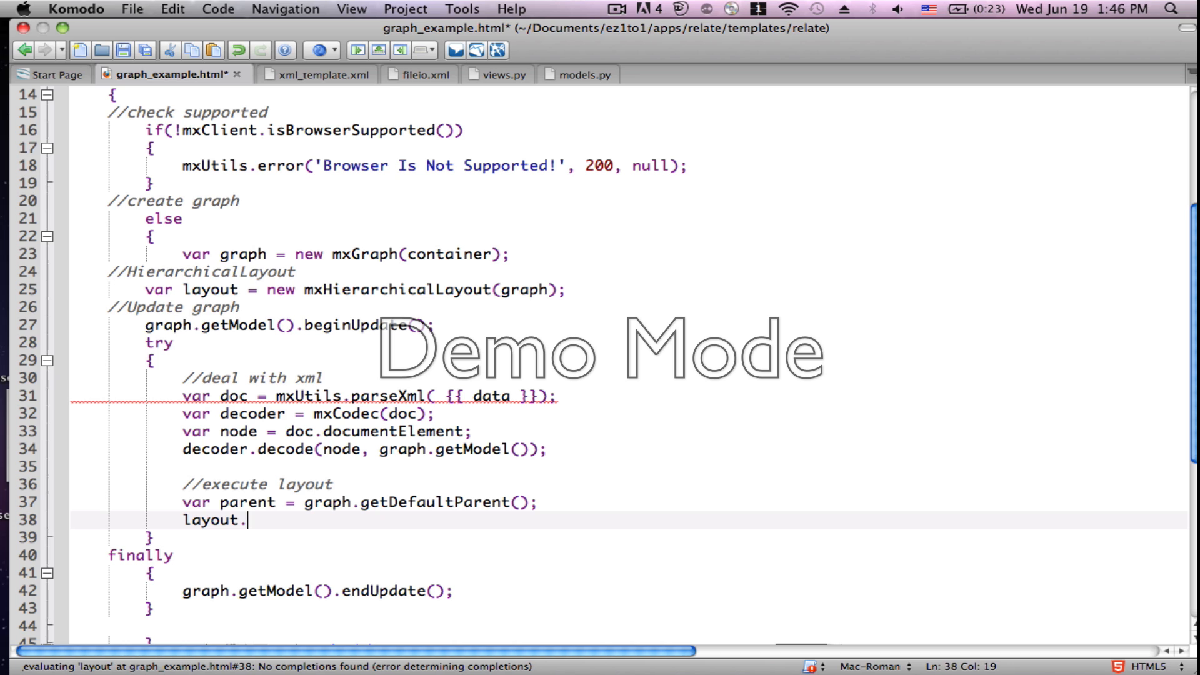
{"action": "type", "text": "execute"}
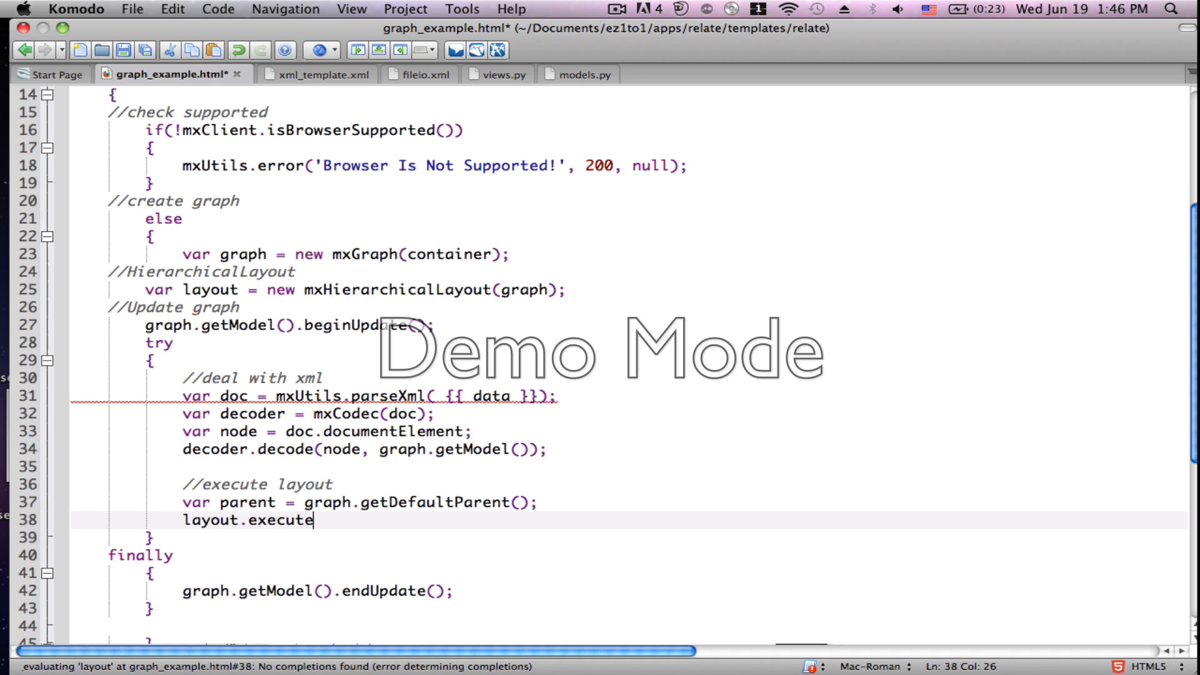
{"action": "type", "text": "("}
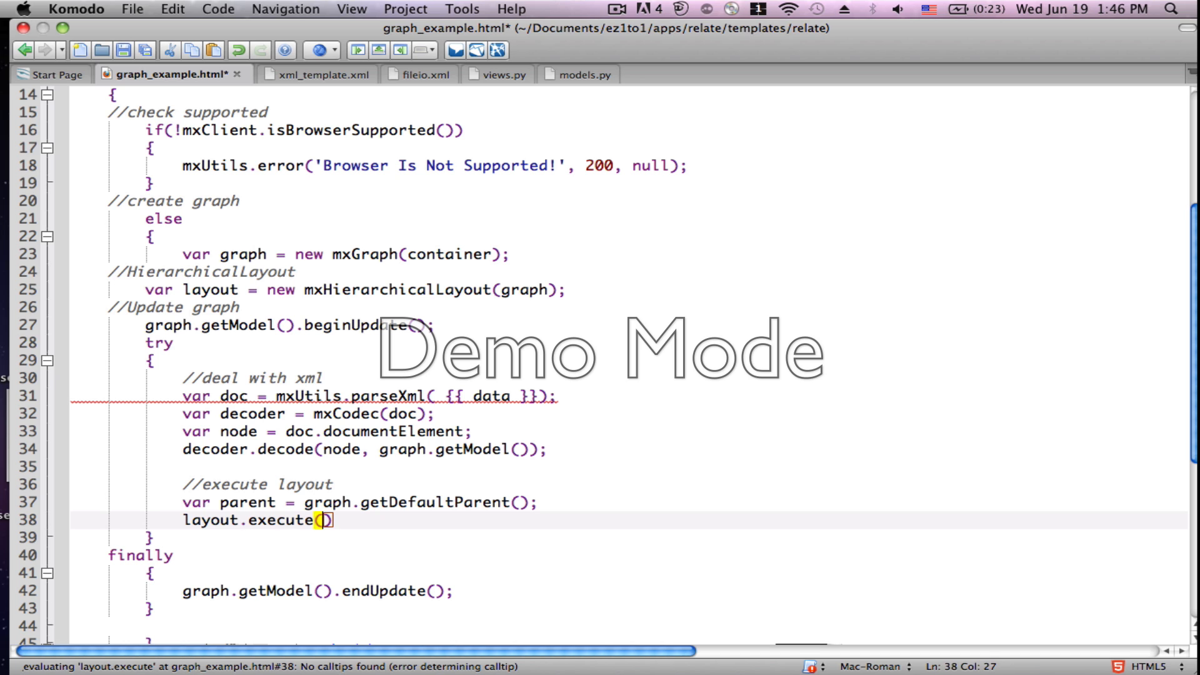
{"action": "type", "text": "parent"}
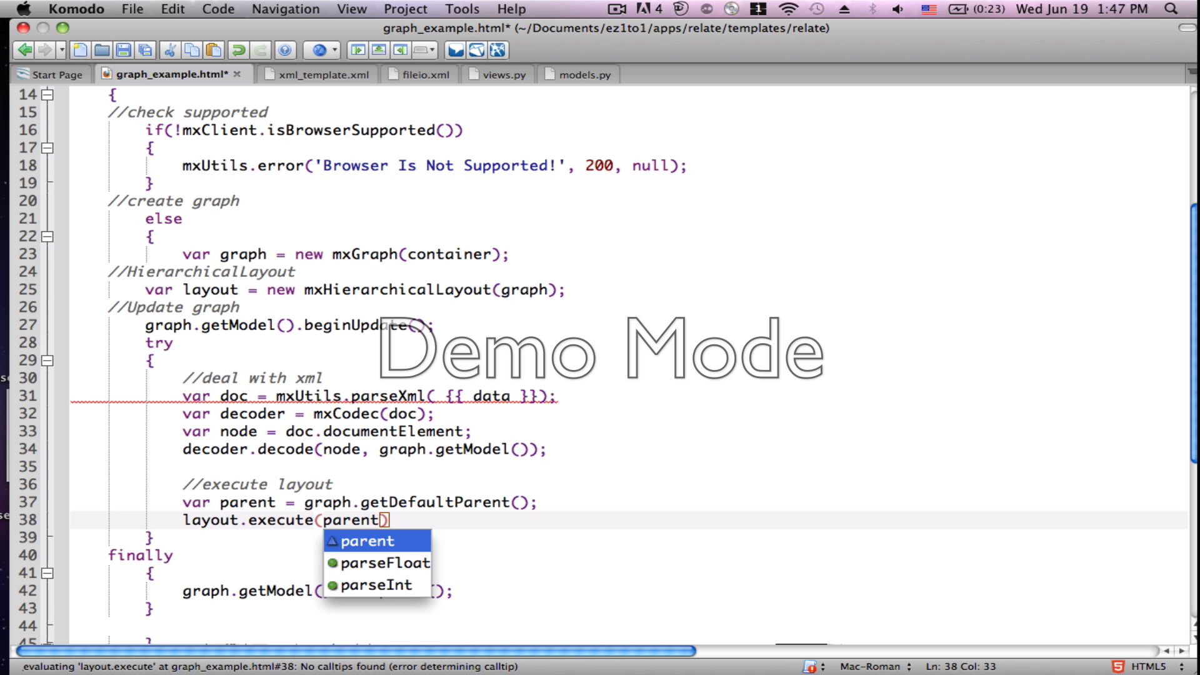
{"action": "type", "text": ";"}
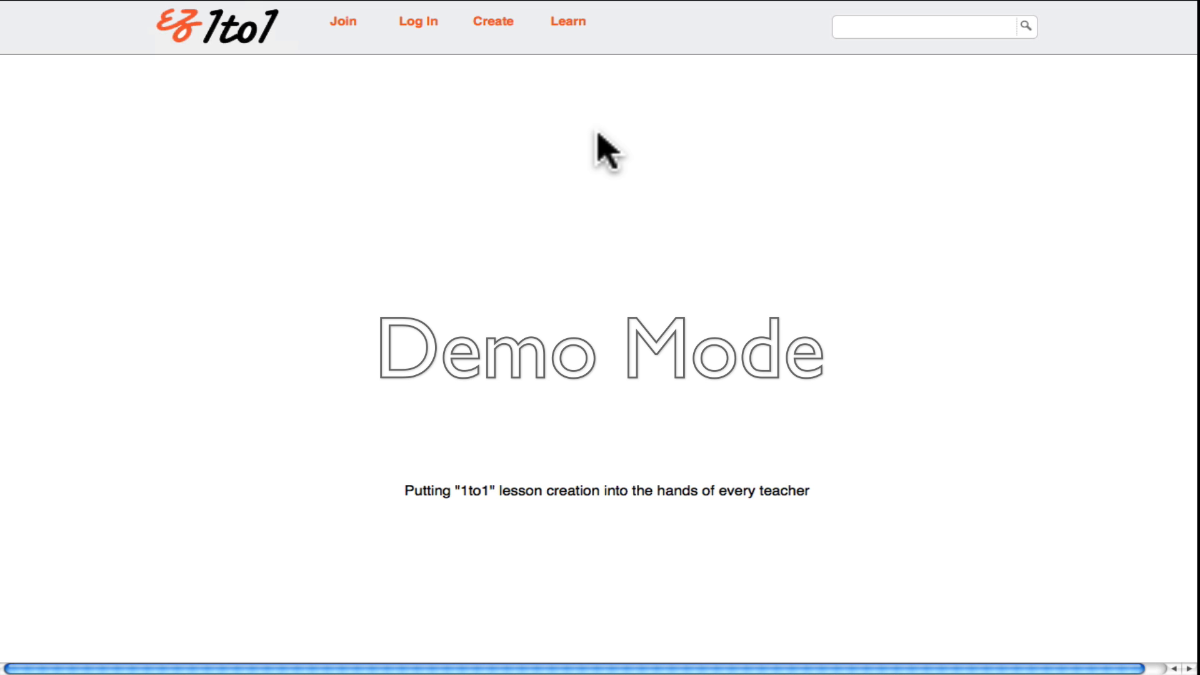
Step: Inspect the page to find the svg inside div#graphContainer in the Inspector
{"action": "right_click", "coordinate": [605, 150]}
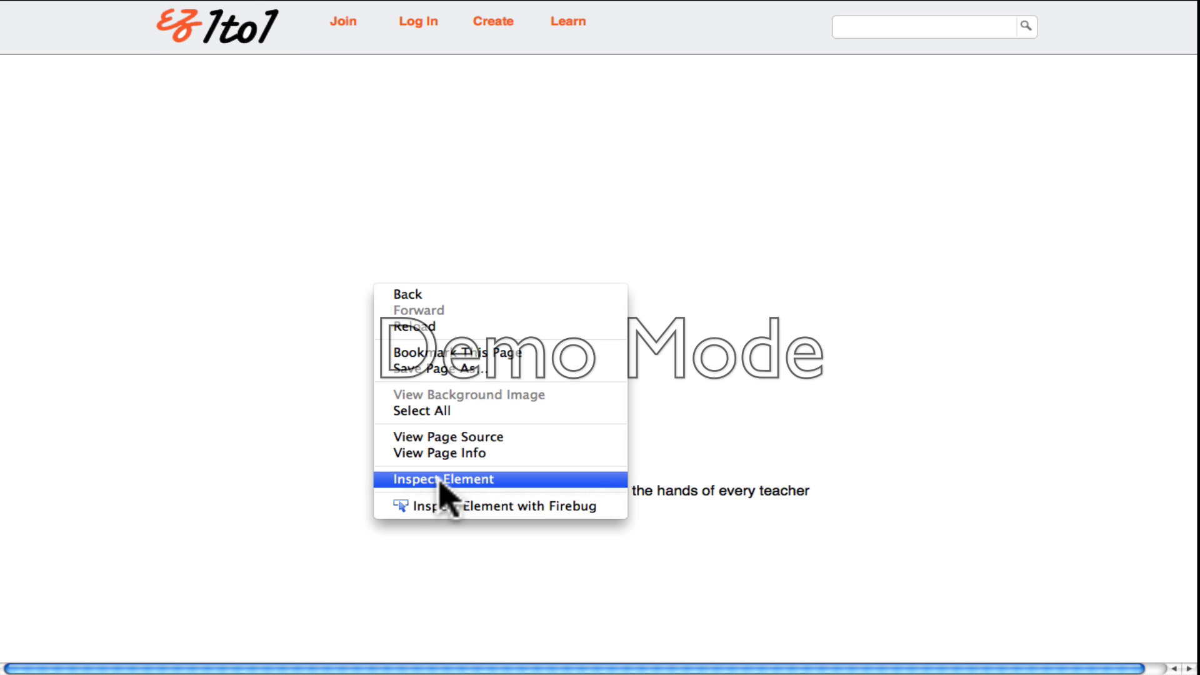
{"action": "left_click", "coordinate": [447, 479]}
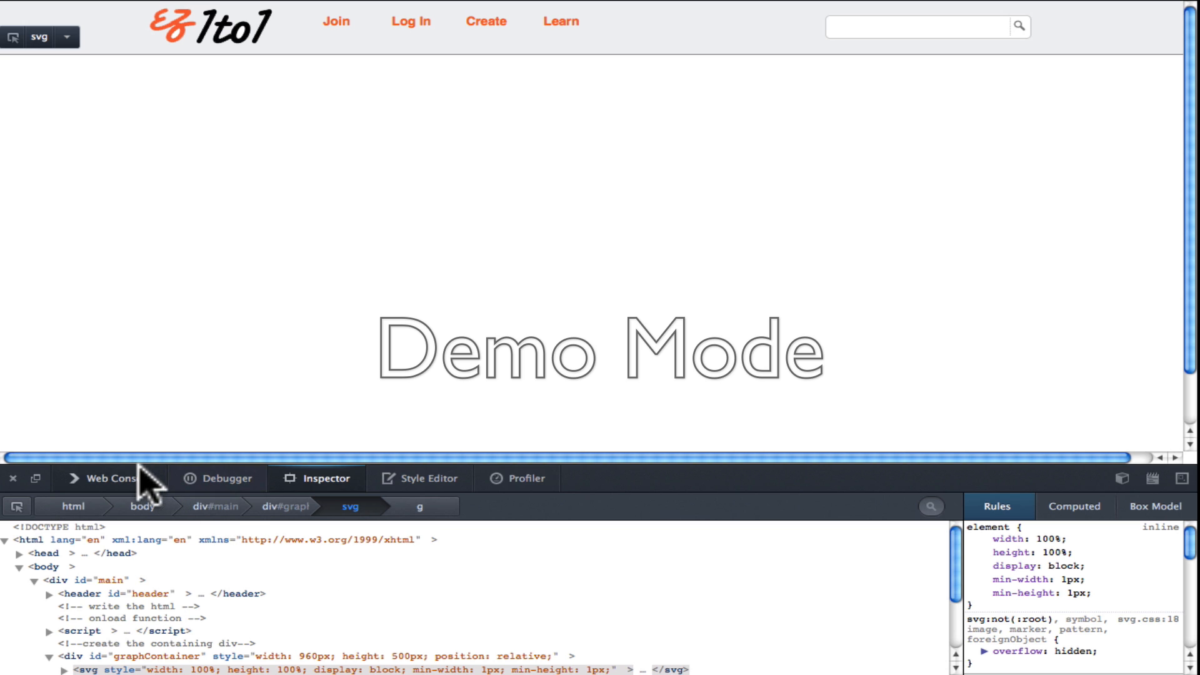
{"action": "left_click", "coordinate": [116, 478]}
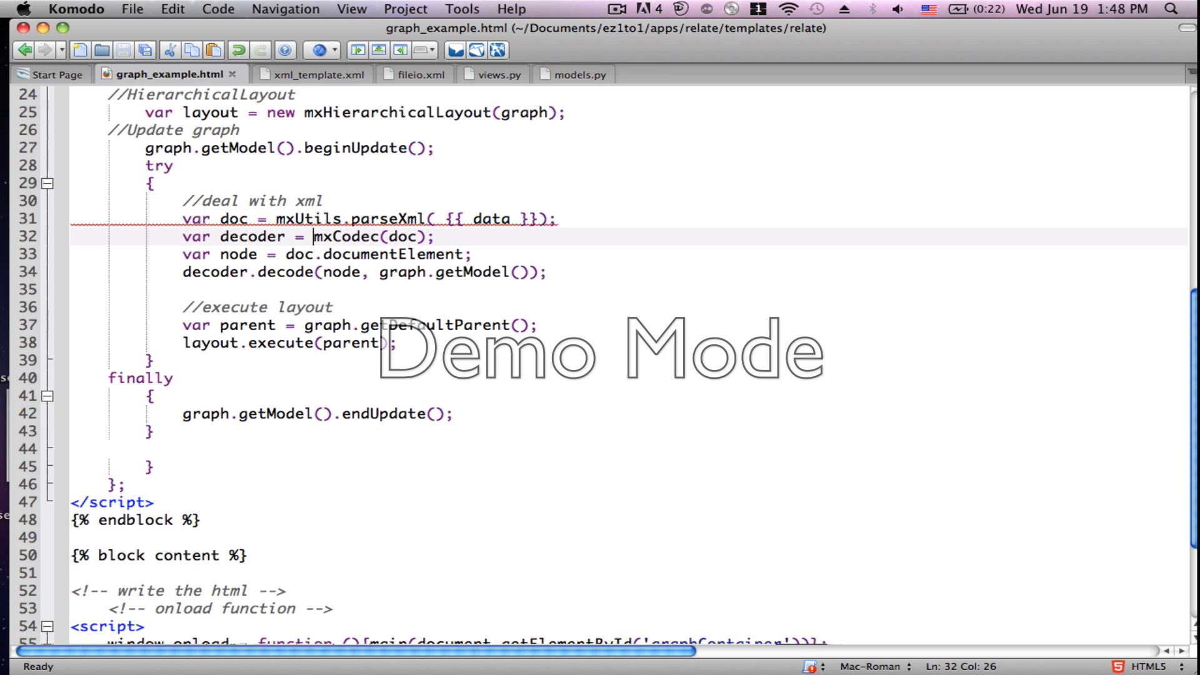
Step: Type 'new' on the decoder line, then bring up the fileio.xml example's mxGraphModel cells
{"action": "type", "text": "new"}
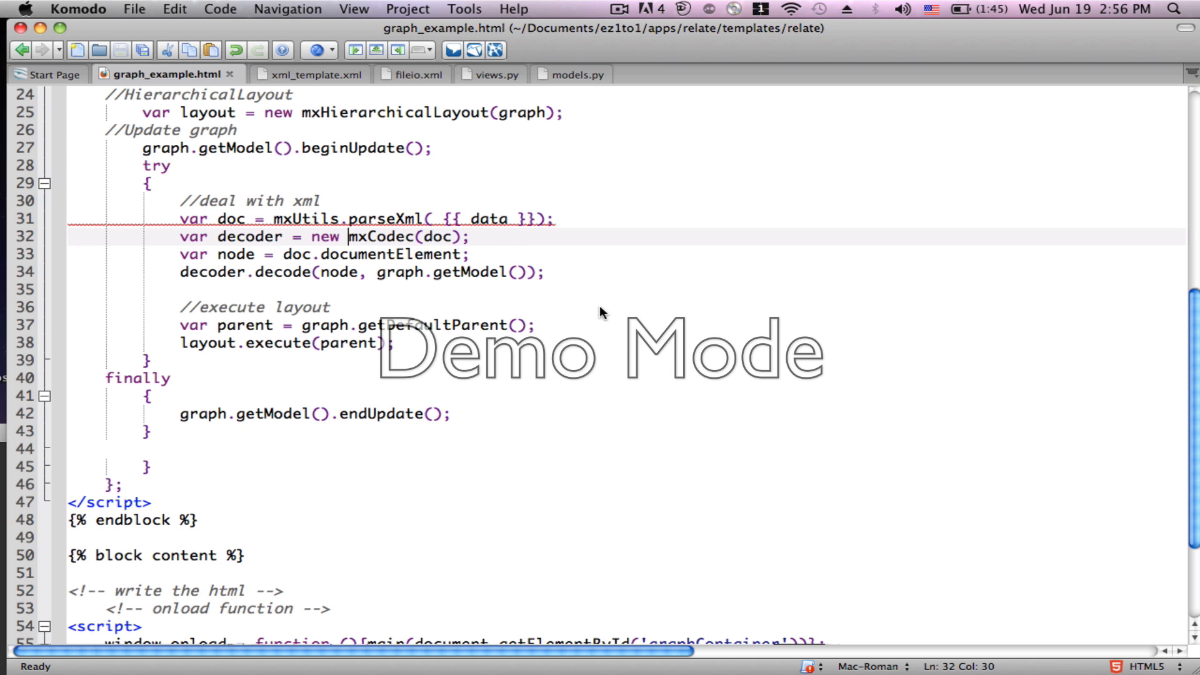
{"action": "left_click", "coordinate": [405, 74]}
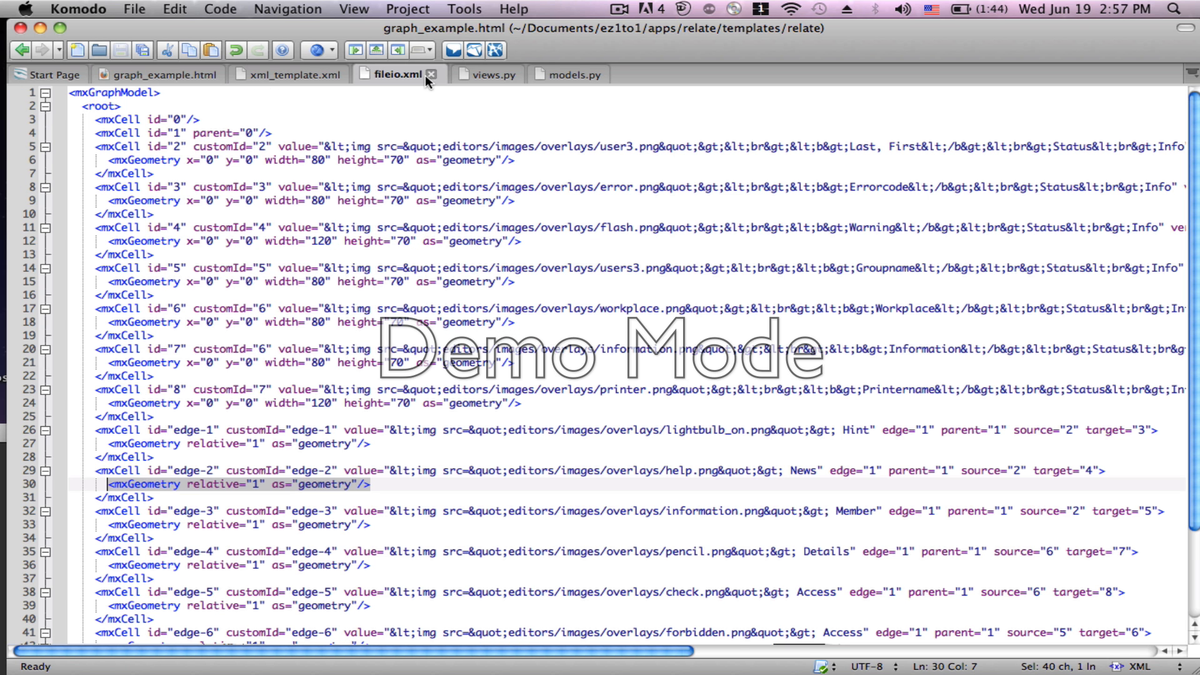
{"action": "mouse_move", "coordinate": [395, 75]}
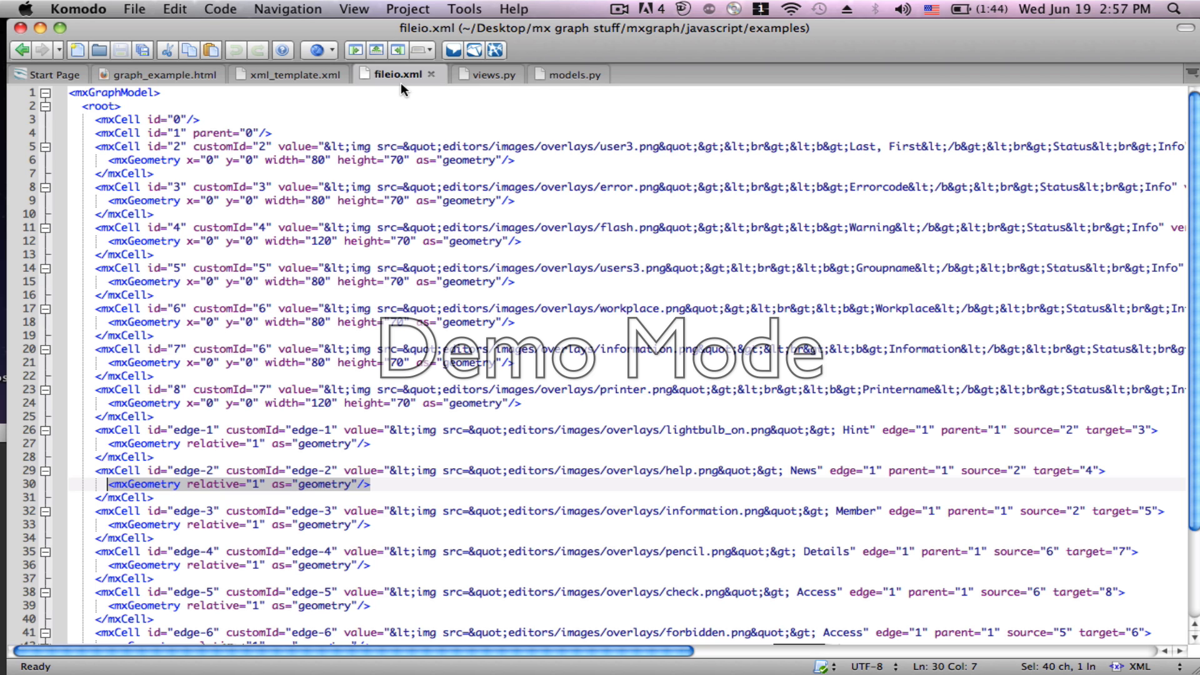
{"action": "mouse_move", "coordinate": [388, 83]}
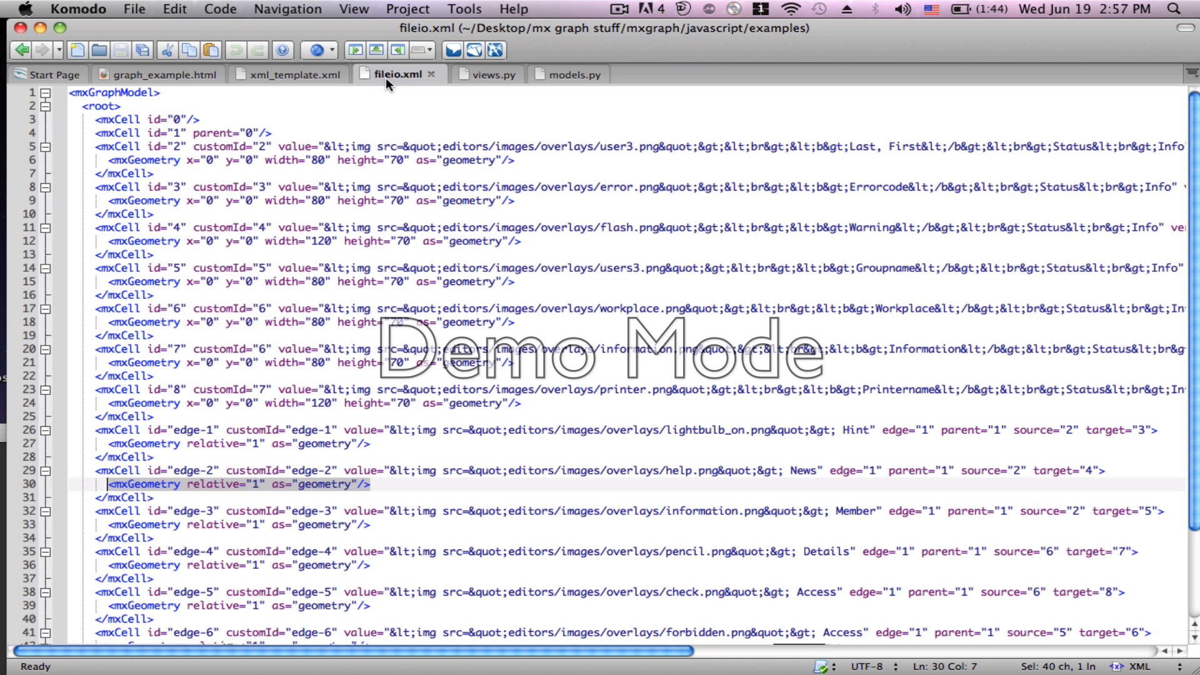
{"action": "mouse_move", "coordinate": [397, 74]}
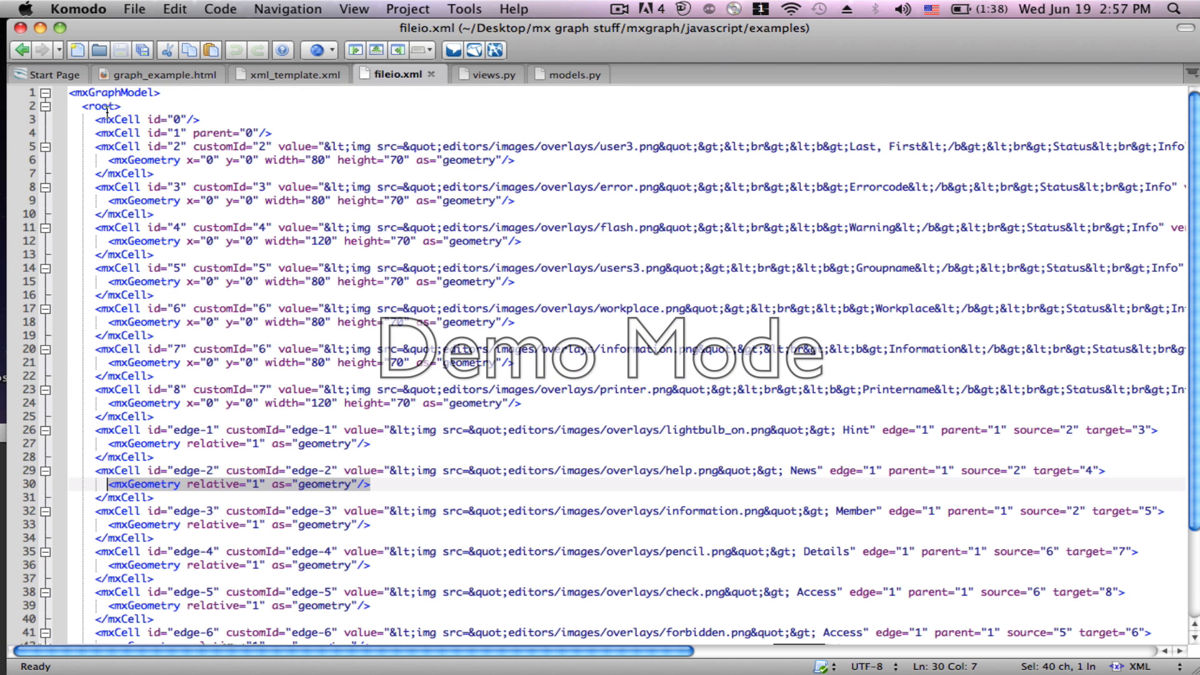
{"action": "mouse_move", "coordinate": [325, 101]}
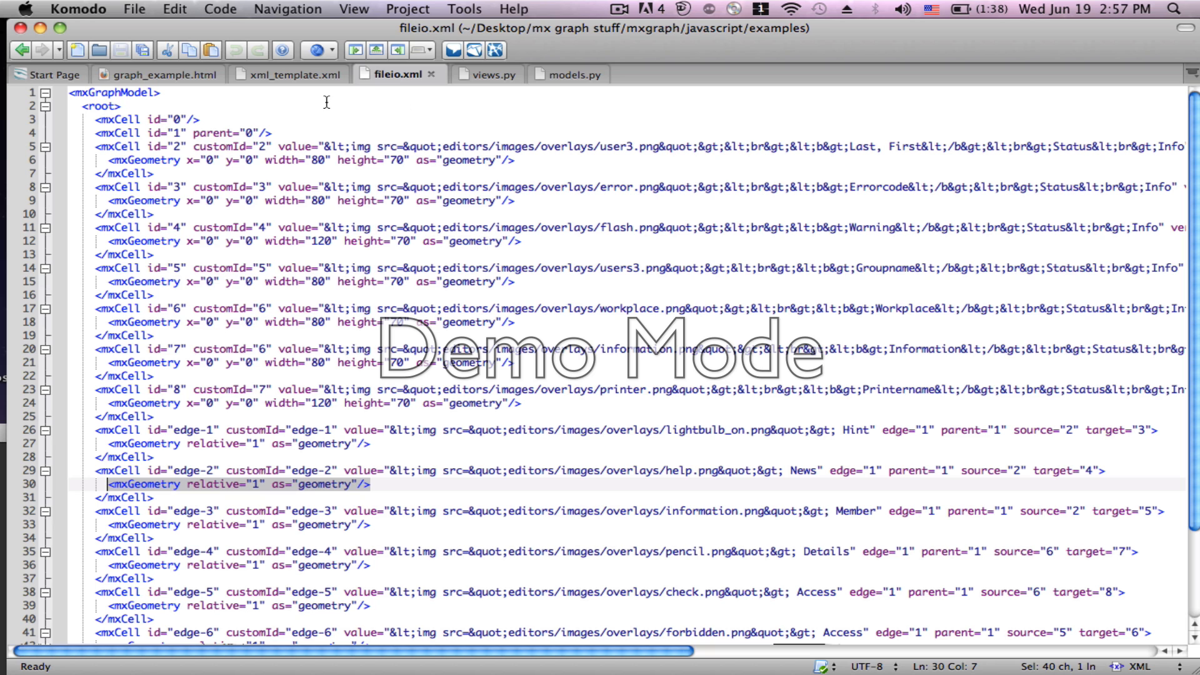
{"action": "mouse_move", "coordinate": [214, 100]}
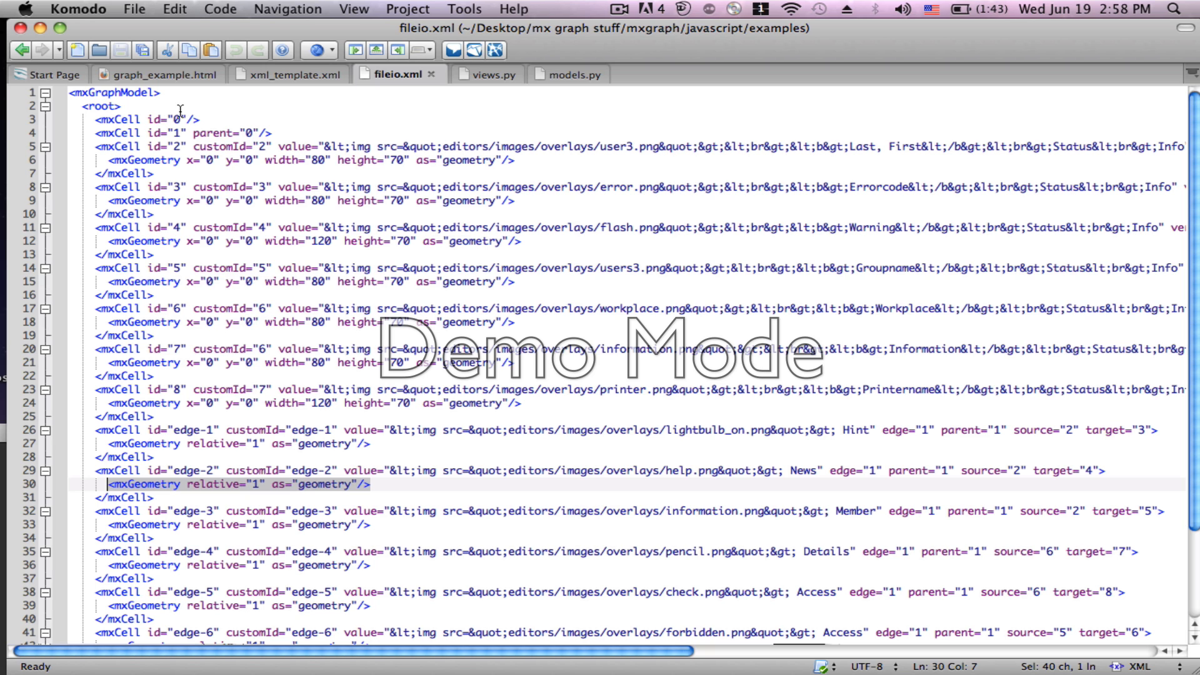
{"action": "mouse_move", "coordinate": [136, 132]}
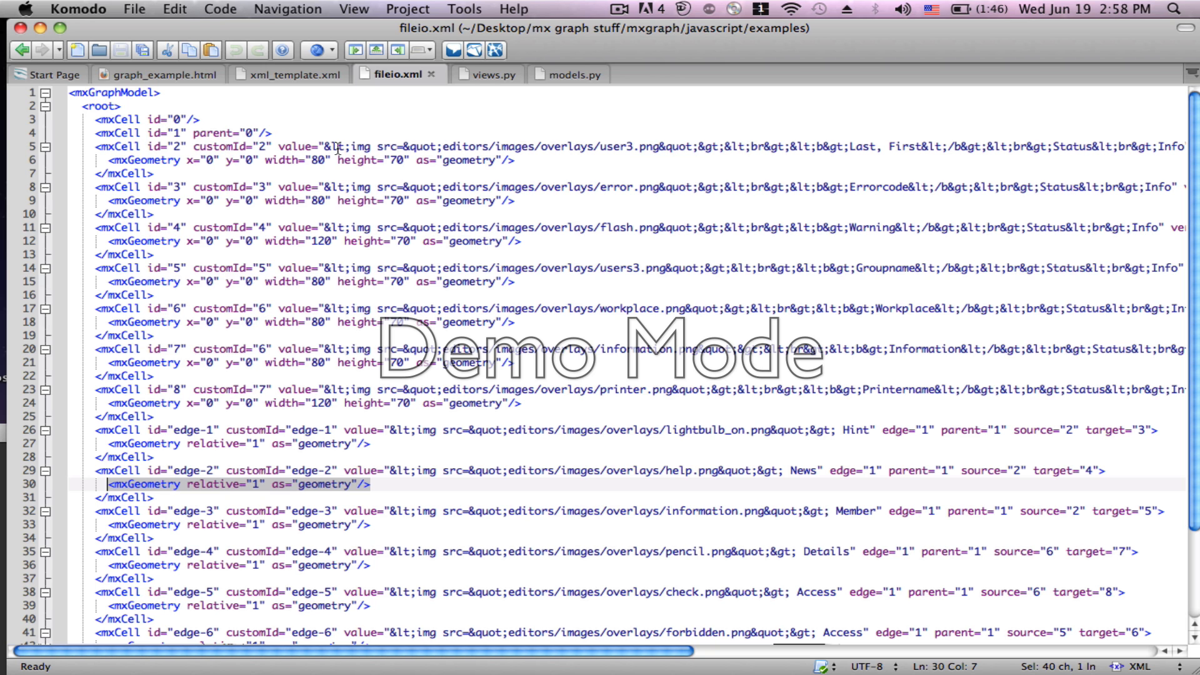
{"action": "mouse_move", "coordinate": [319, 96]}
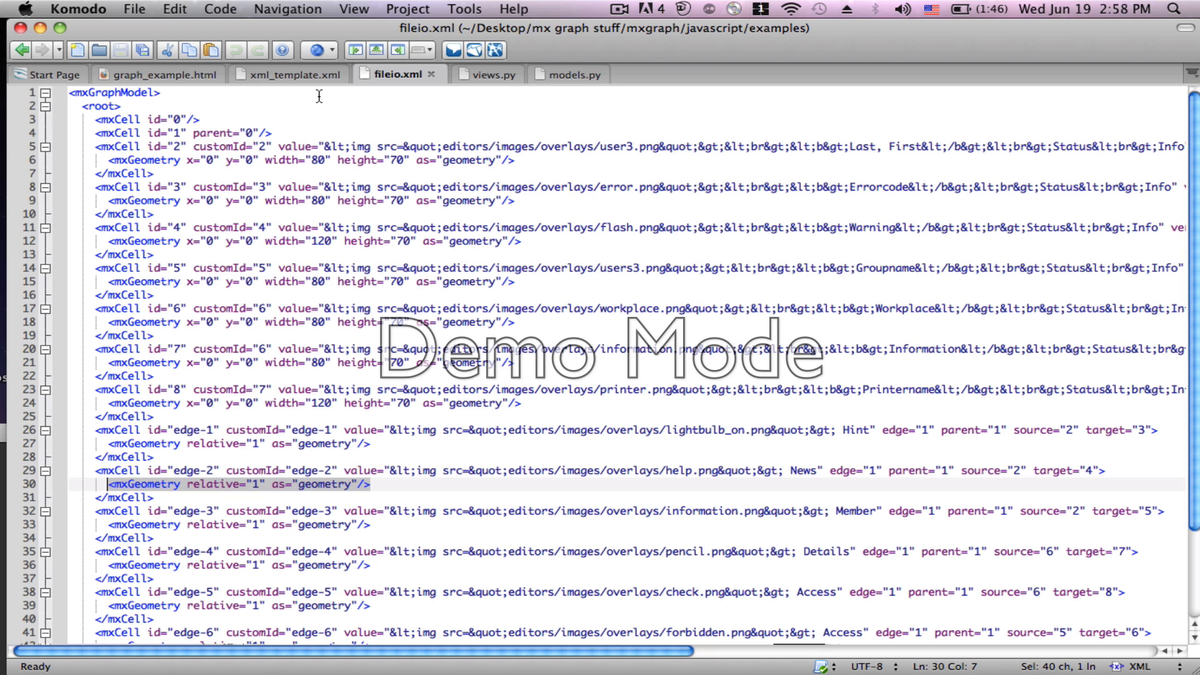
{"action": "mouse_move", "coordinate": [305, 76]}
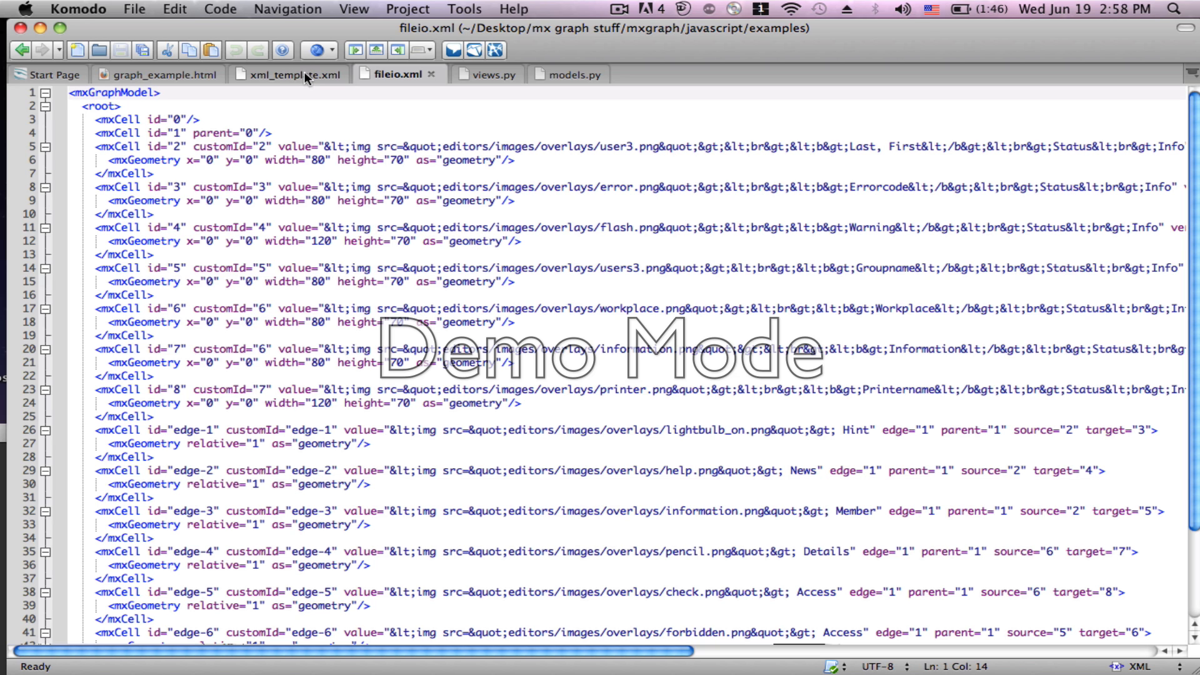
{"action": "left_click", "coordinate": [287, 74]}
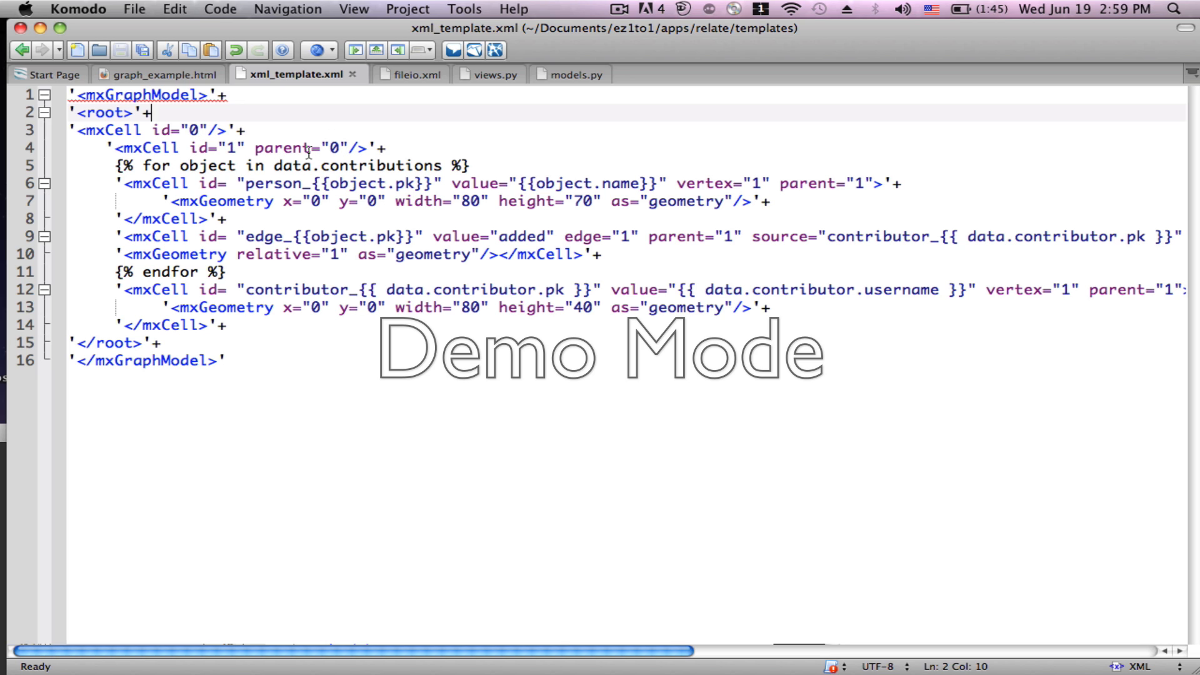
{"action": "mouse_move", "coordinate": [201, 155]}
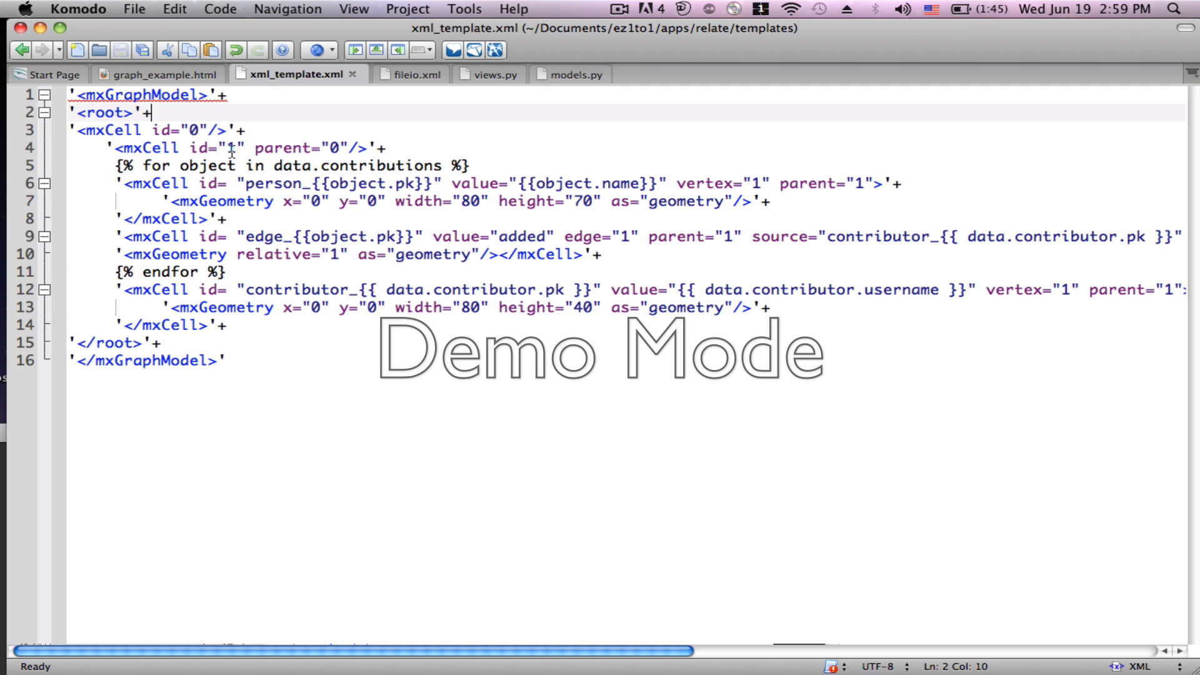
{"action": "mouse_move", "coordinate": [218, 165]}
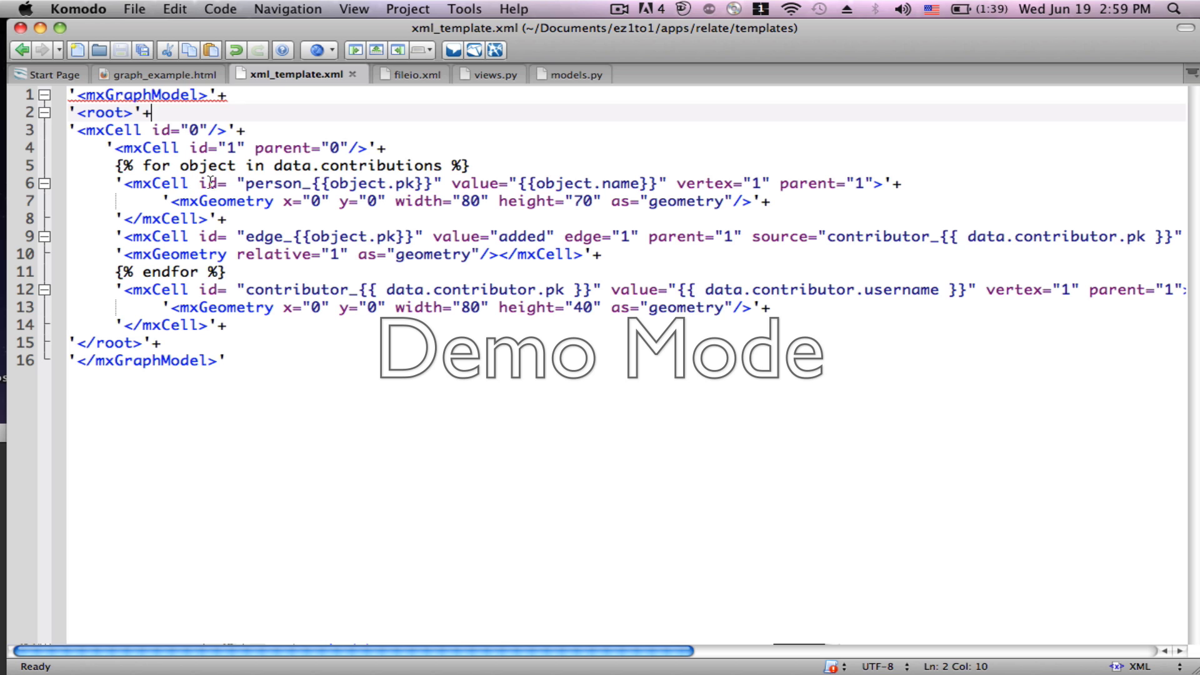
{"action": "mouse_move", "coordinate": [496, 174]}
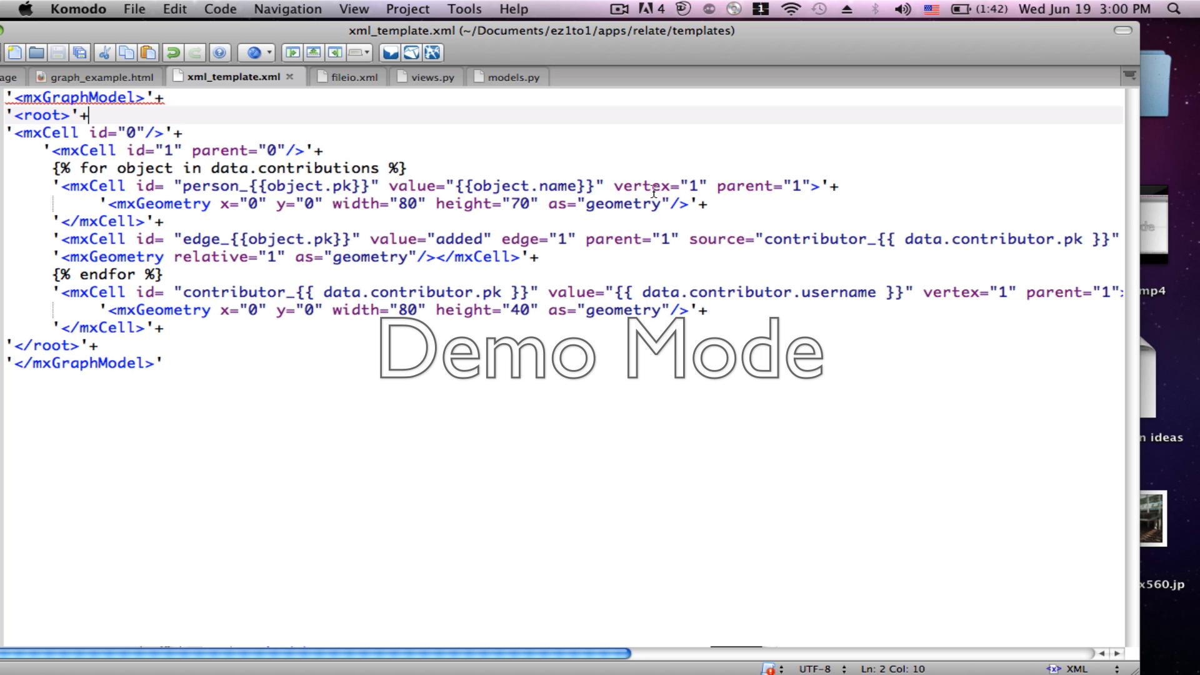
{"action": "mouse_move", "coordinate": [652, 209]}
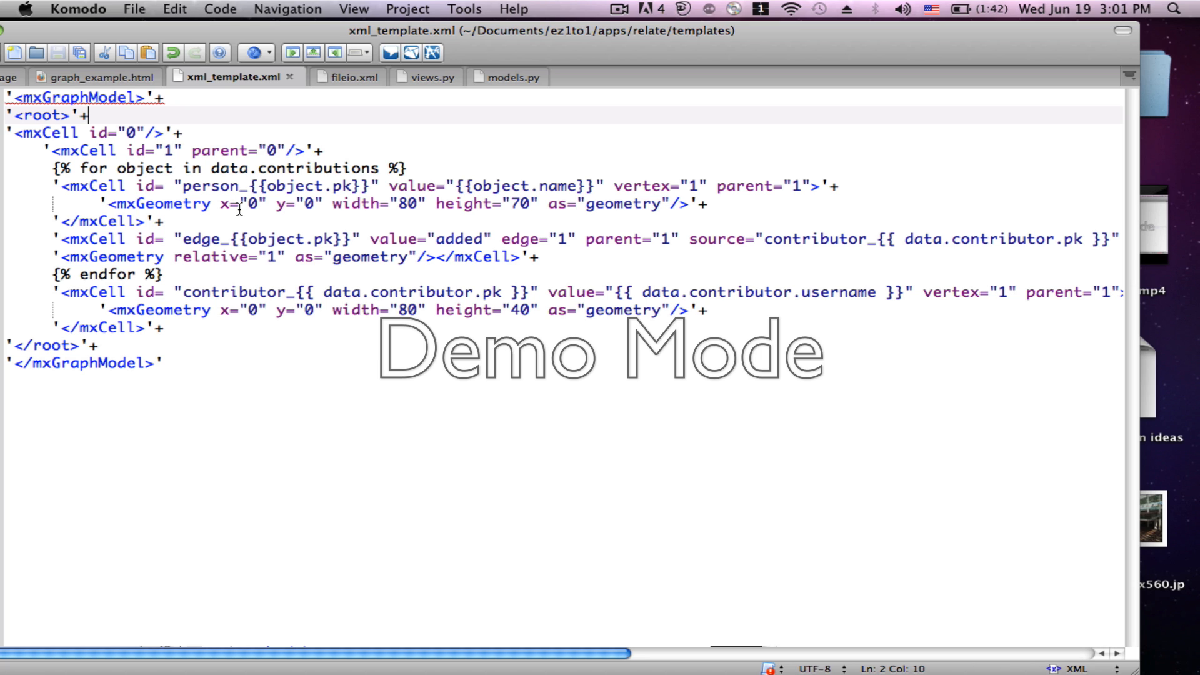
{"action": "mouse_move", "coordinate": [312, 208]}
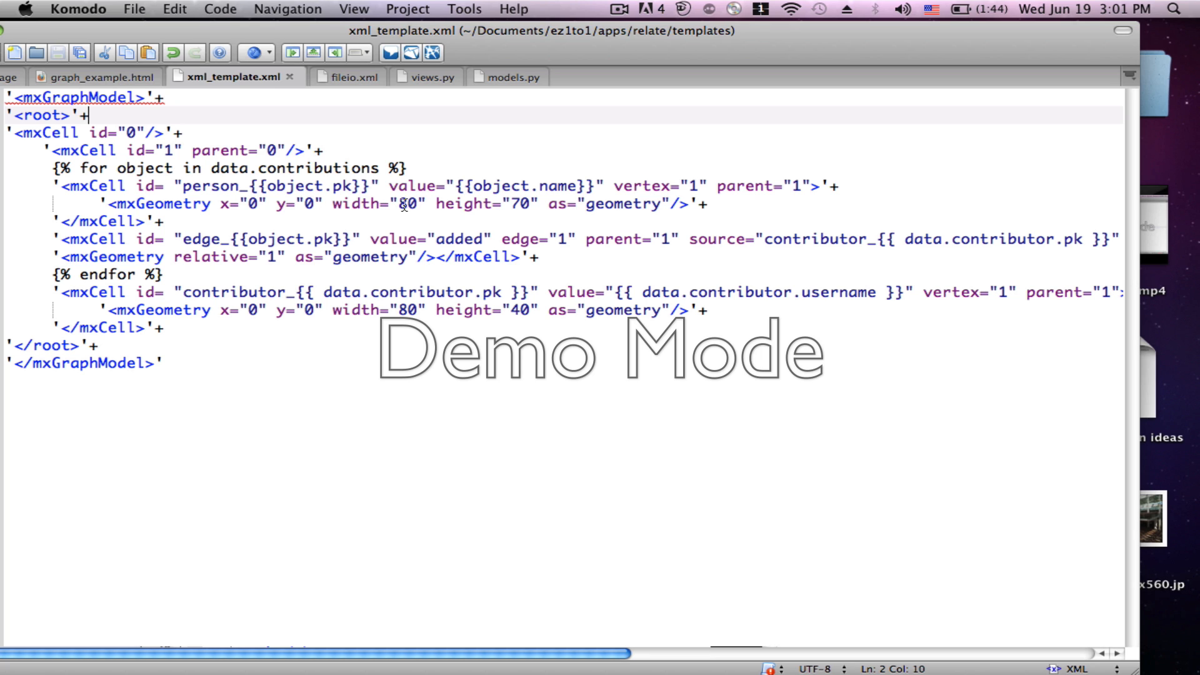
{"action": "mouse_move", "coordinate": [480, 211]}
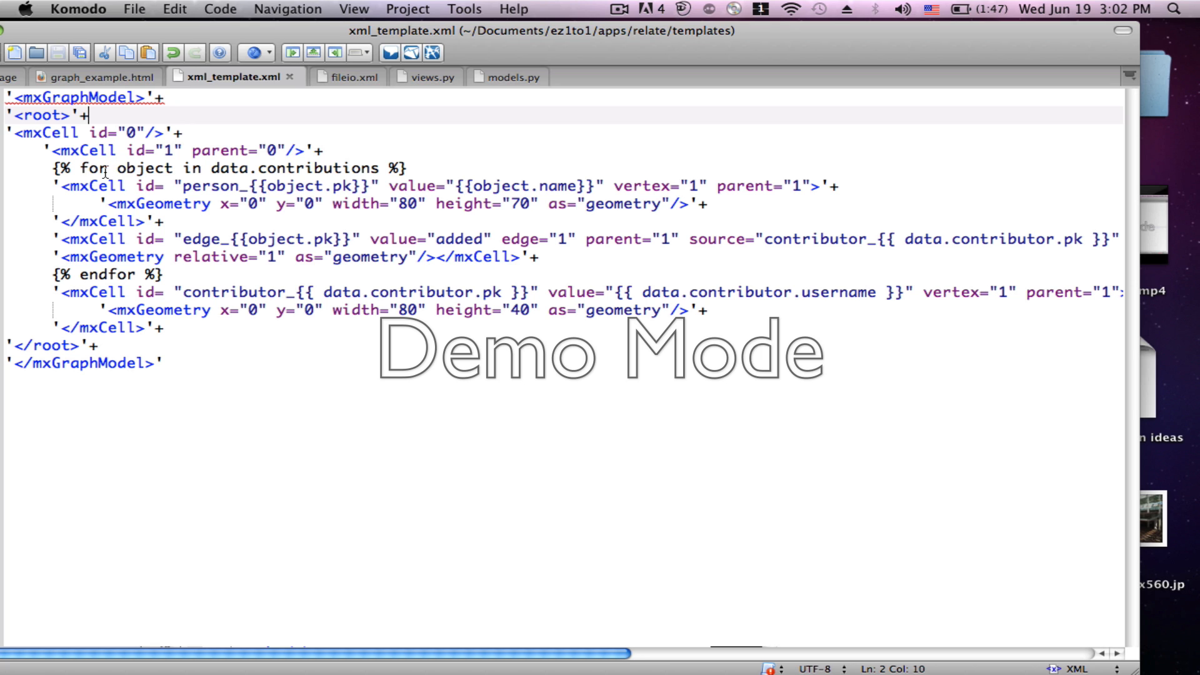
{"action": "mouse_move", "coordinate": [260, 174]}
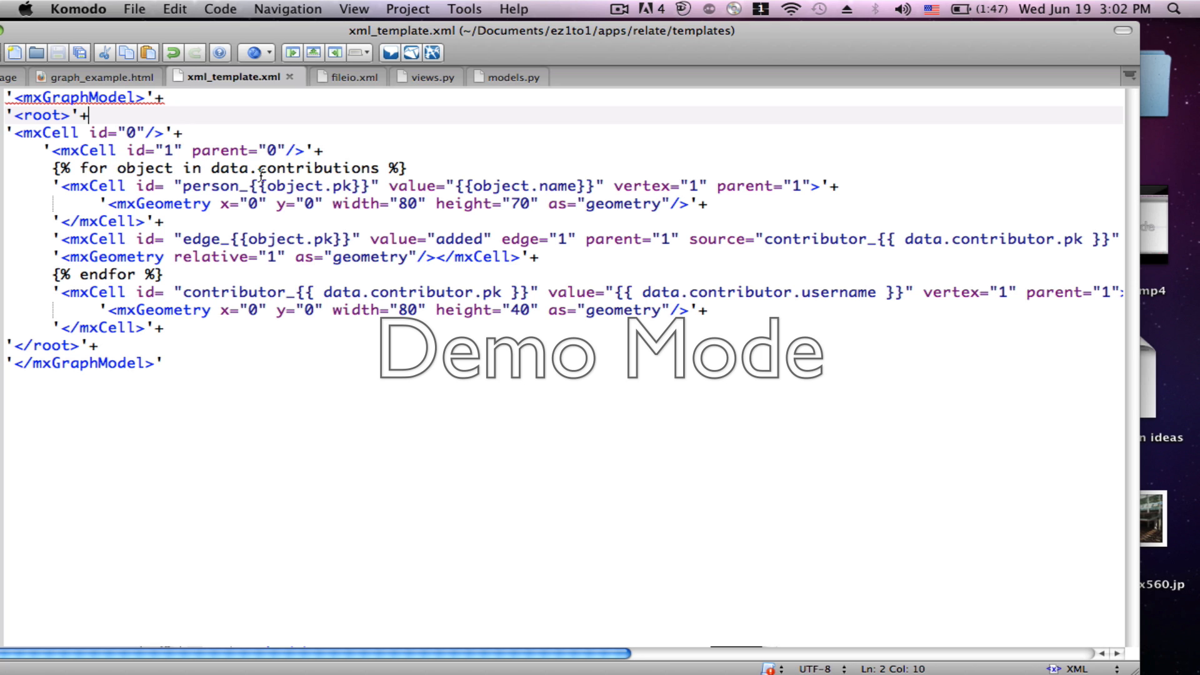
{"action": "mouse_move", "coordinate": [344, 170]}
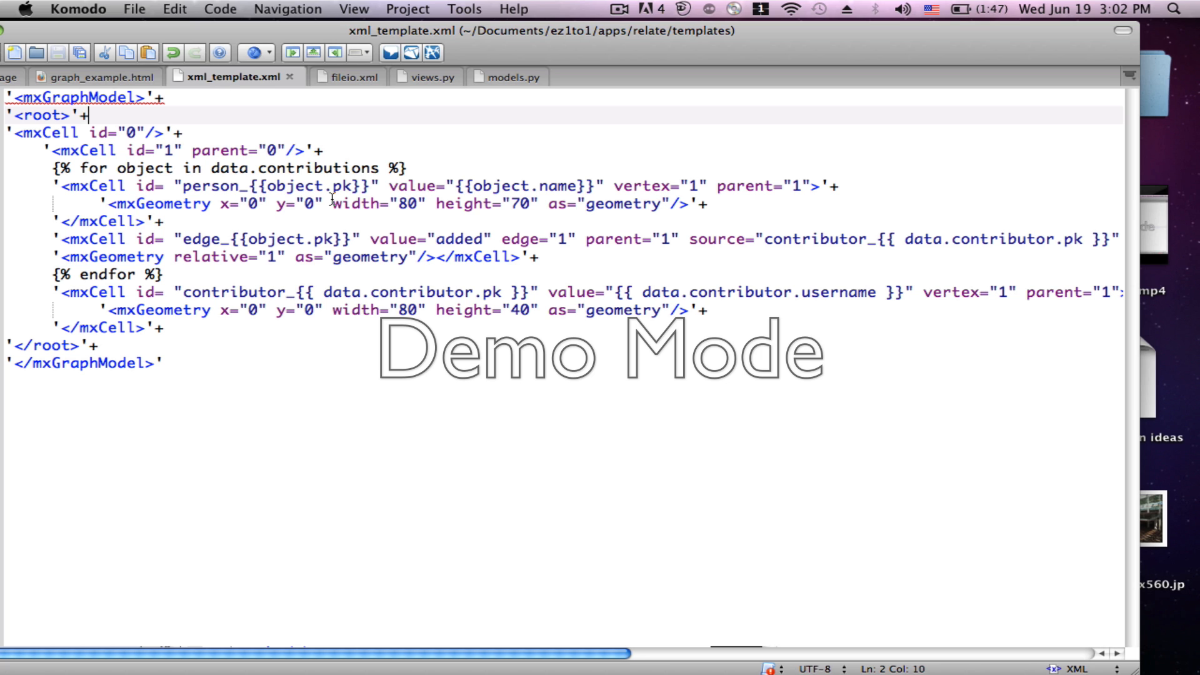
{"action": "mouse_move", "coordinate": [280, 211]}
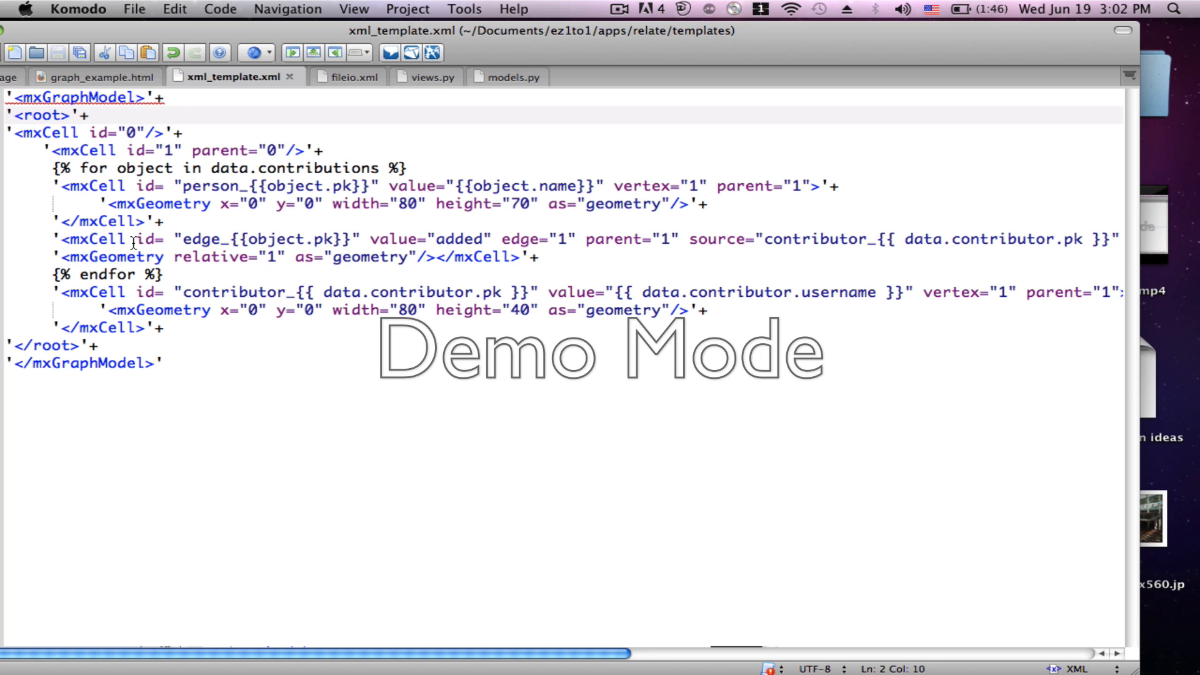
{"action": "mouse_move", "coordinate": [175, 239]}
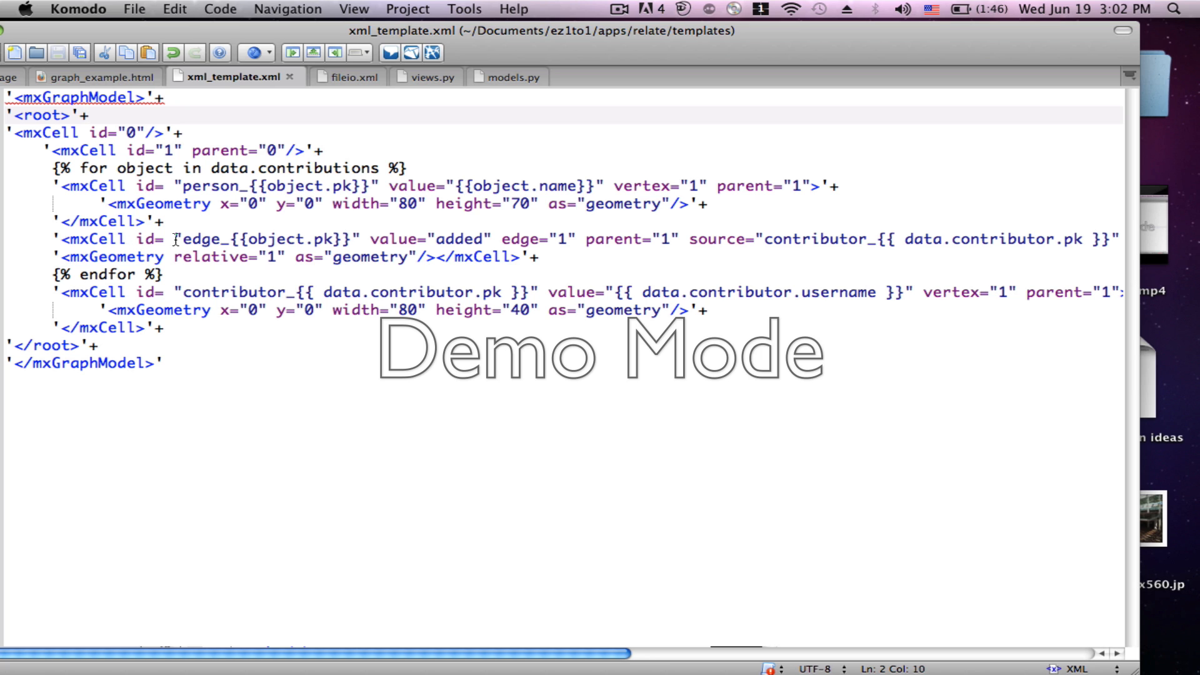
{"action": "mouse_move", "coordinate": [358, 255]}
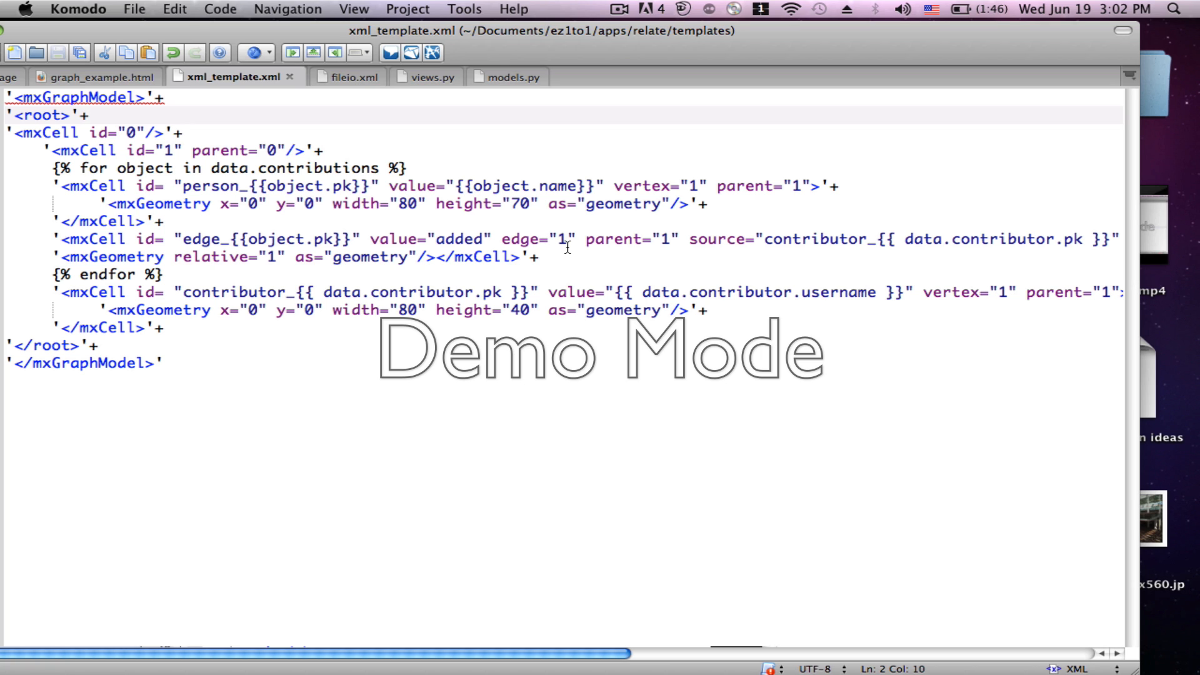
{"action": "mouse_move", "coordinate": [669, 239]}
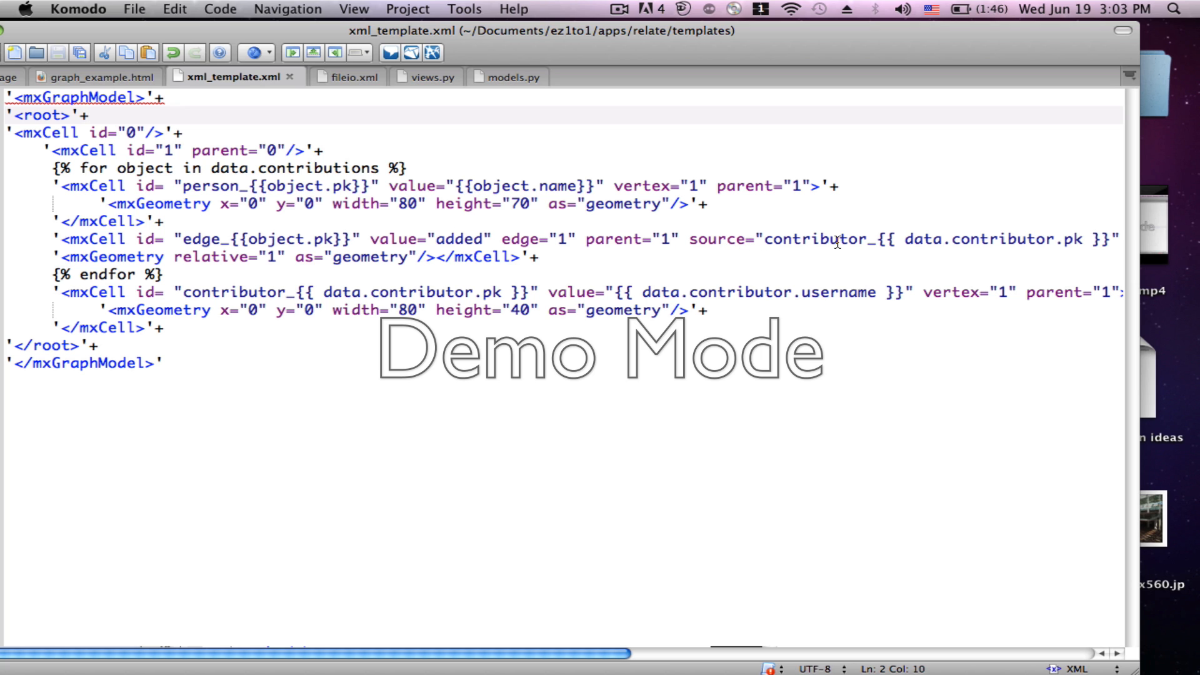
{"action": "left_click", "coordinate": [838, 238]}
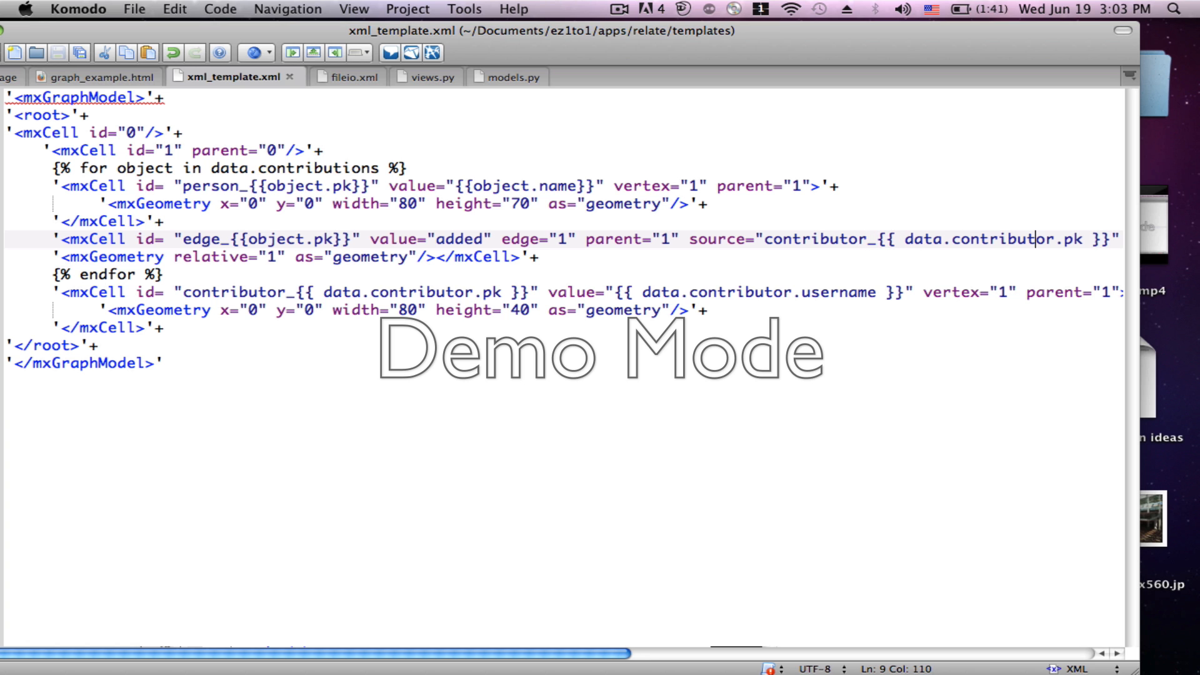
{"action": "type", "text": "target="}
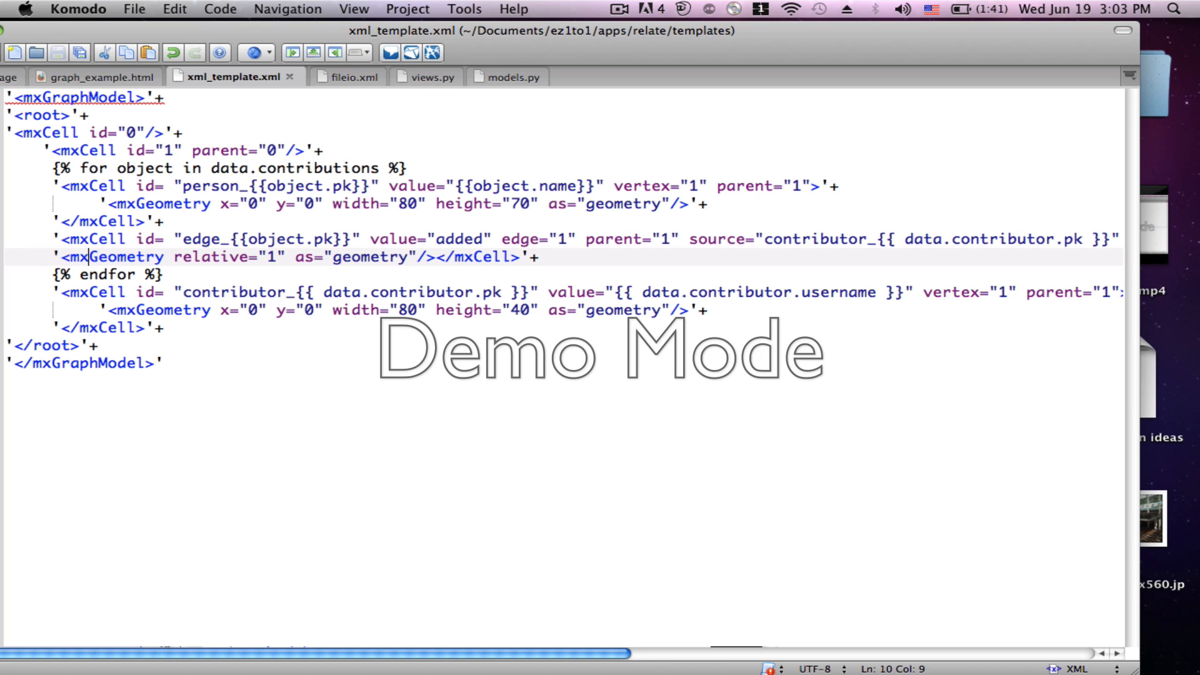
{"action": "left_click", "coordinate": [203, 257]}
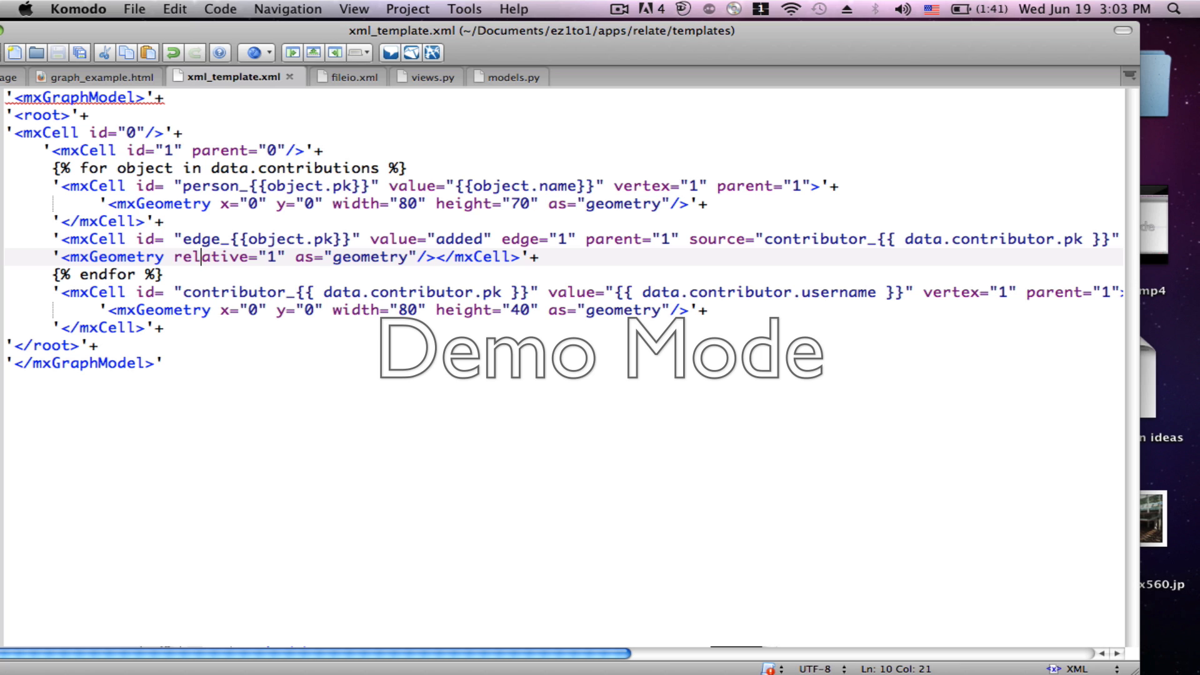
{"action": "left_click", "coordinate": [289, 257]}
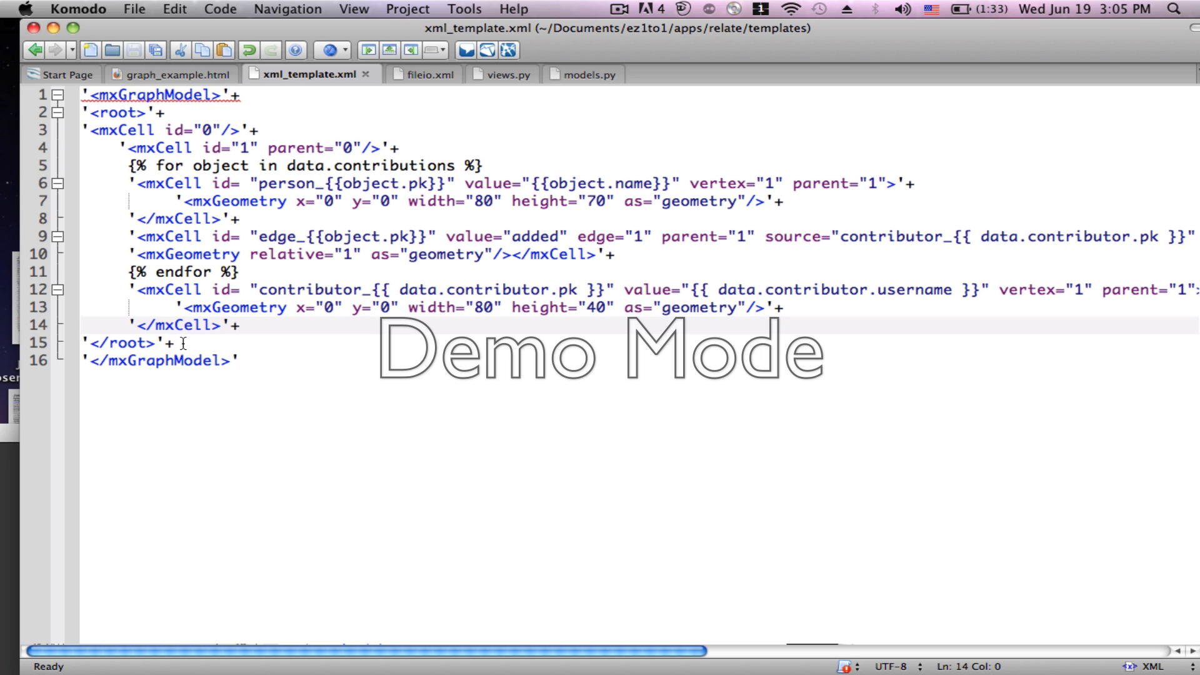
{"action": "mouse_move", "coordinate": [105, 325]}
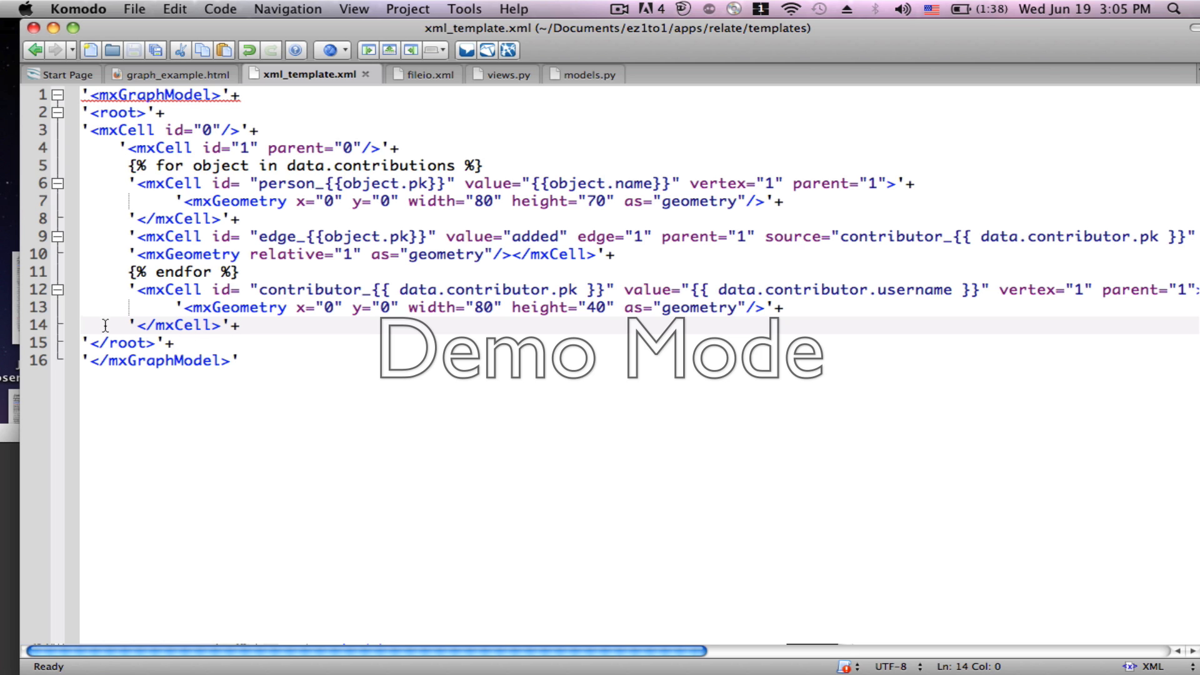